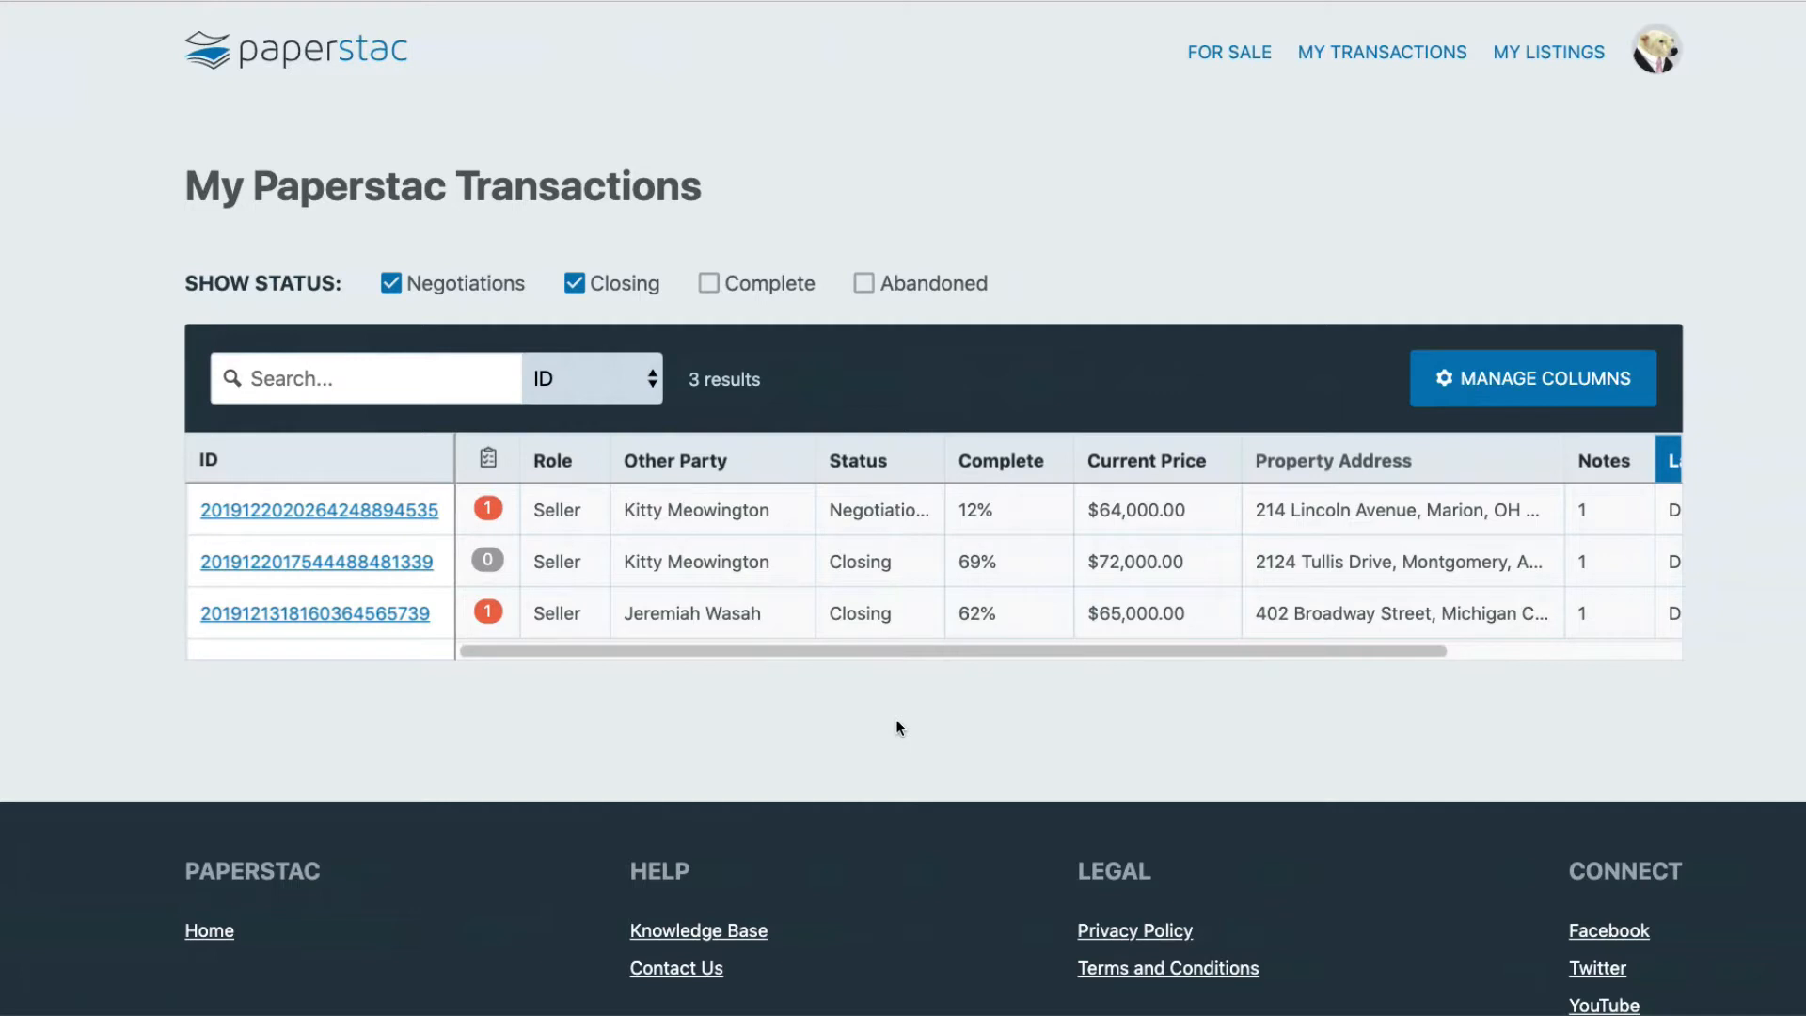
mouse_move(842, 675)
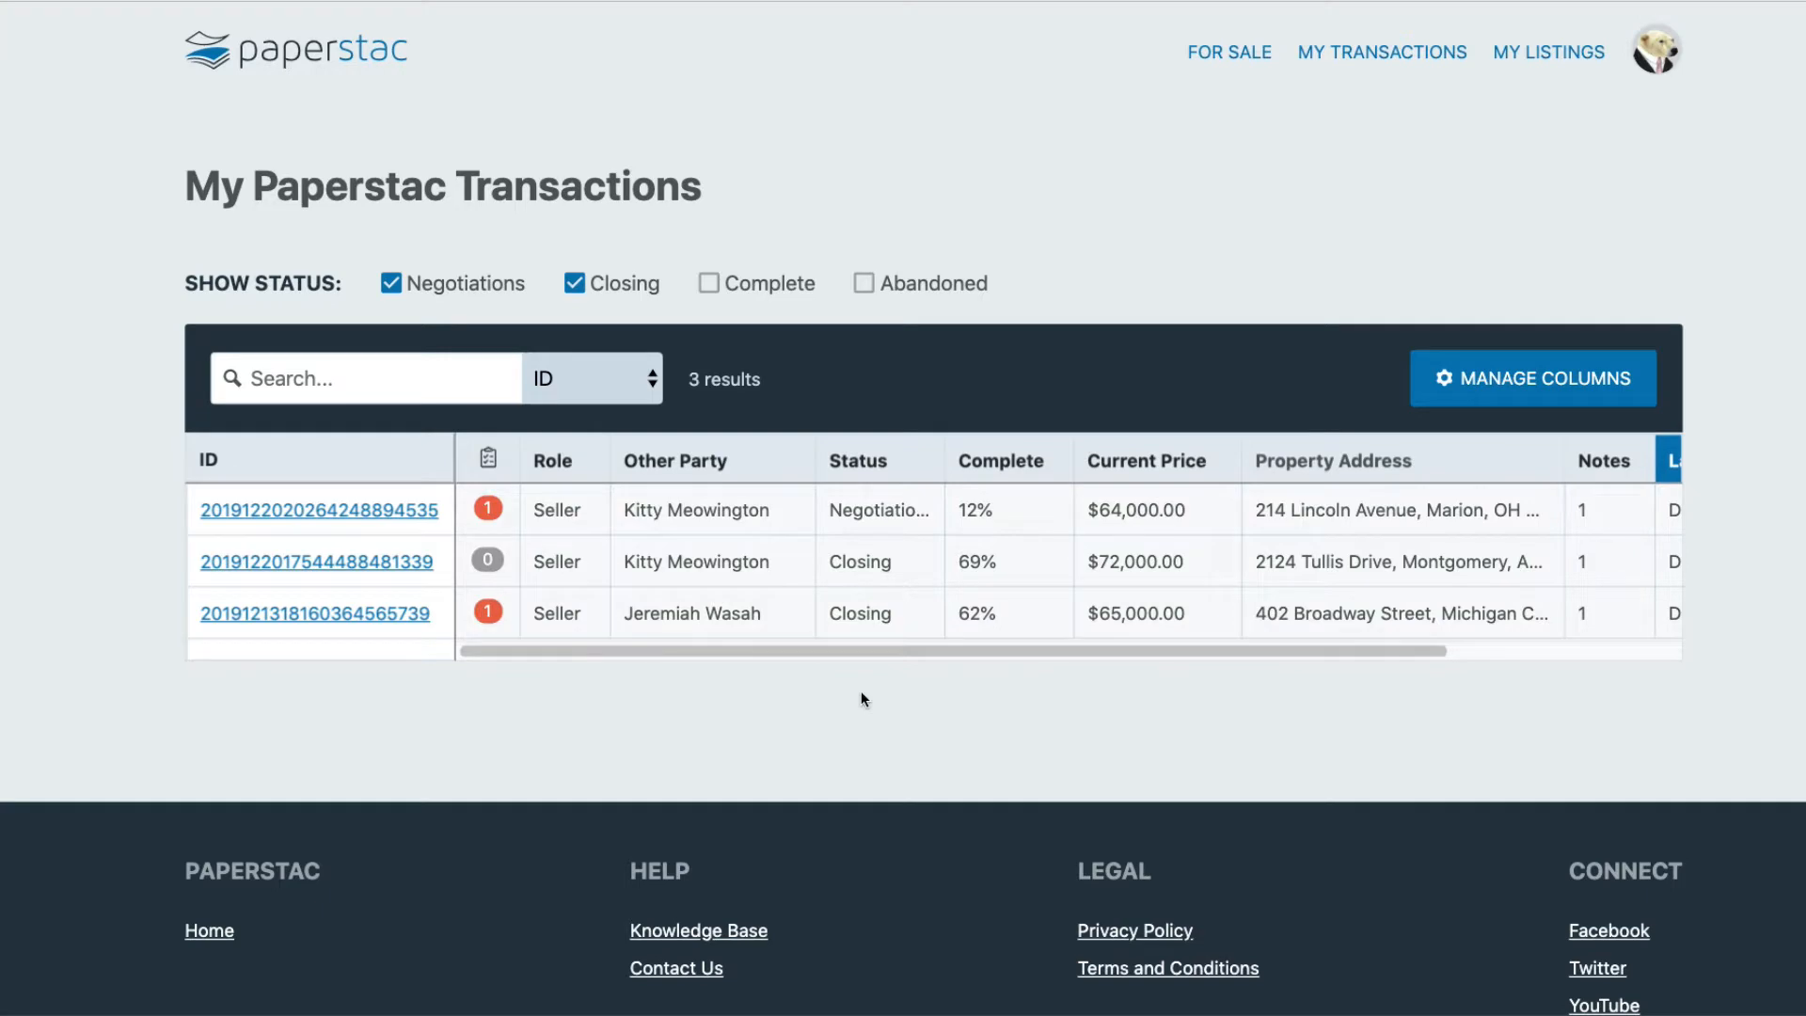
mouse_move(1430, 411)
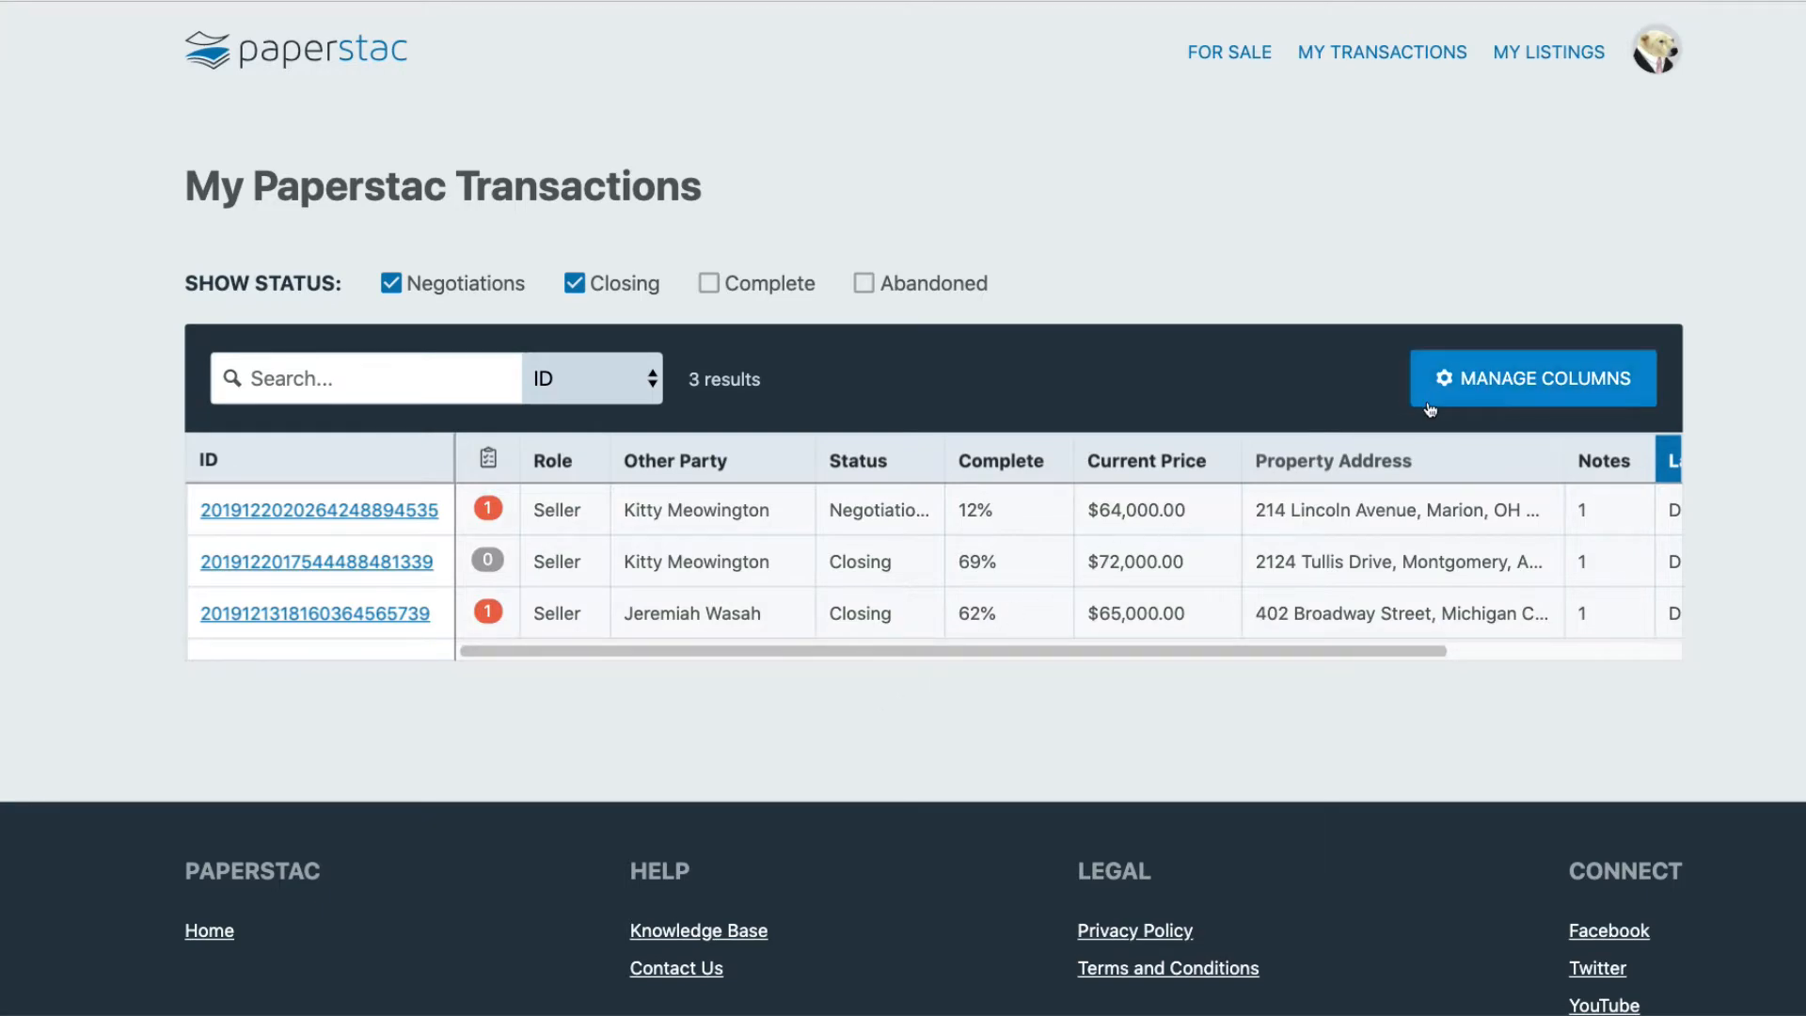
- Open the $64,000 Lincoln Avenue transaction and comment asking why the seller is selling this note
left_click(1532, 378)
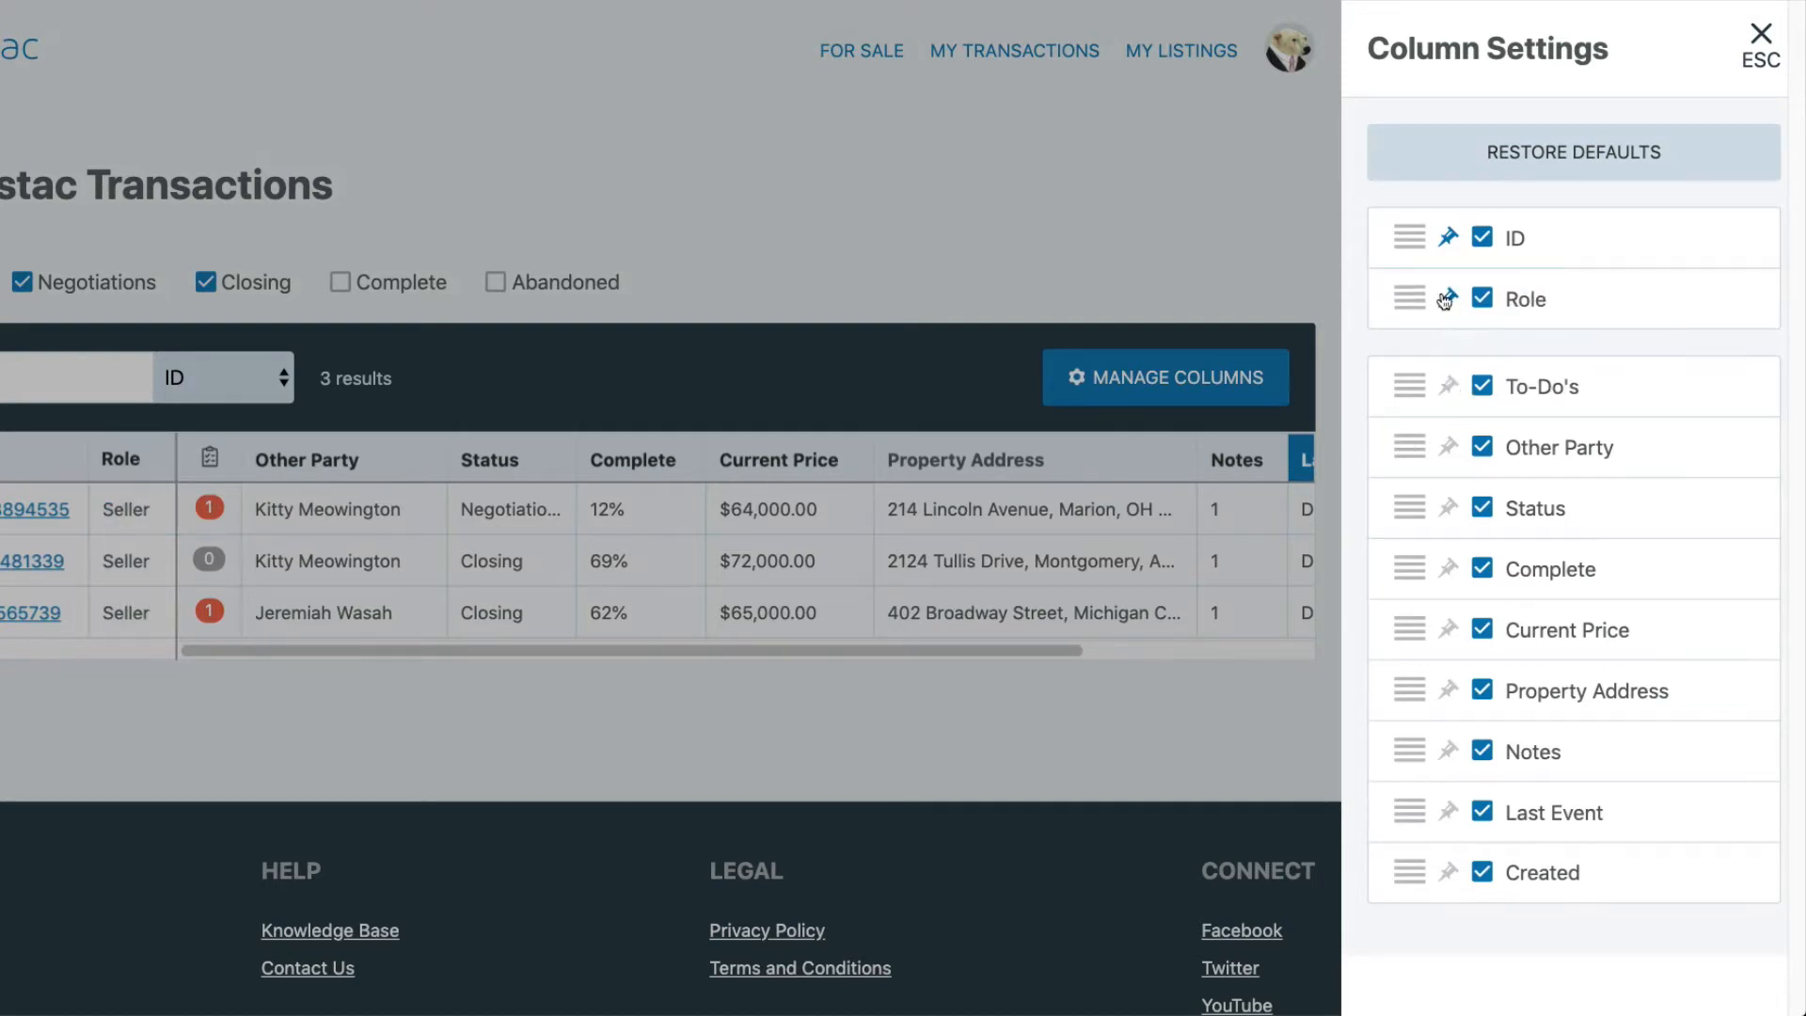
mouse_move(1449, 301)
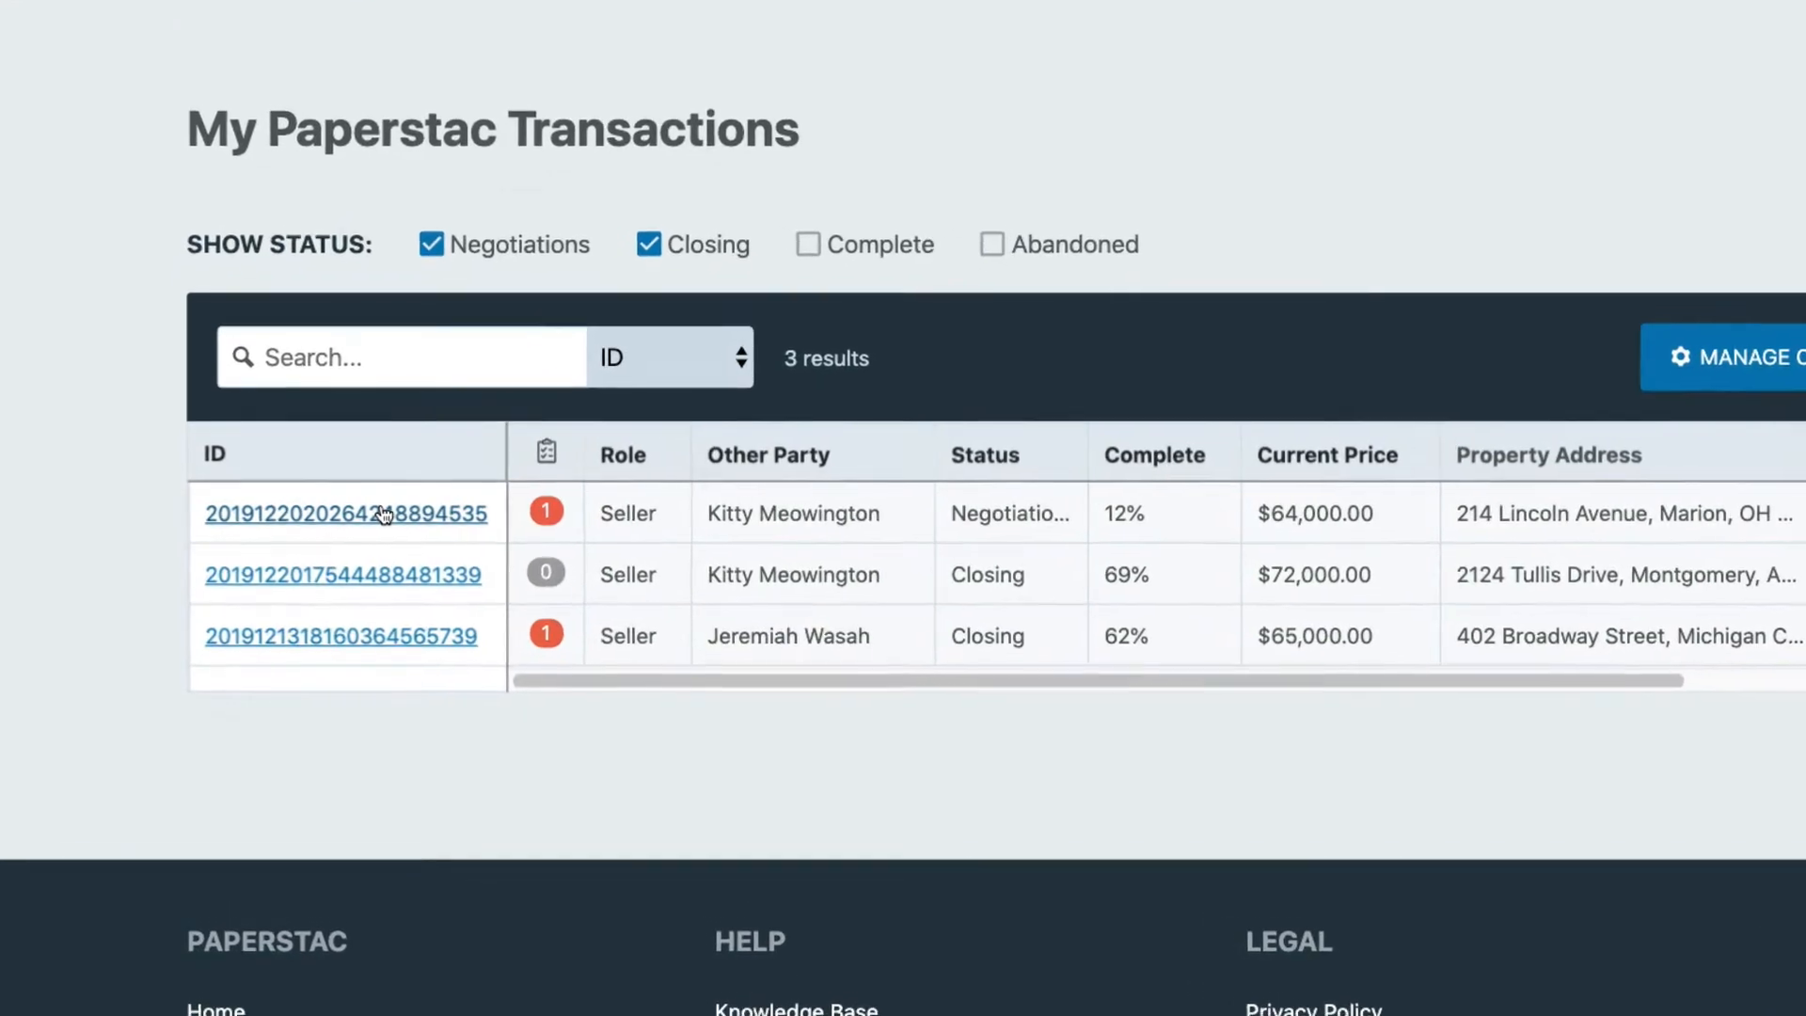
left_click(344, 512)
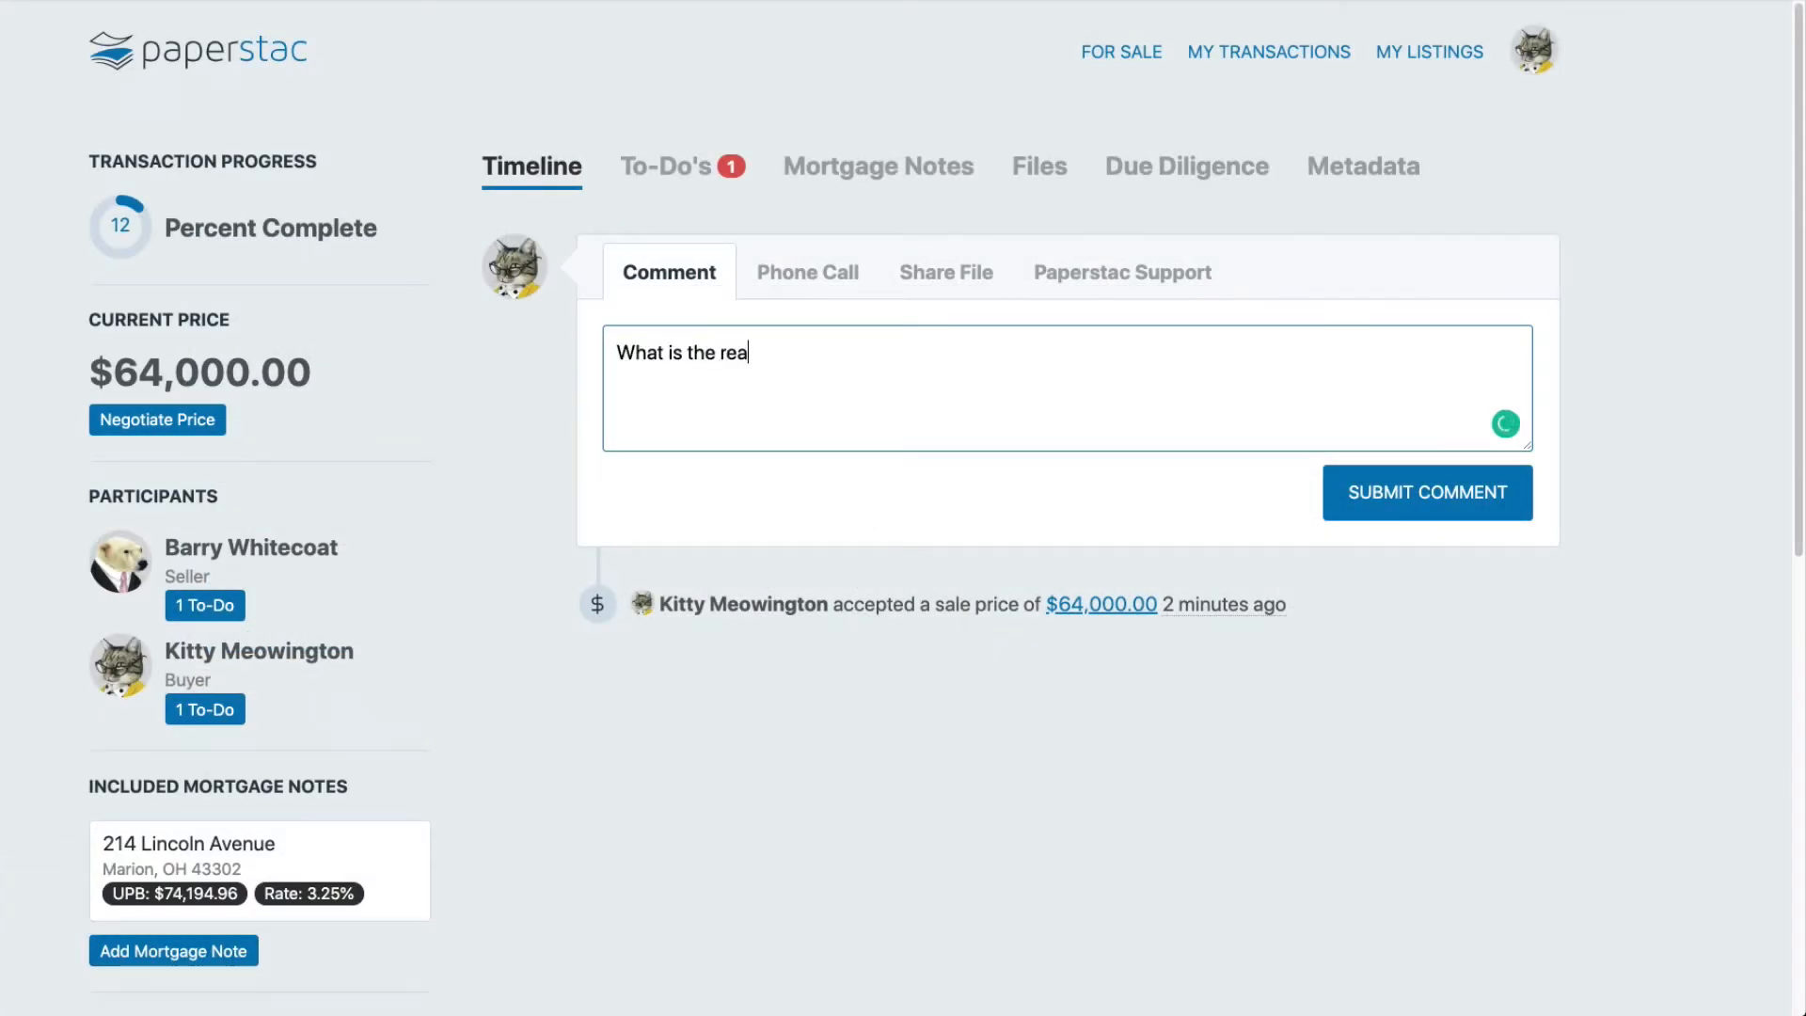
type("son you are selling this note")
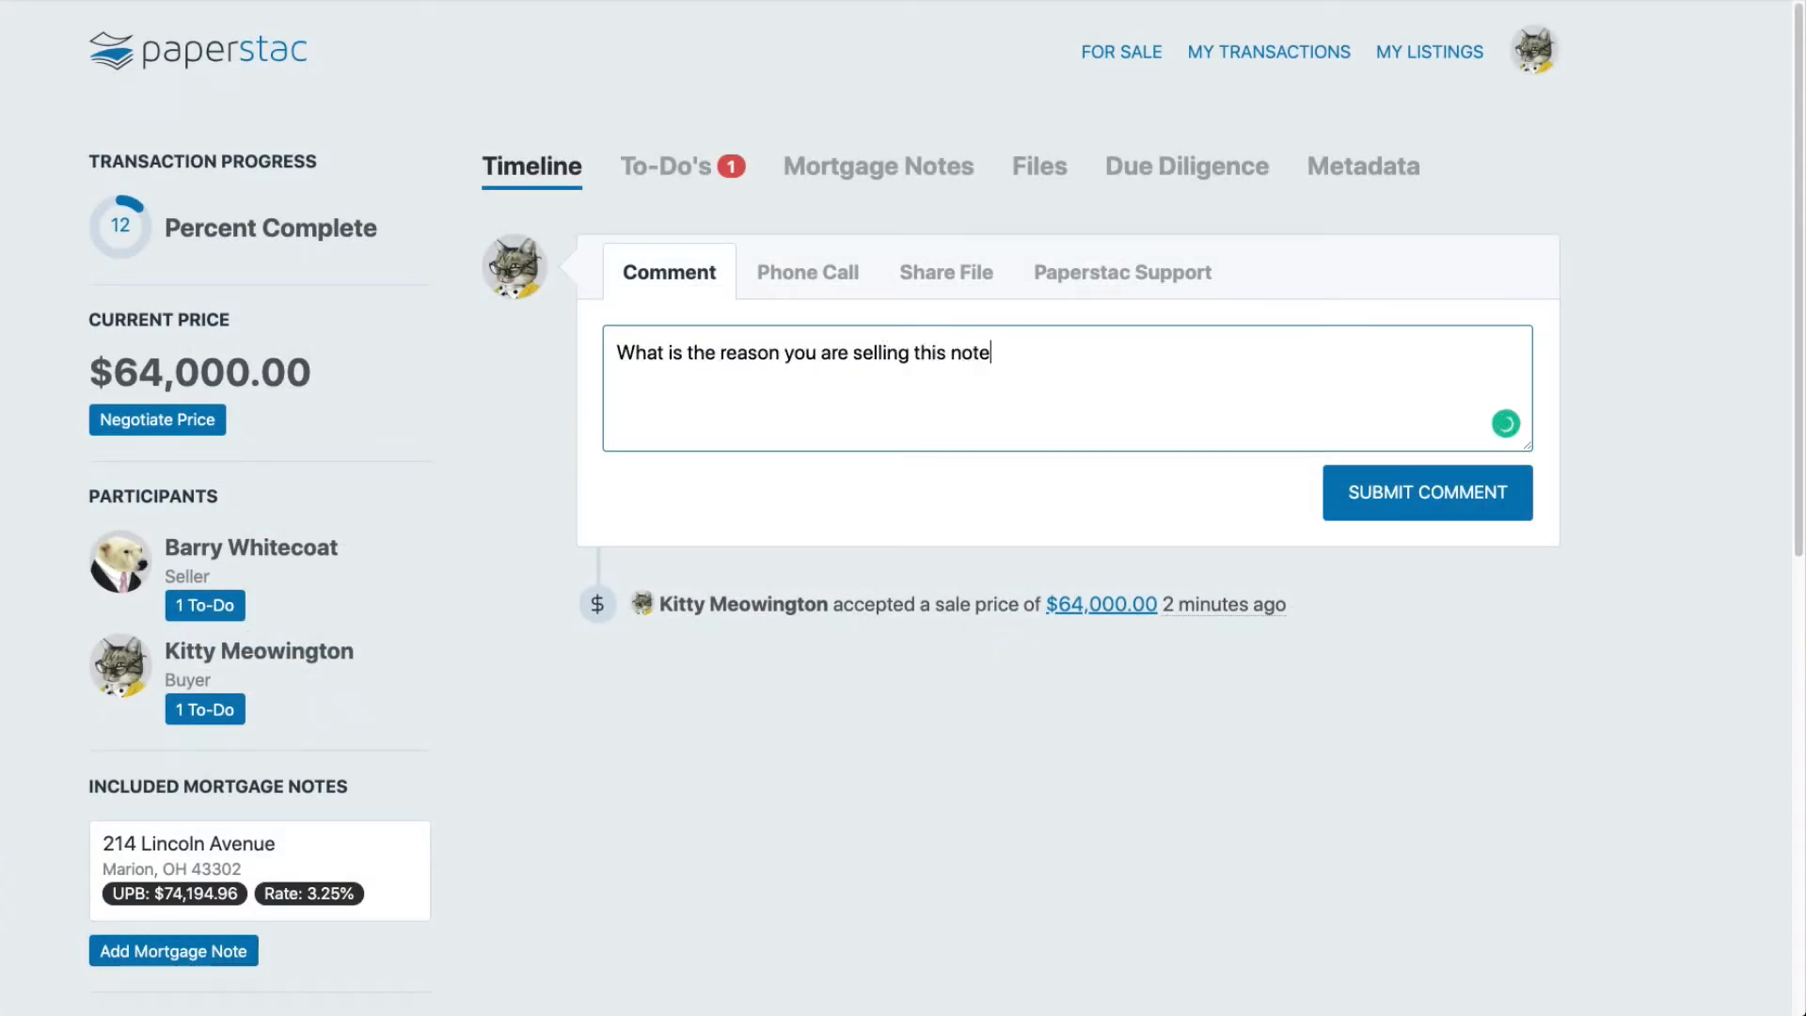
left_click(1426, 492)
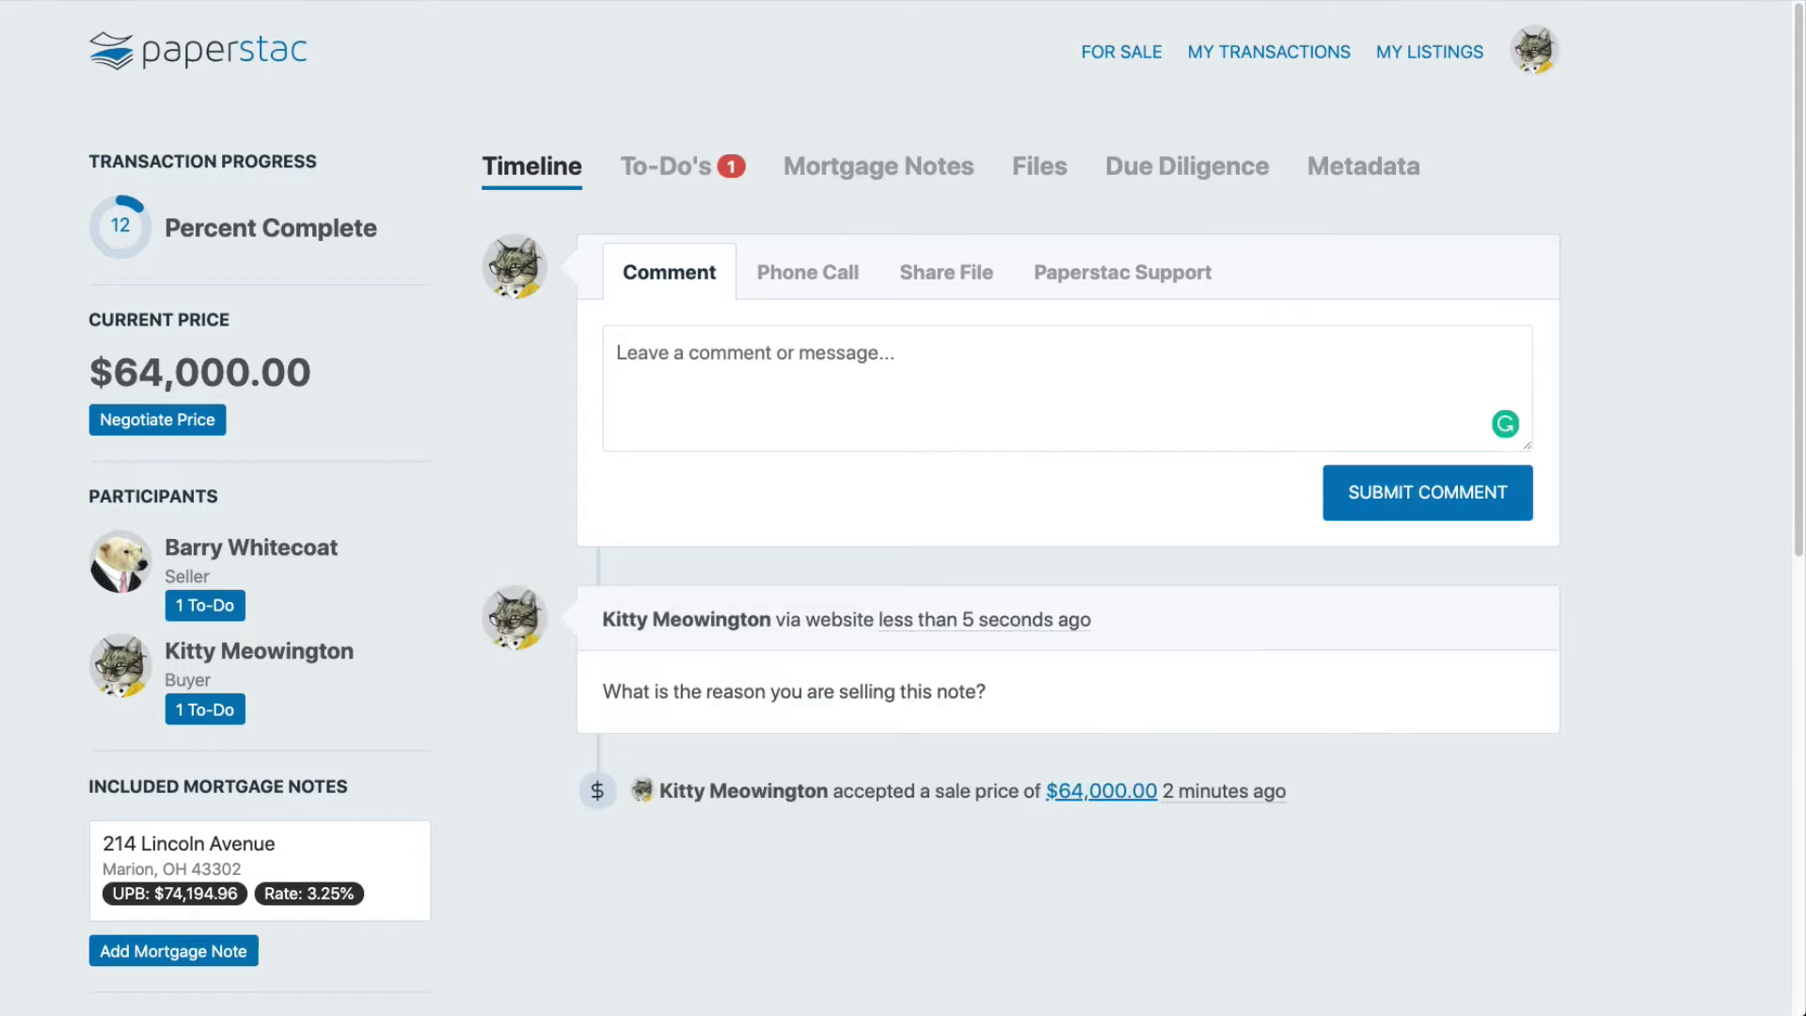
- Browse the Phone Call, Files and Negotiate Price options, cancelling without changing the price
left_click(807, 271)
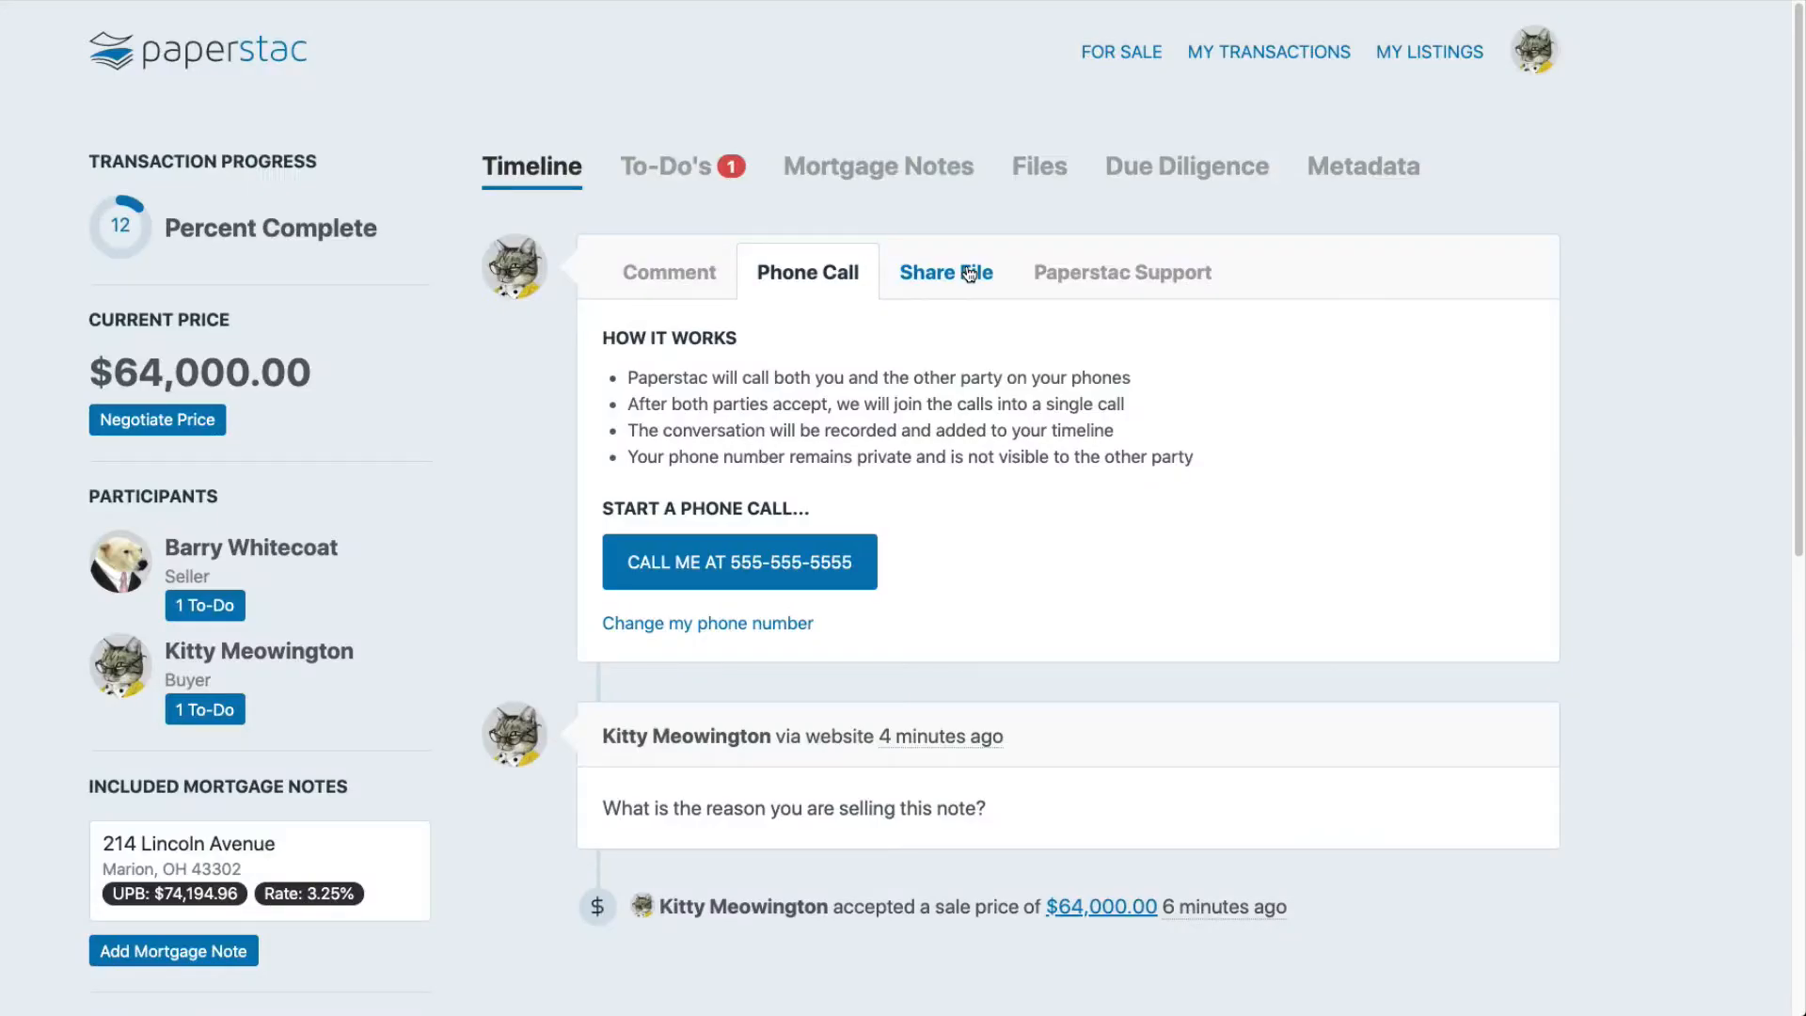
left_click(1036, 165)
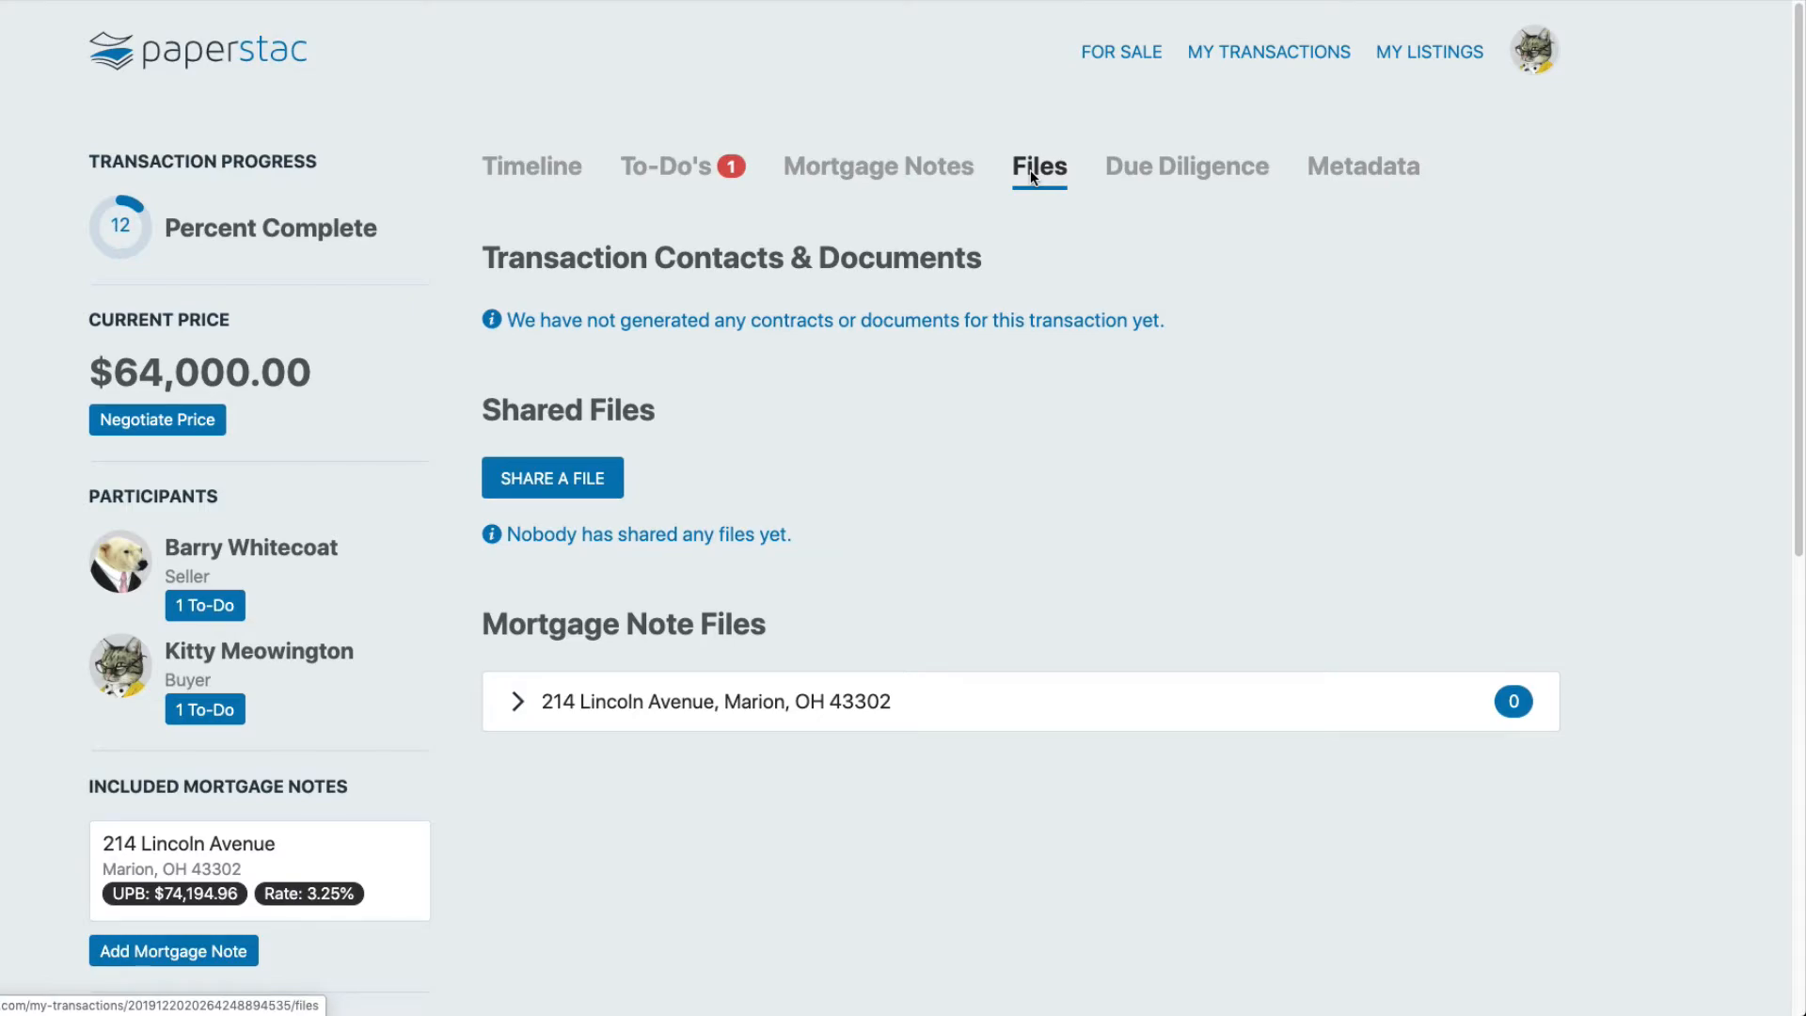
left_click(157, 418)
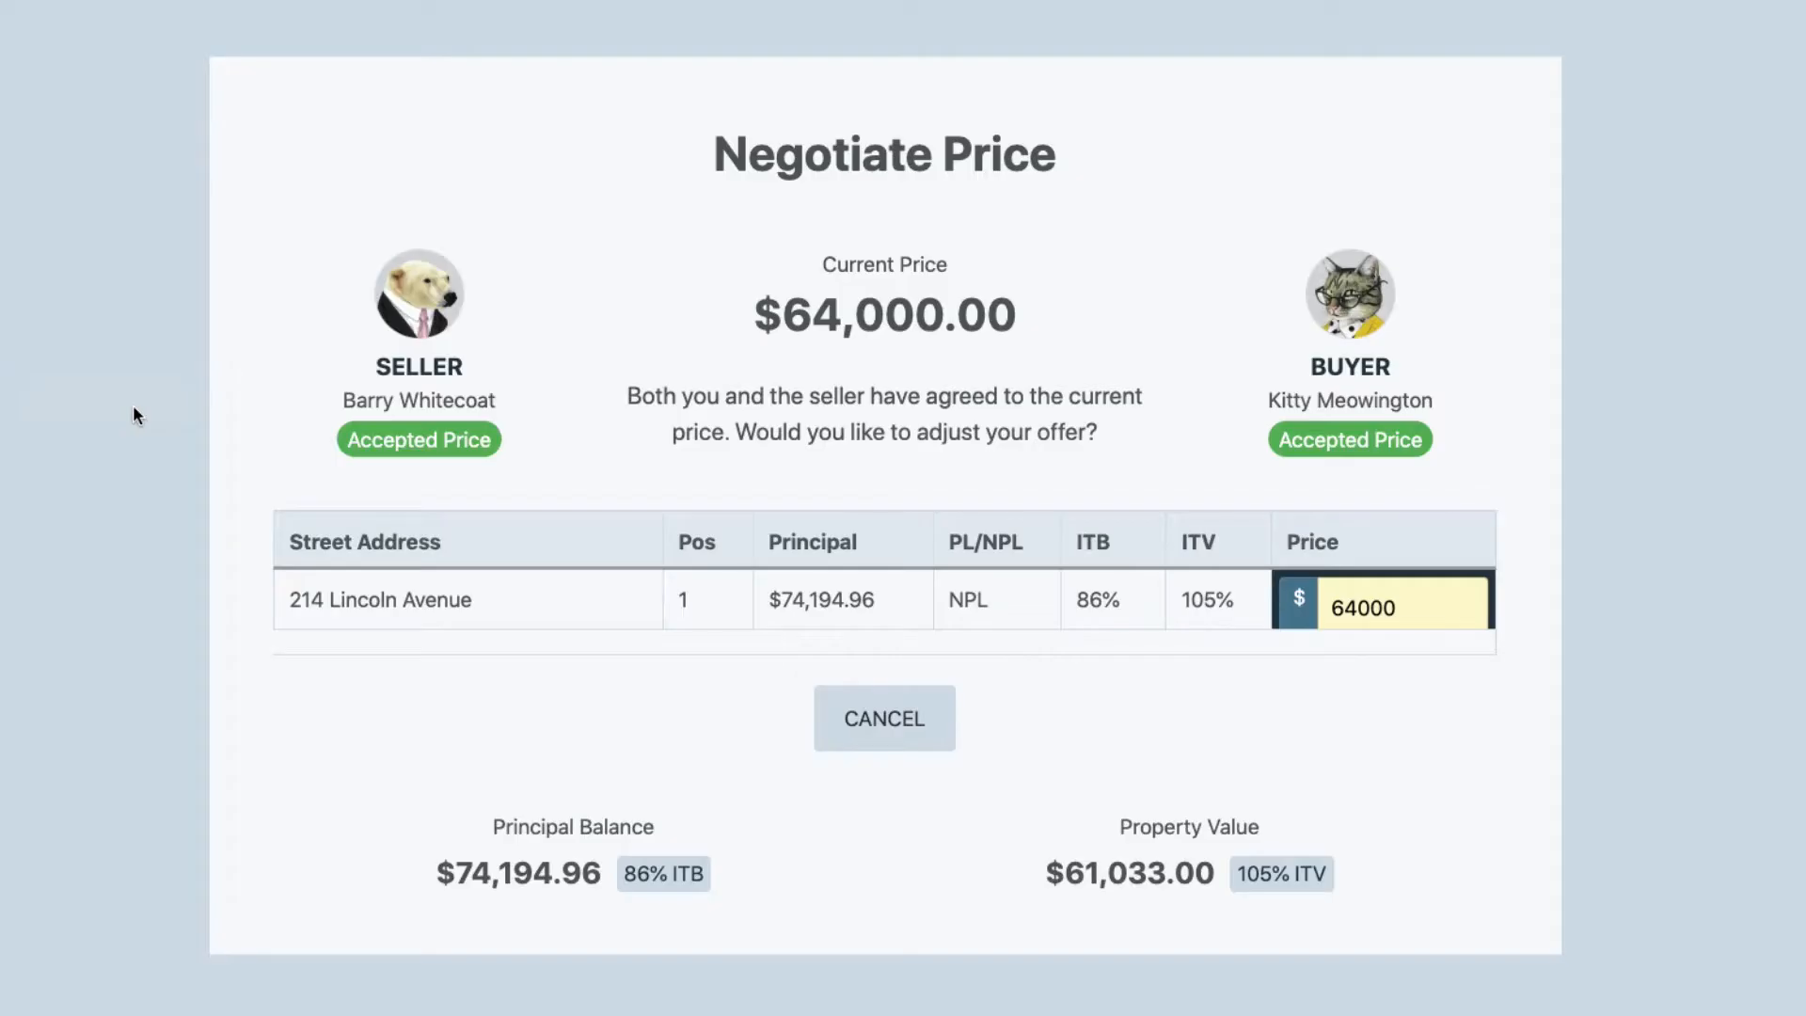
left_click(883, 718)
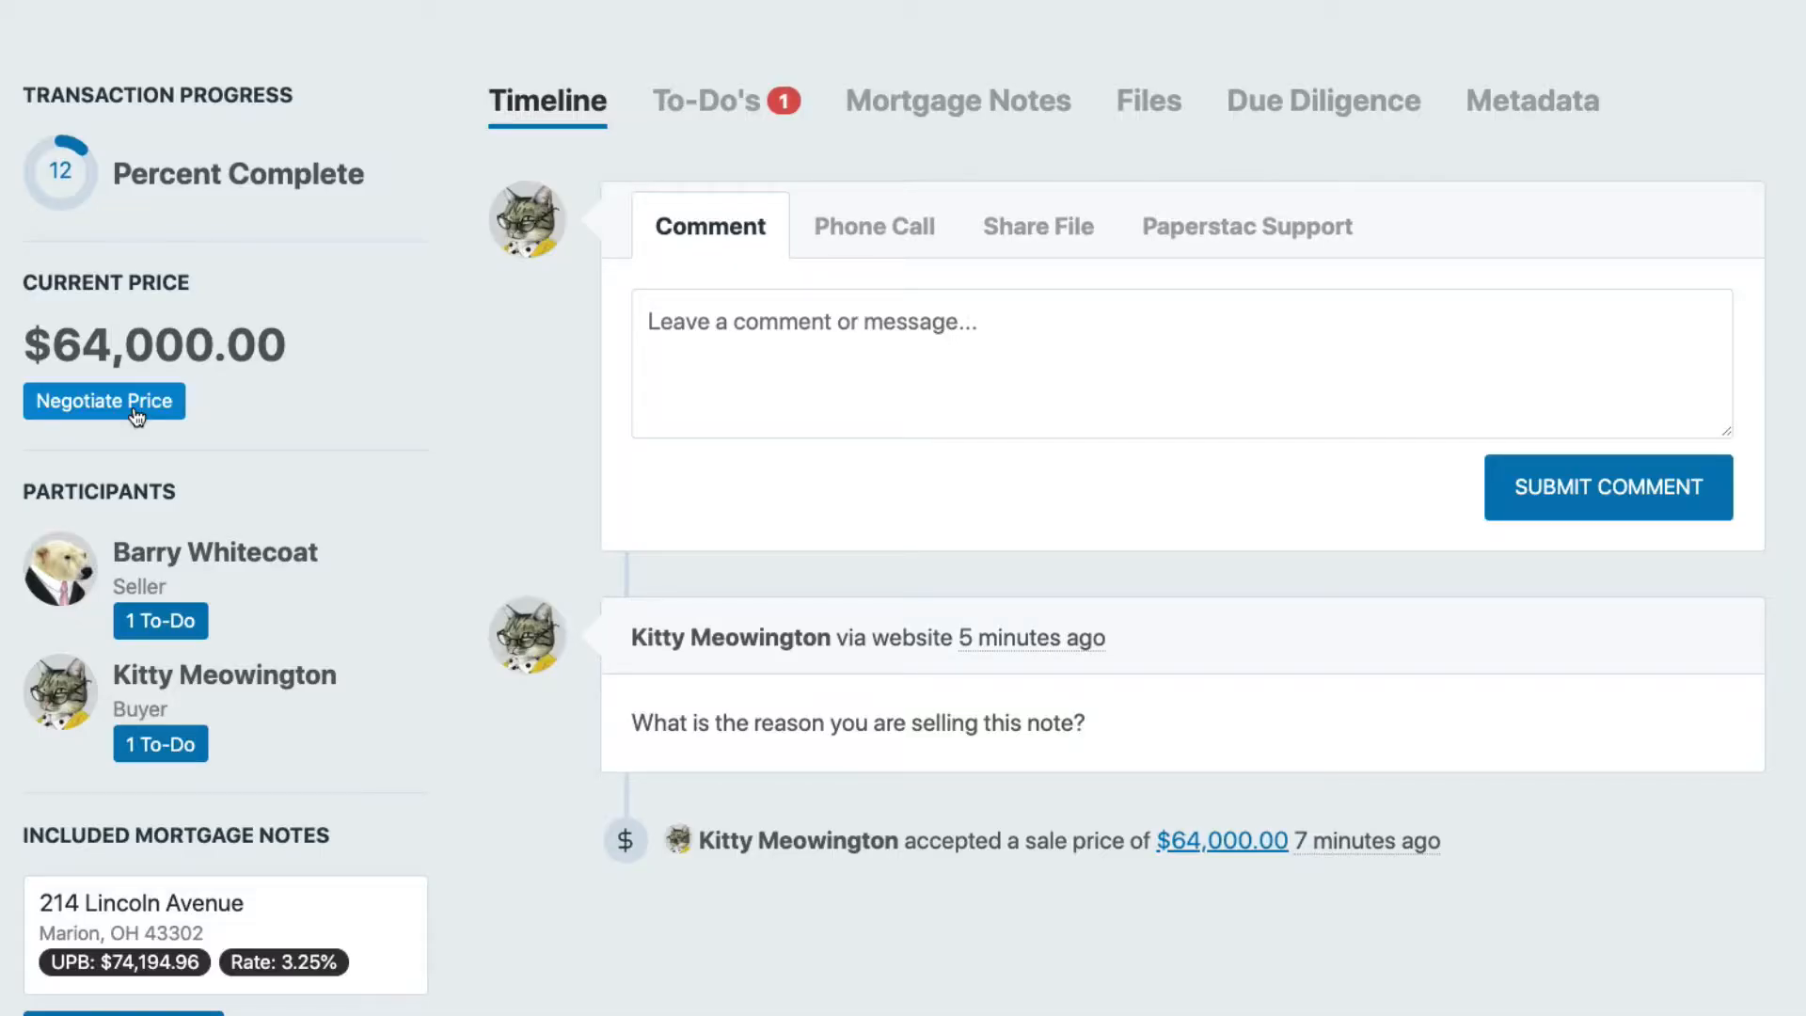
- From the To-Do's list, approve the buyer's closing terms with the Escrow and Audit schedule
left_click(714, 100)
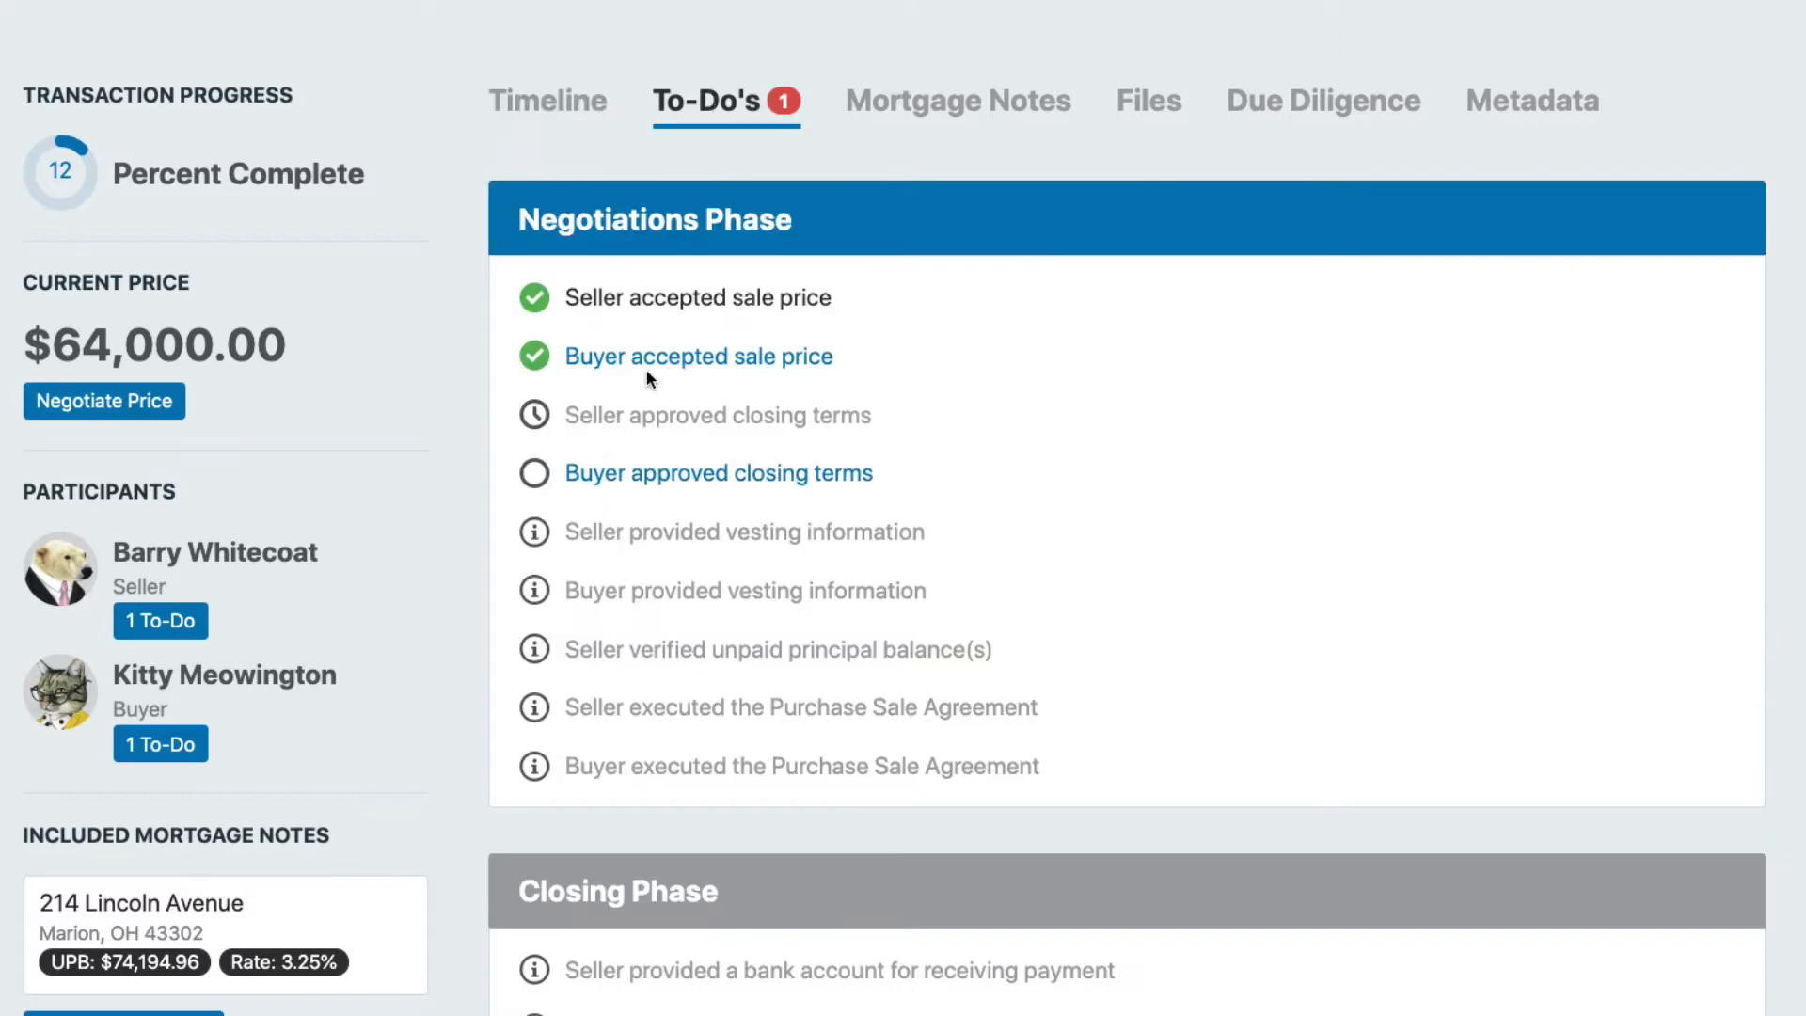
mouse_move(646, 487)
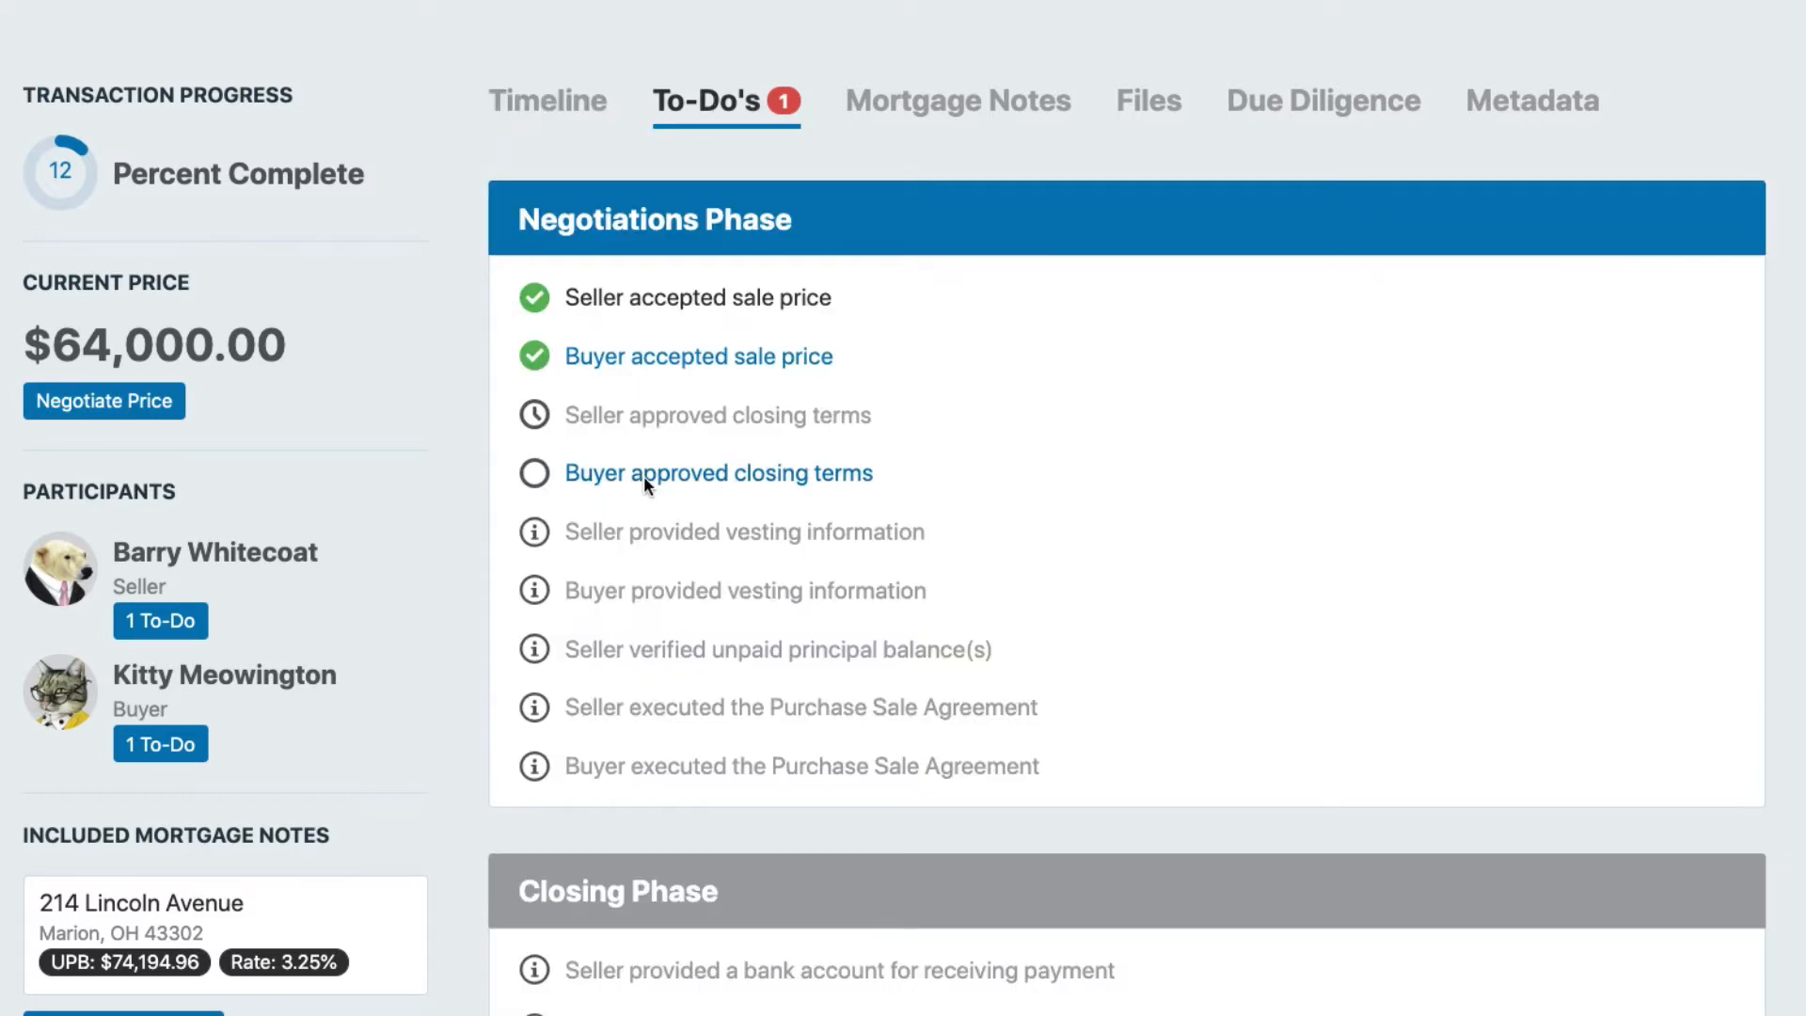
left_click(718, 473)
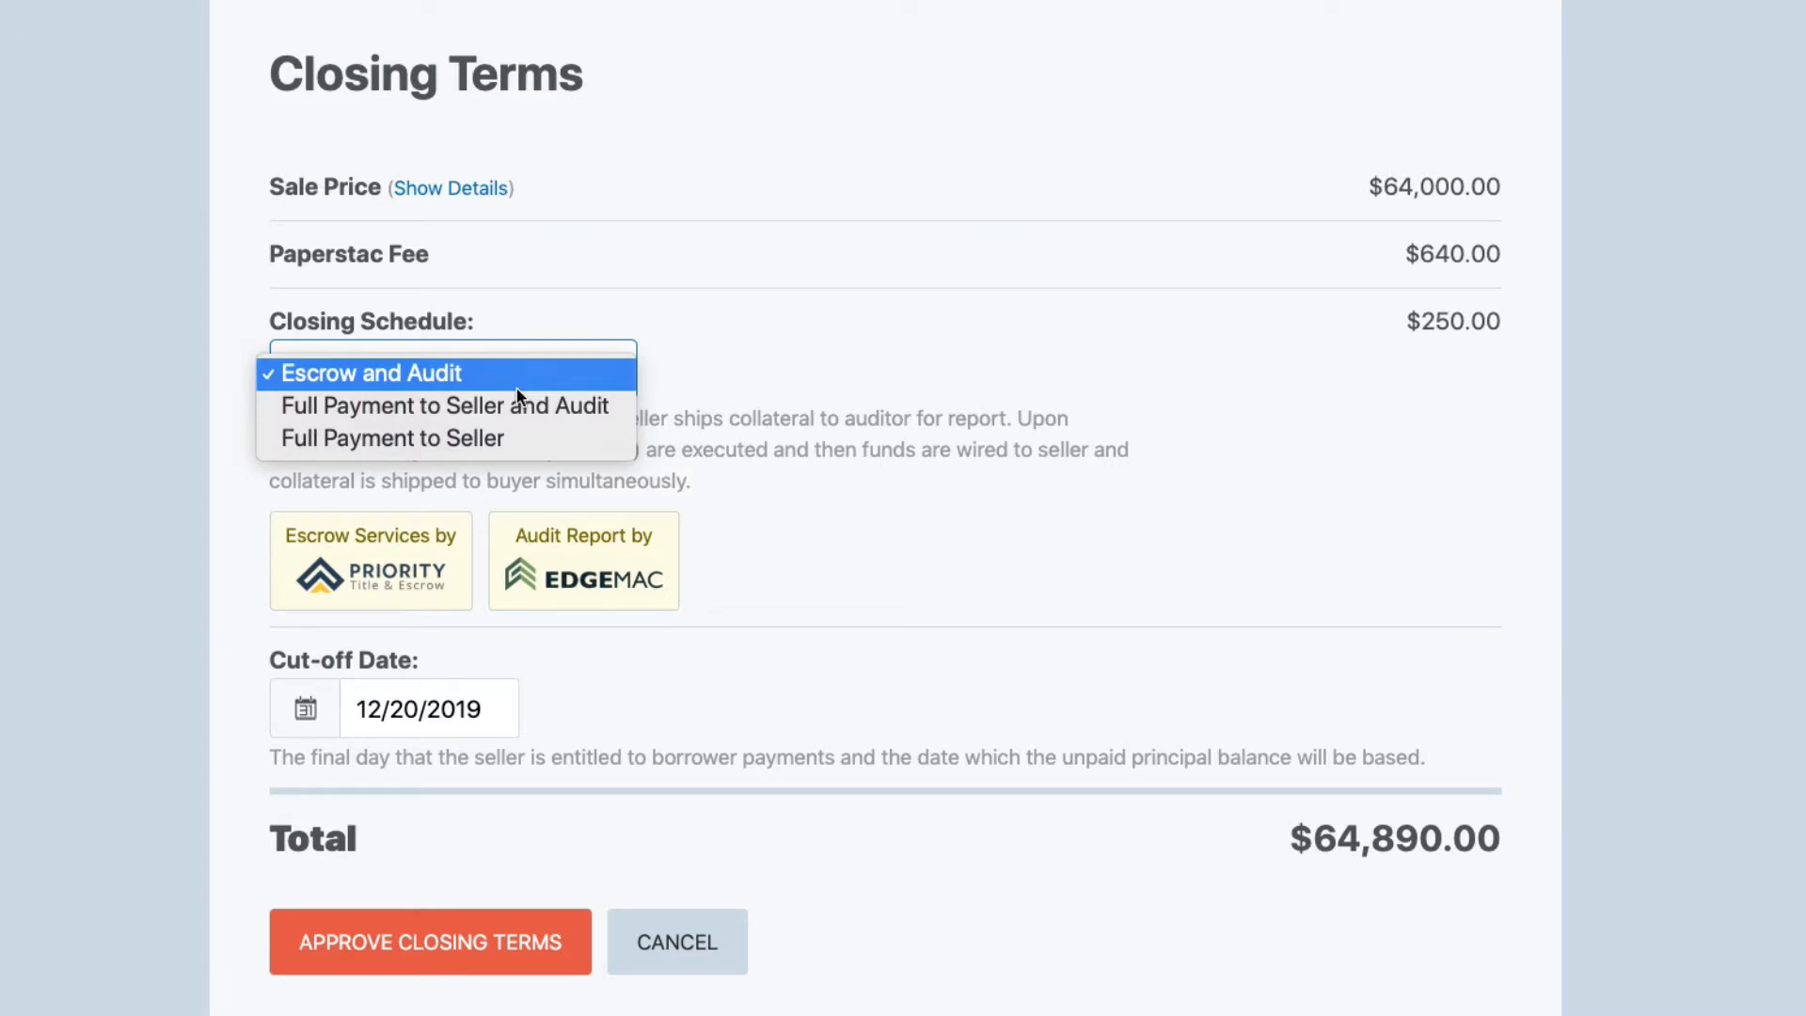
mouse_move(518, 404)
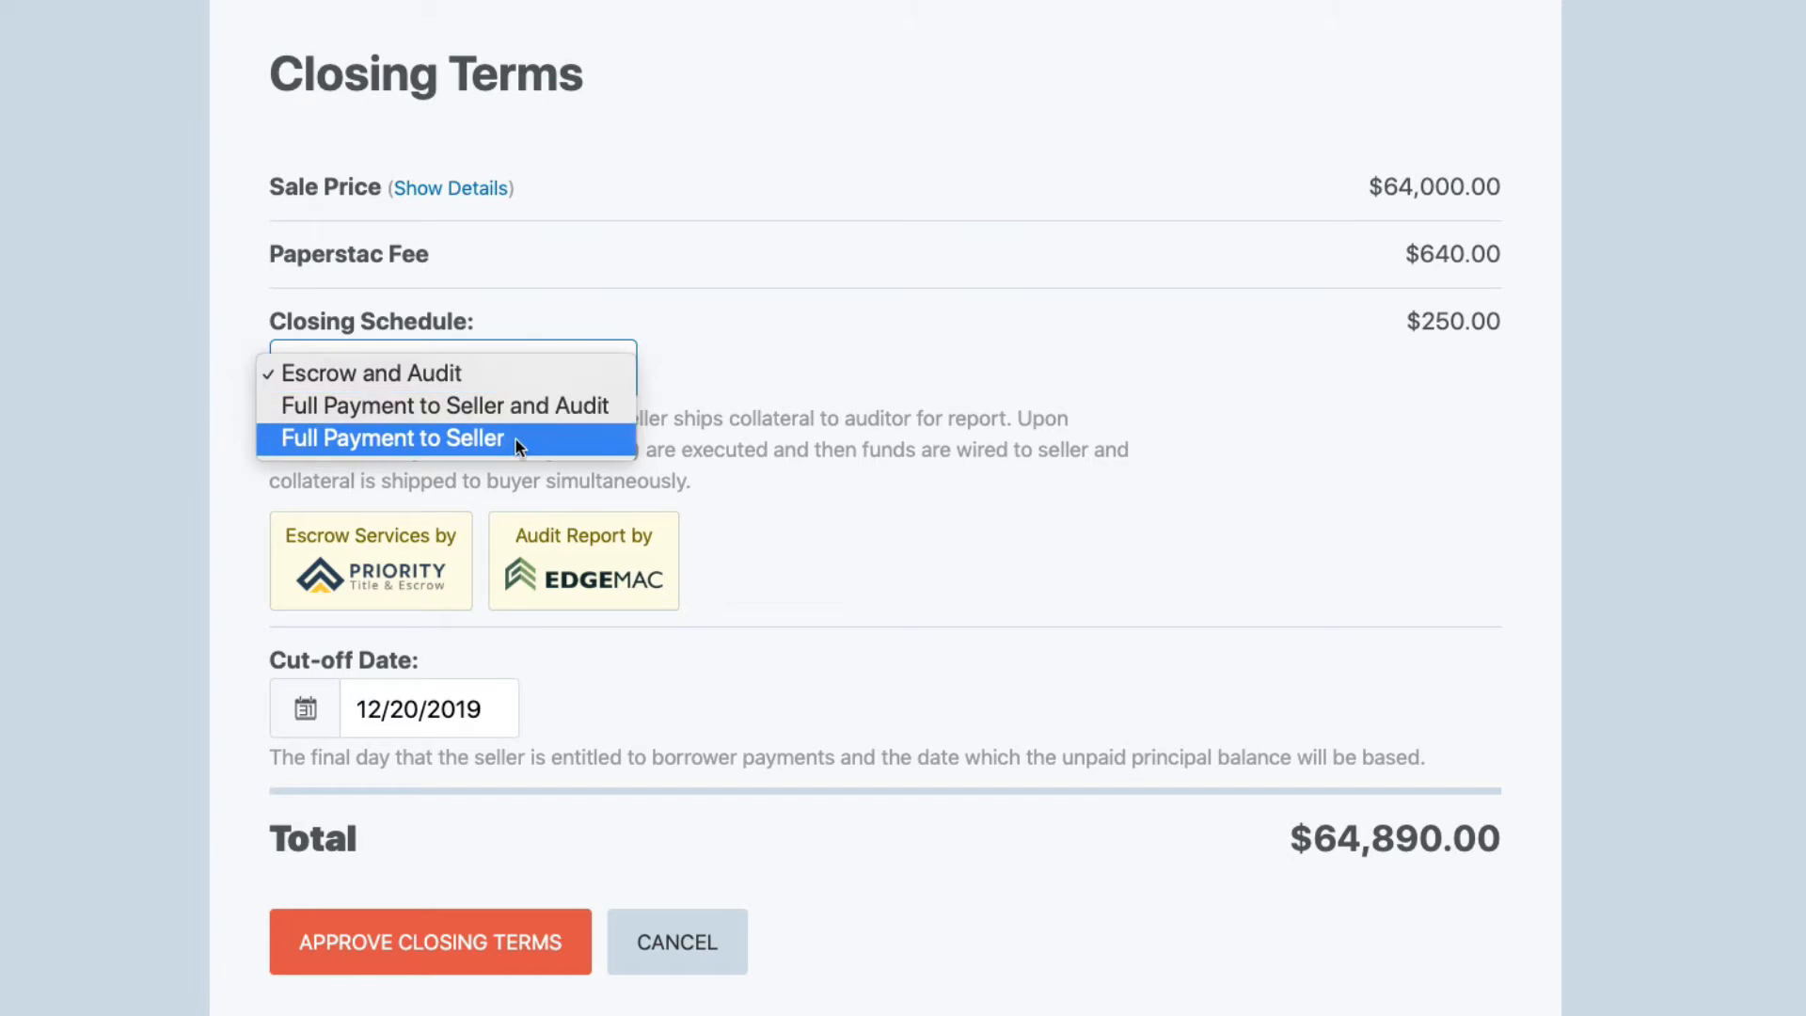
left_click(391, 437)
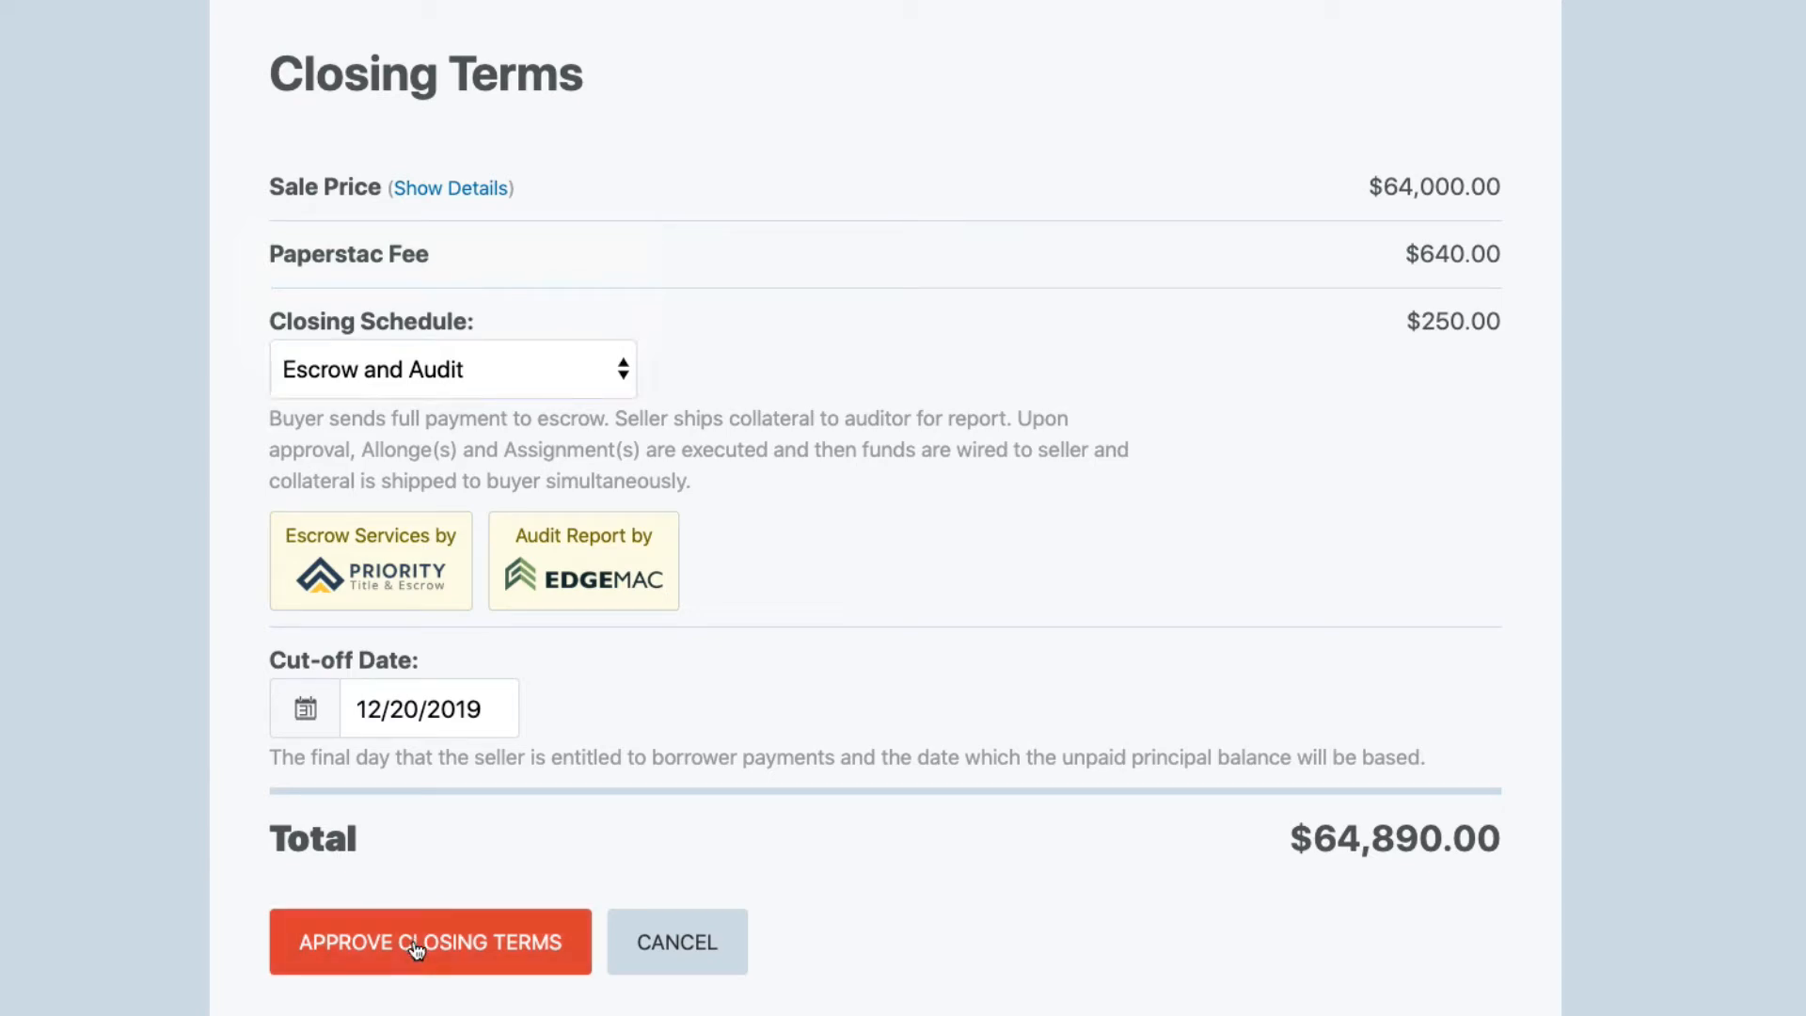
left_click(429, 940)
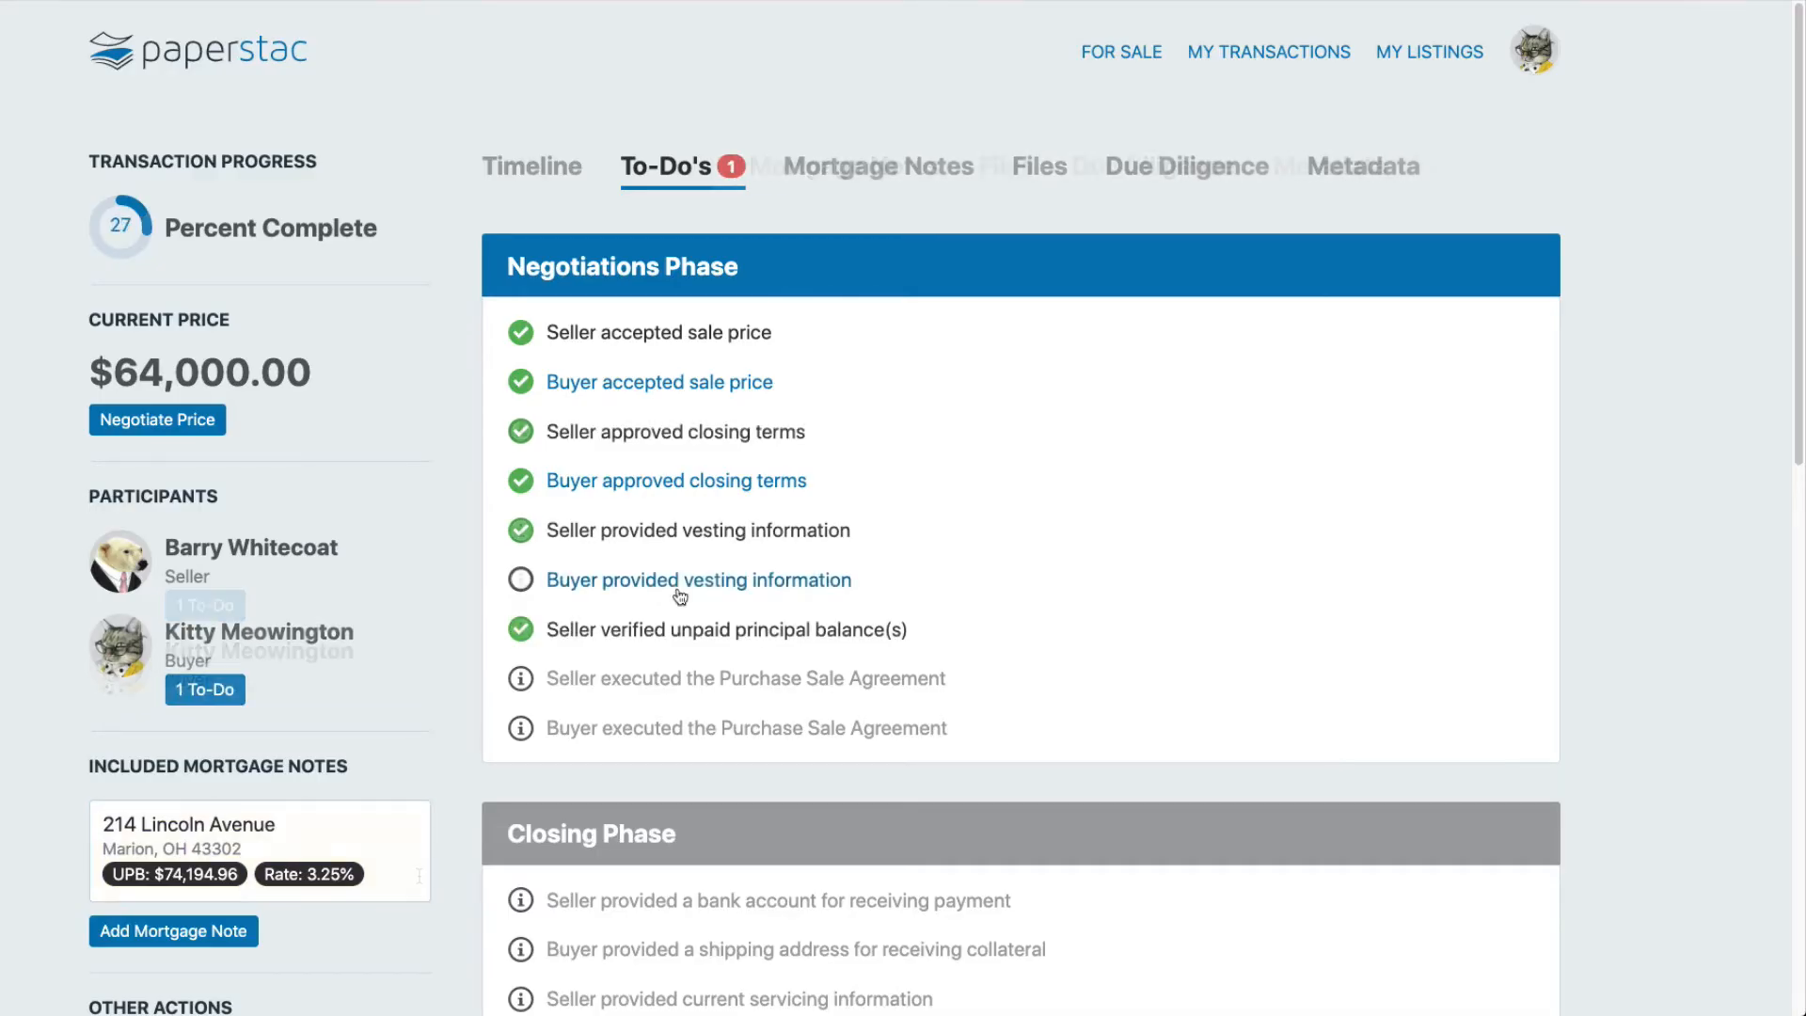
- Set the Muncie address as the collateral shipping address
left_click(699, 579)
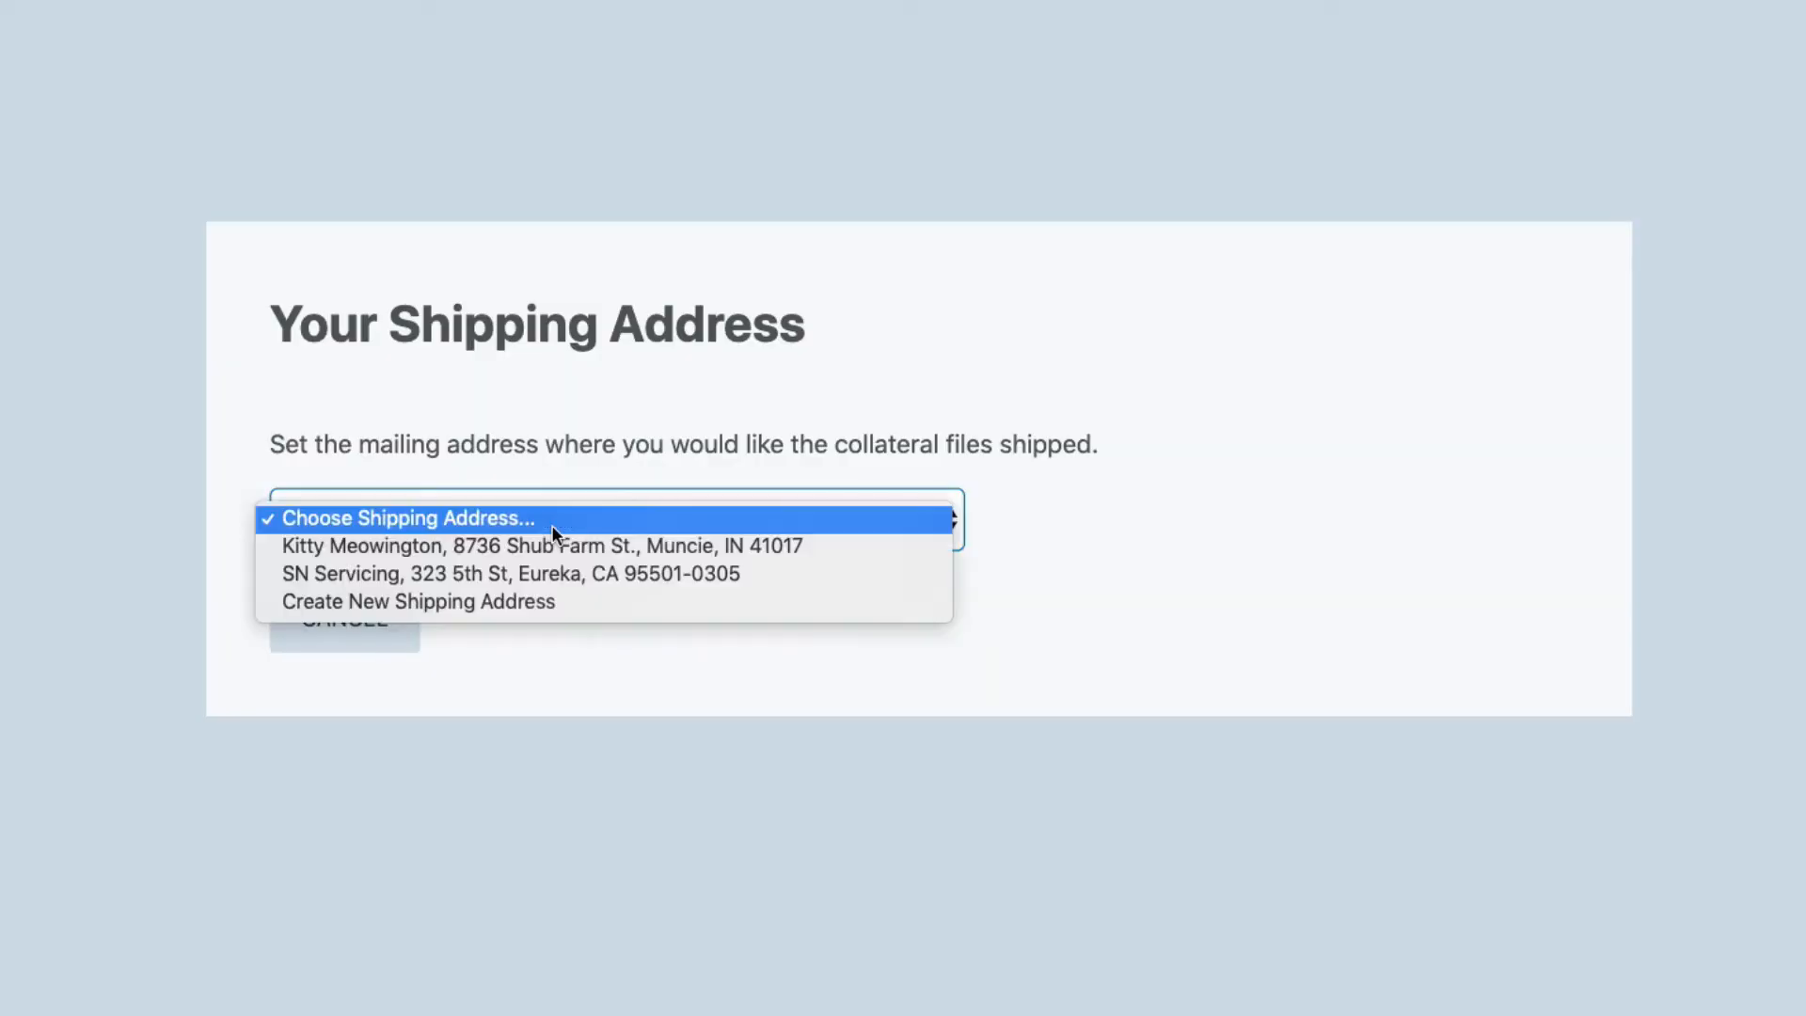
left_click(542, 545)
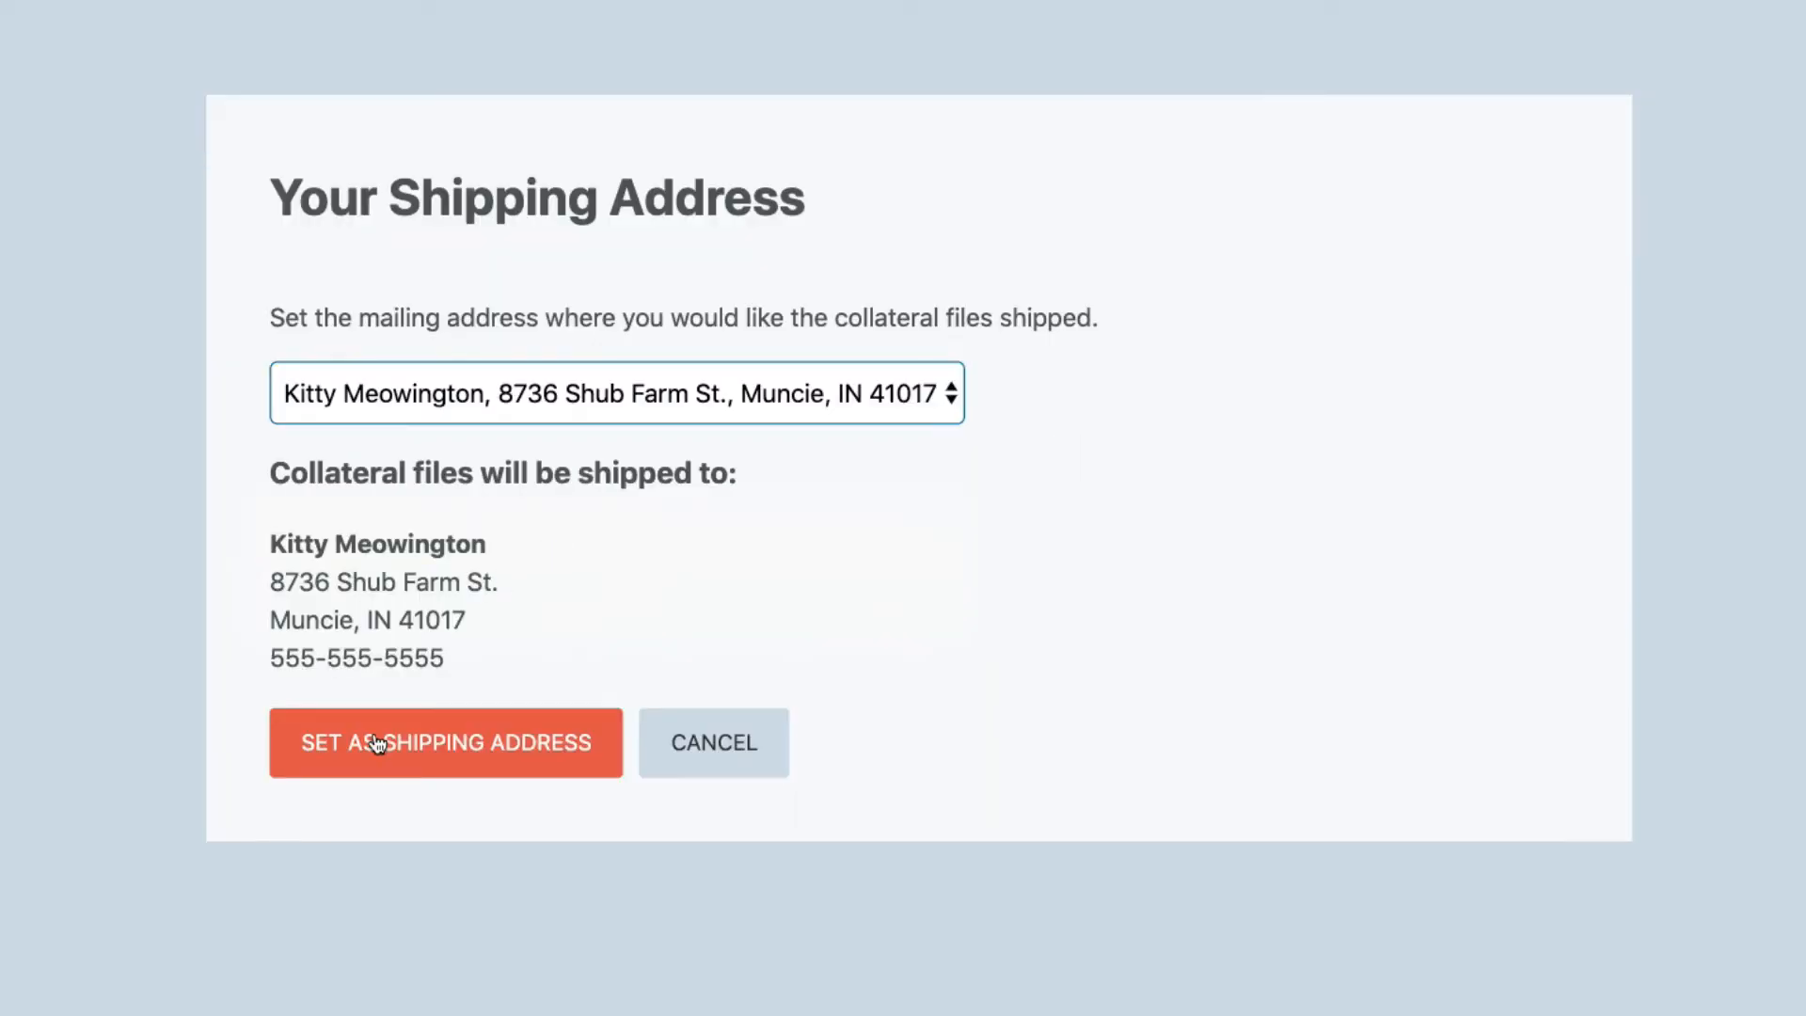
left_click(444, 742)
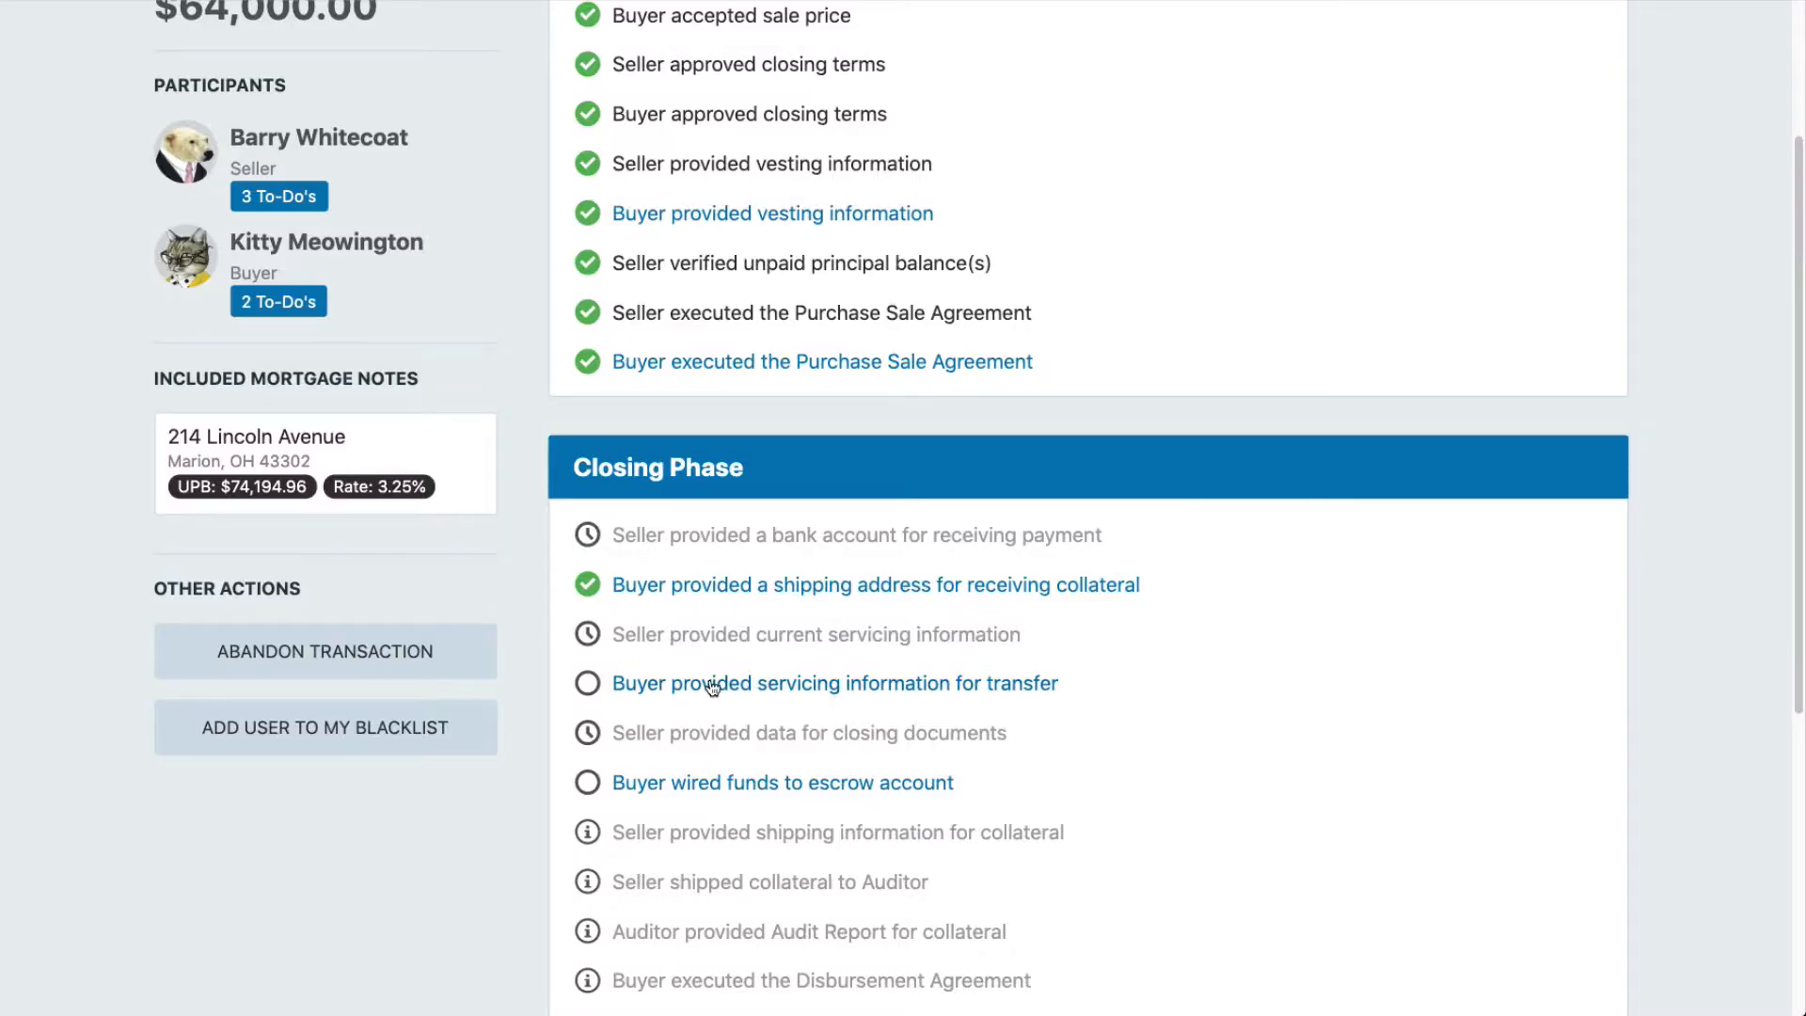
- Save and submit FCI Lender Services as the buyer's servicer profile
left_click(833, 683)
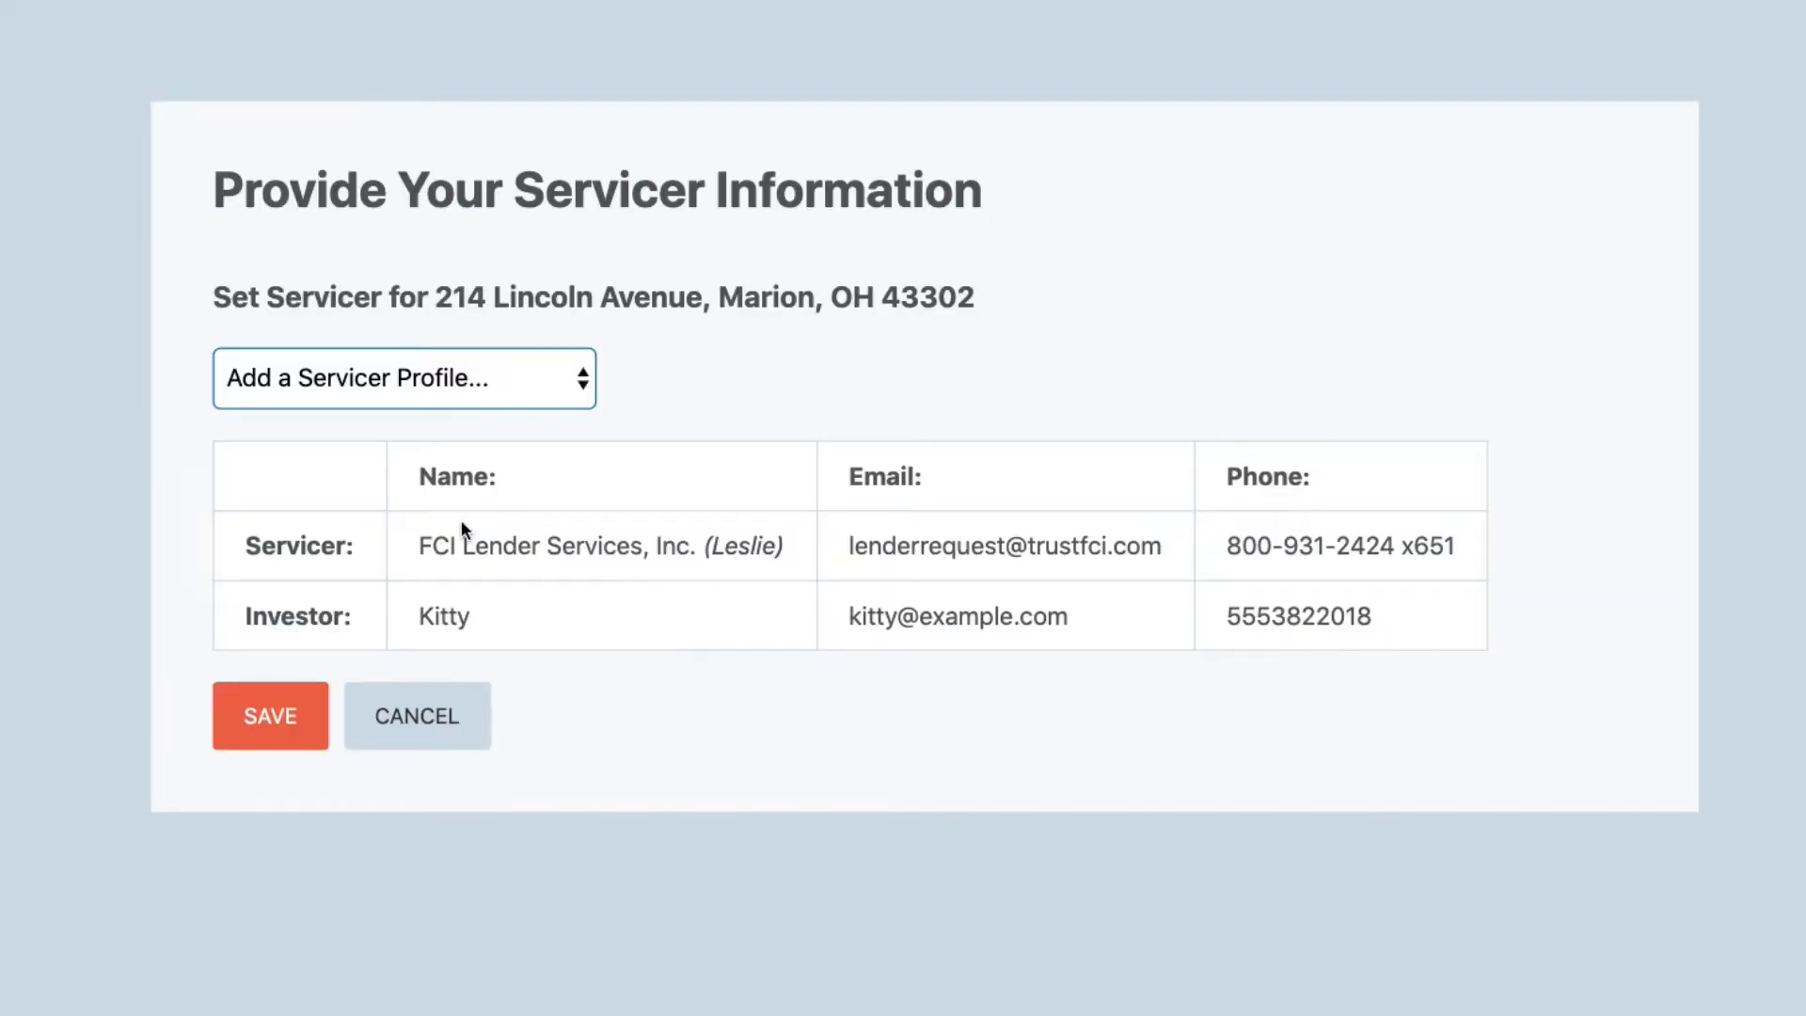
left_click(270, 715)
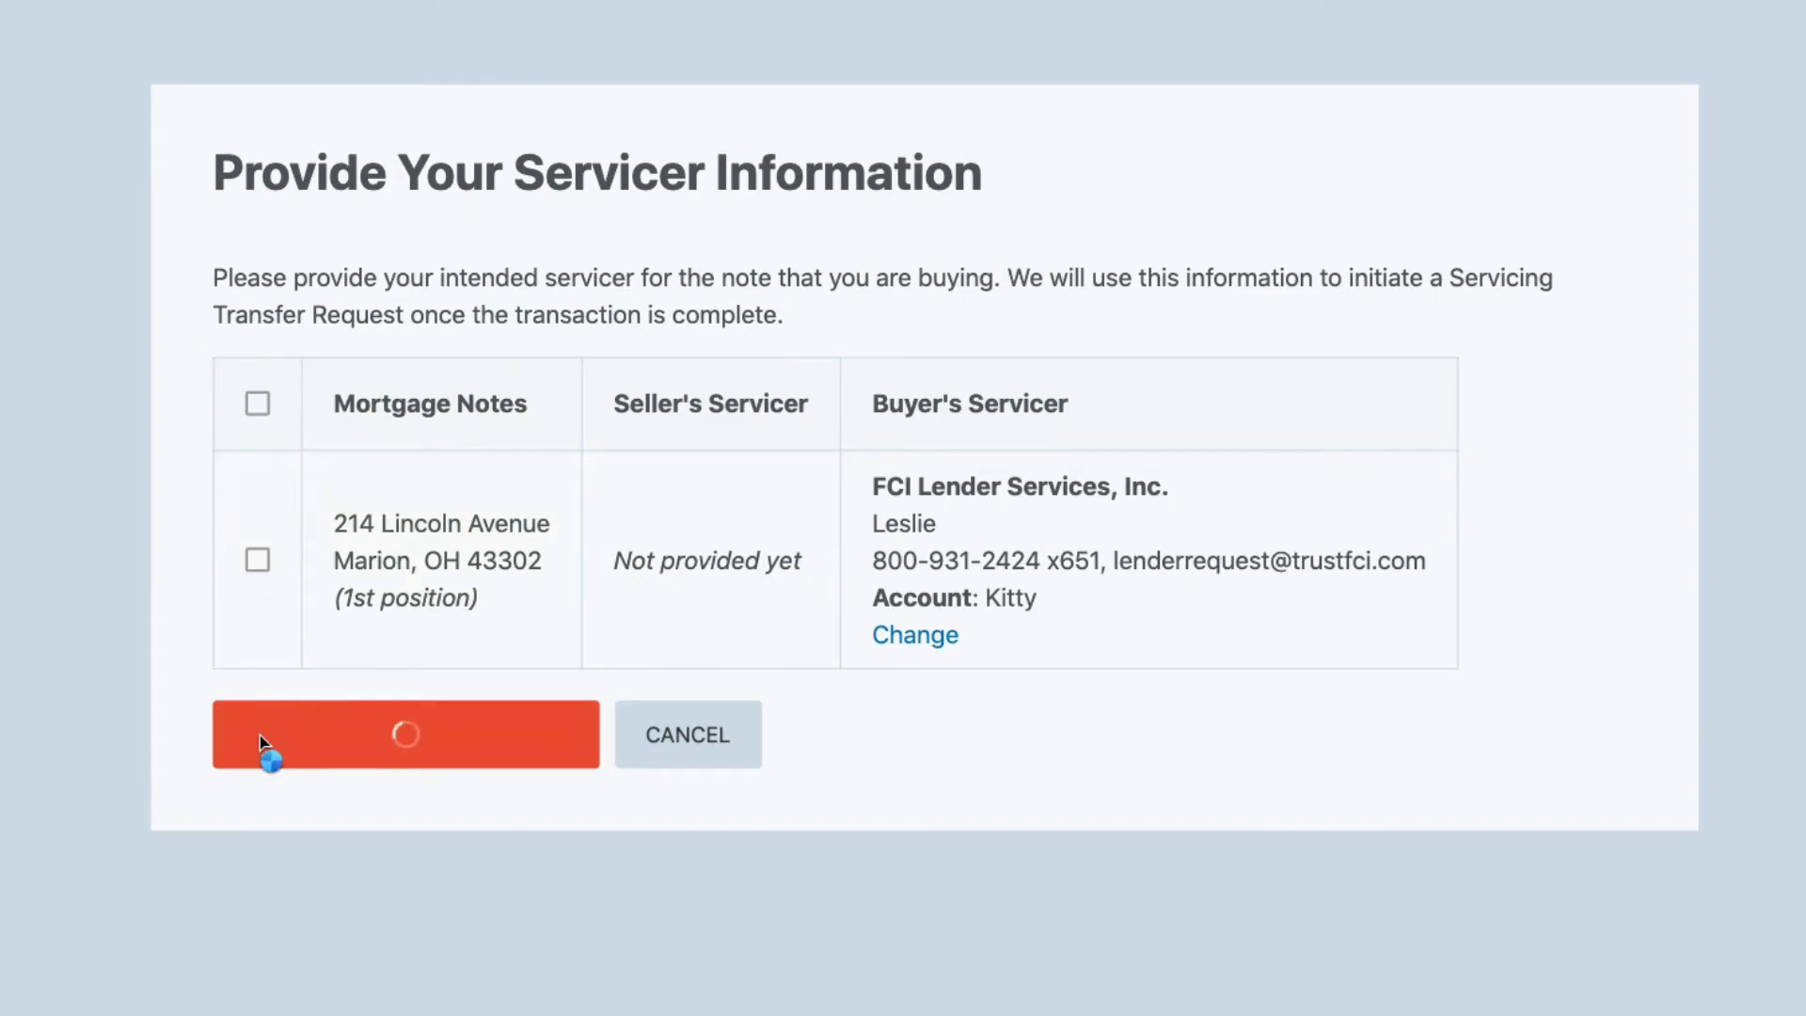
left_click(404, 734)
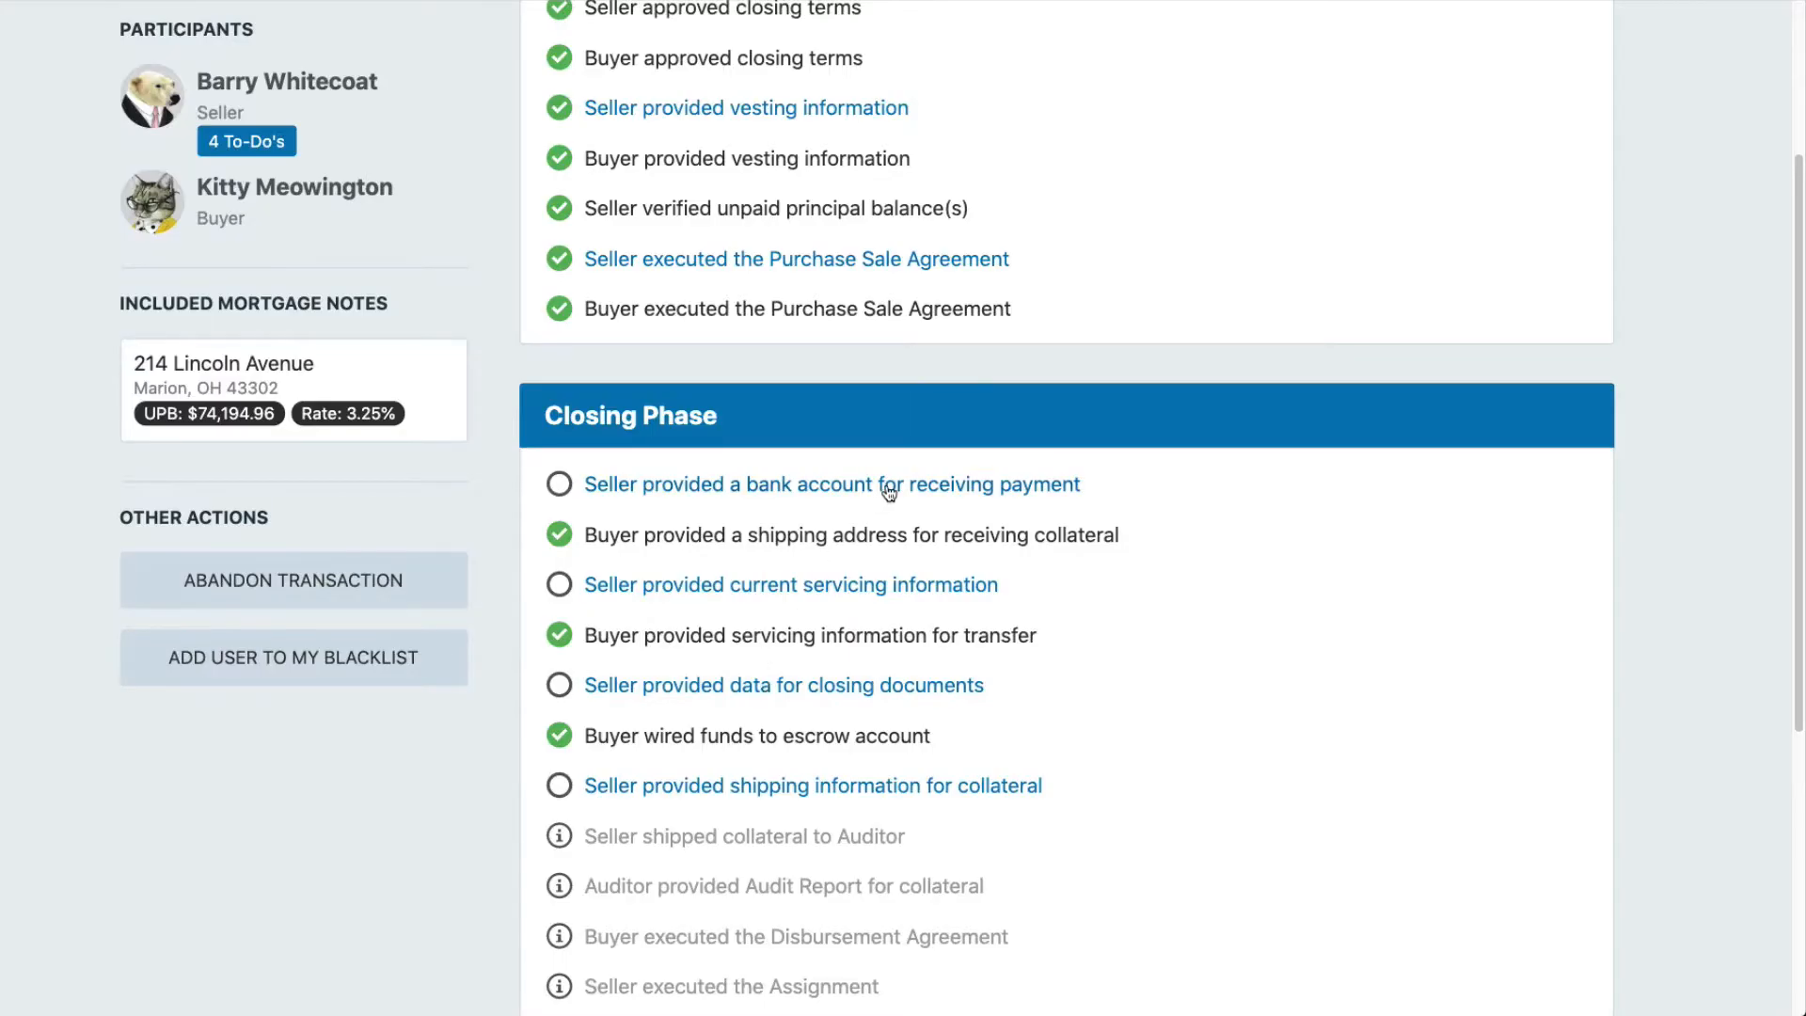
- Choose the Wells Fargo account ending 6789 as the seller's payment account
left_click(831, 483)
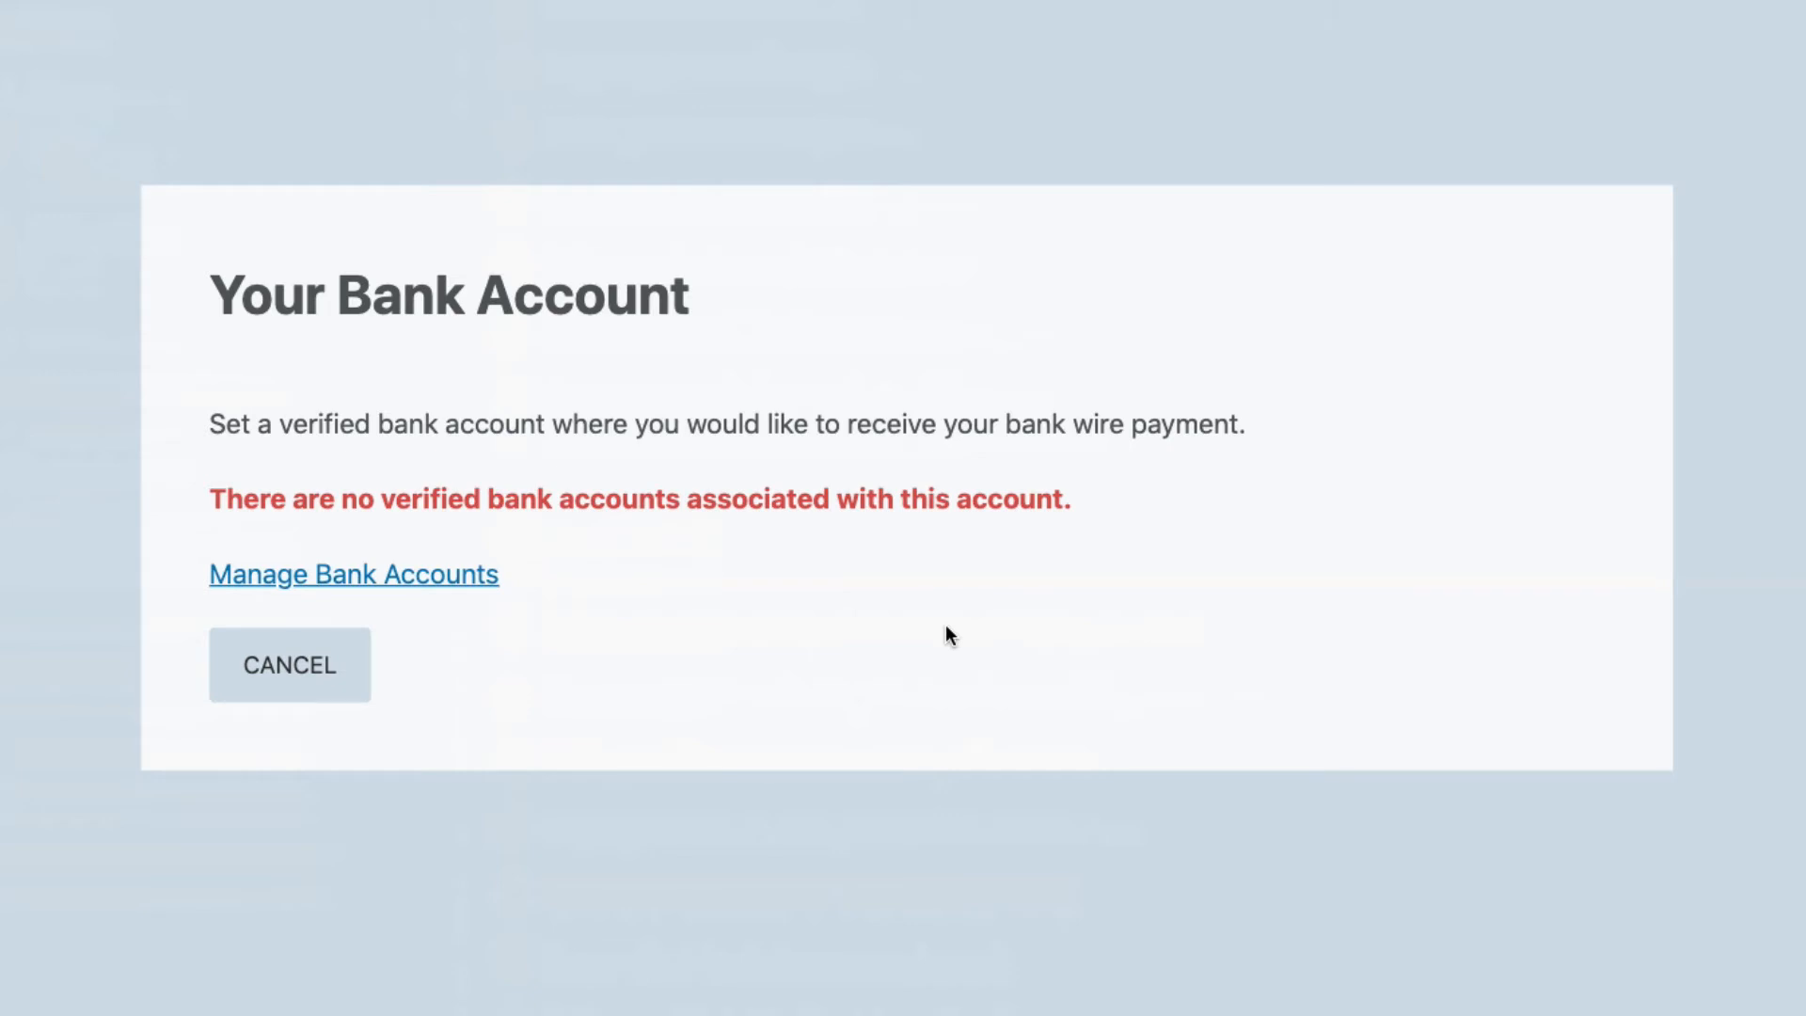
left_click(478, 499)
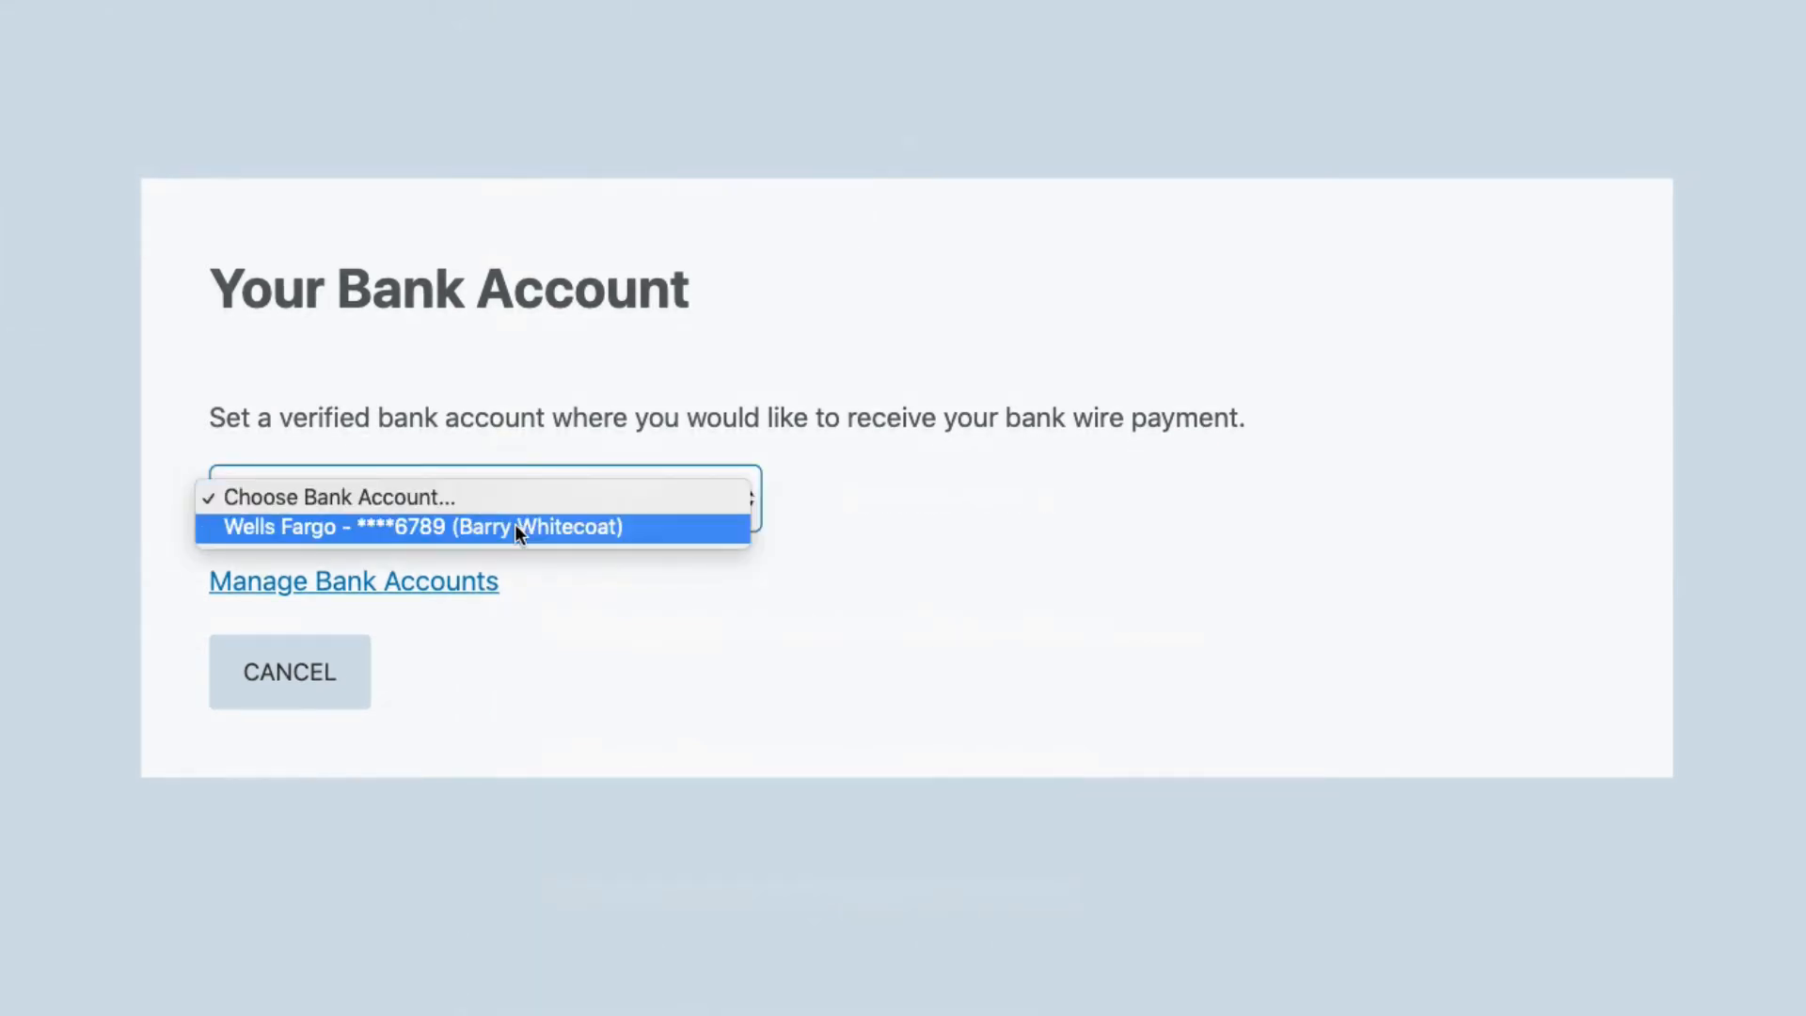
left_click(473, 527)
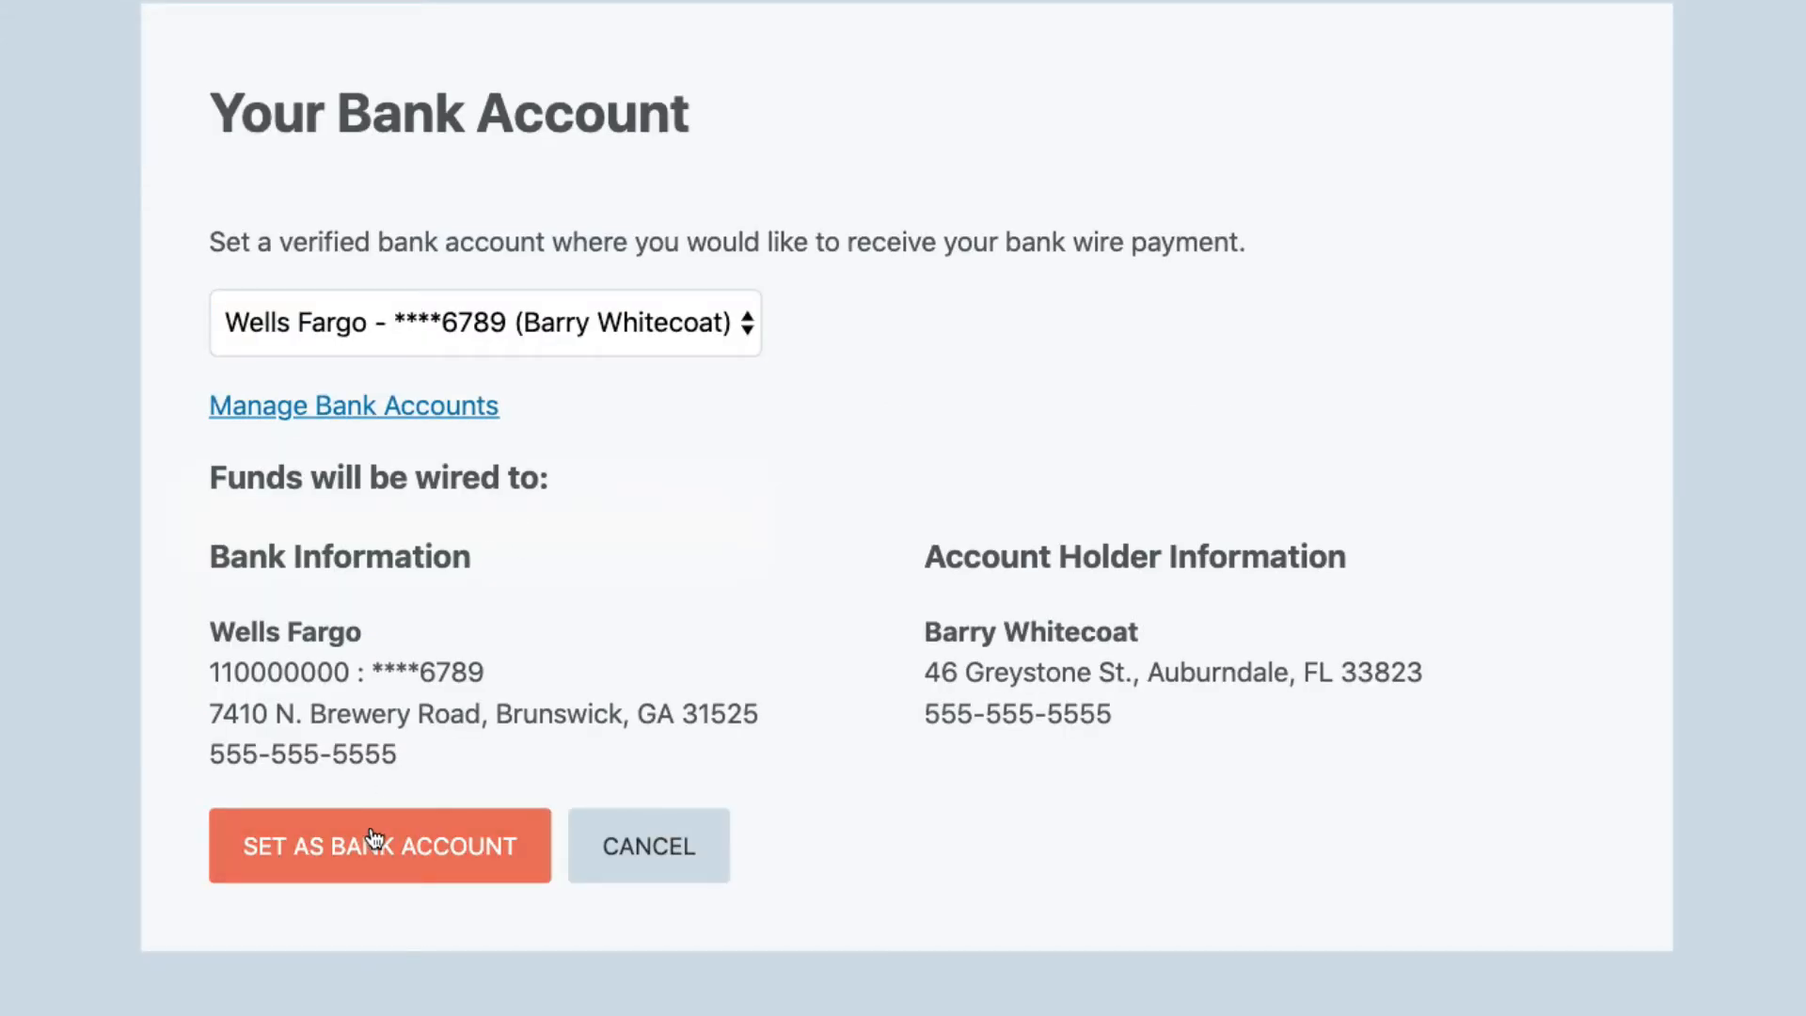
left_click(379, 846)
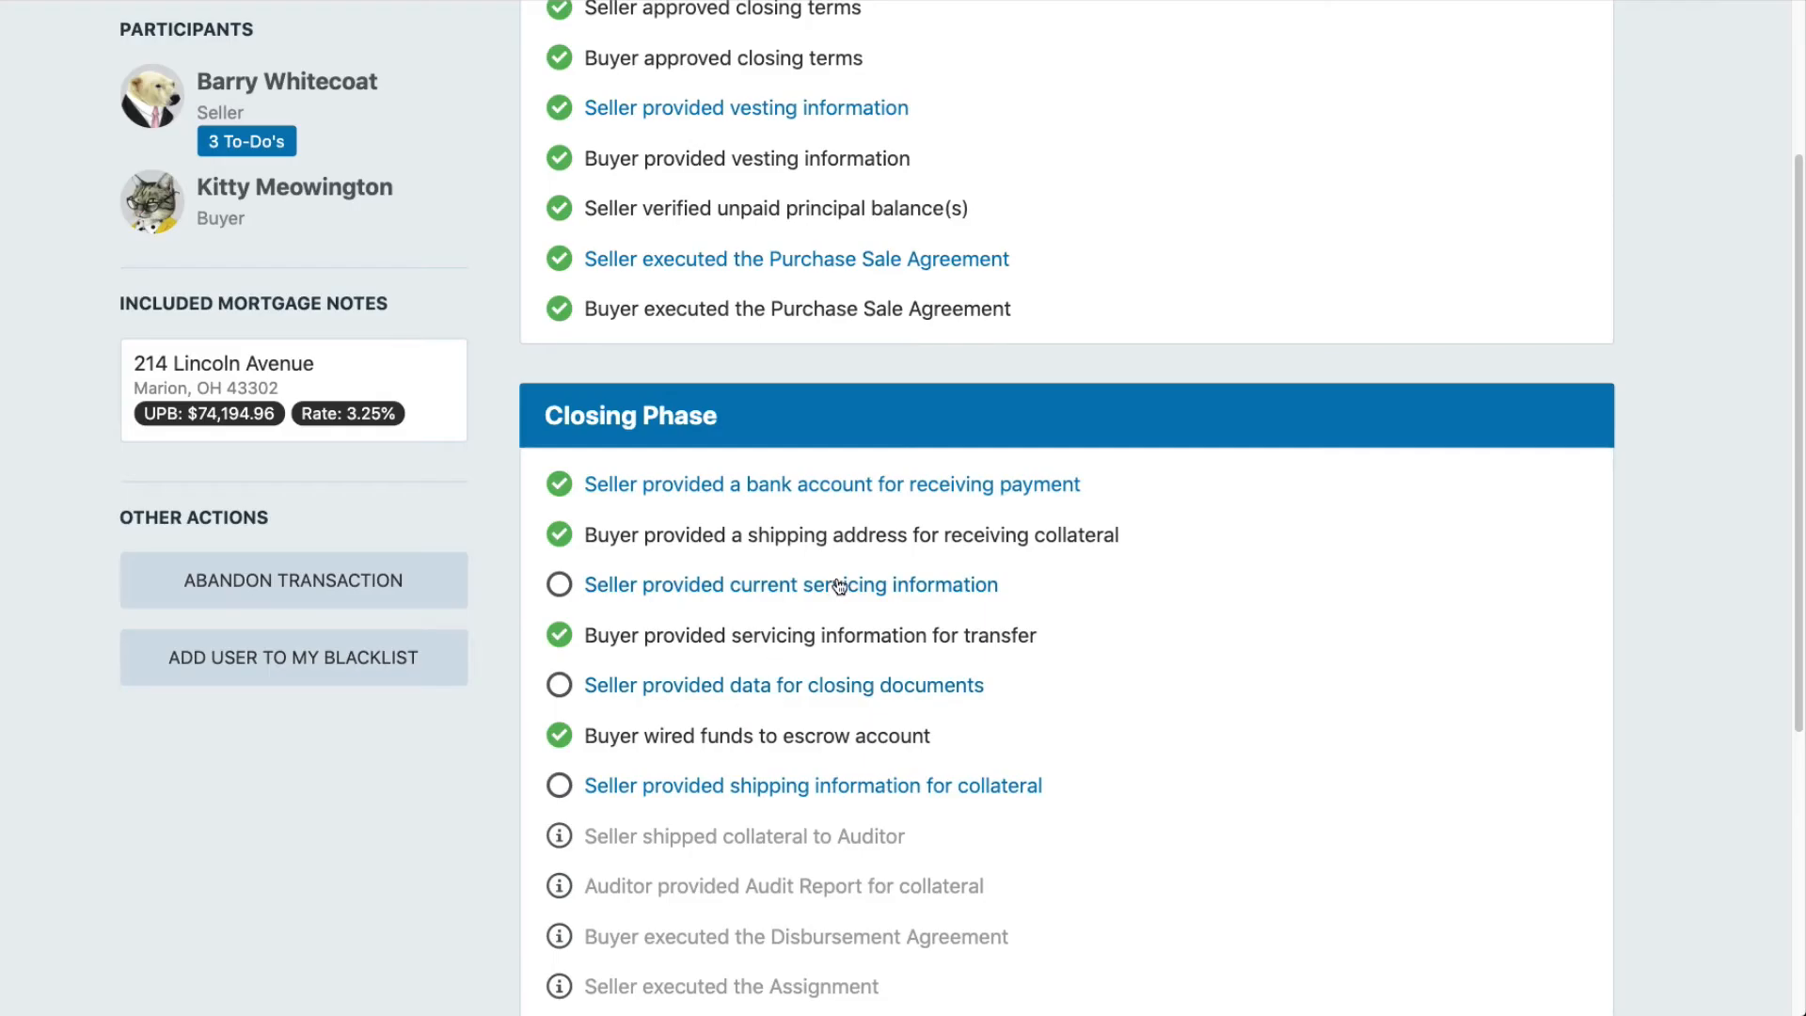
- Add and save Allied Servicing Corporation as the current servicer for Lincoln Avenue
left_click(789, 584)
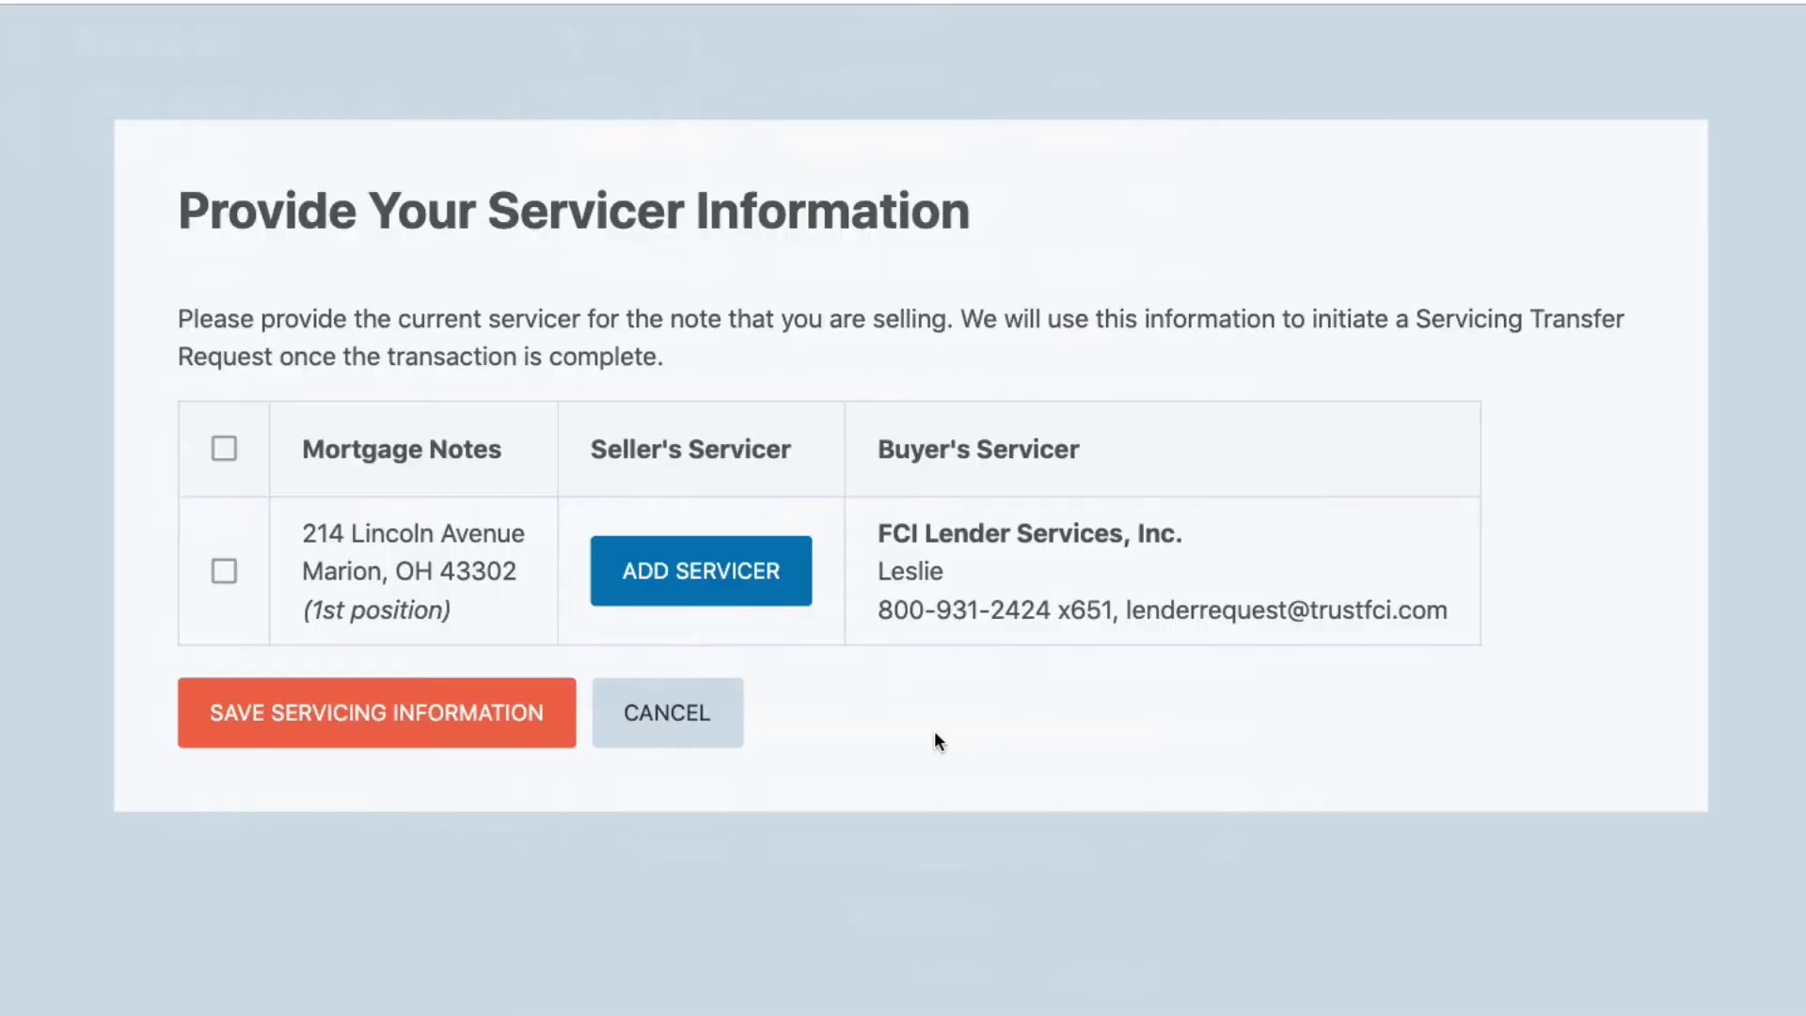
left_click(699, 570)
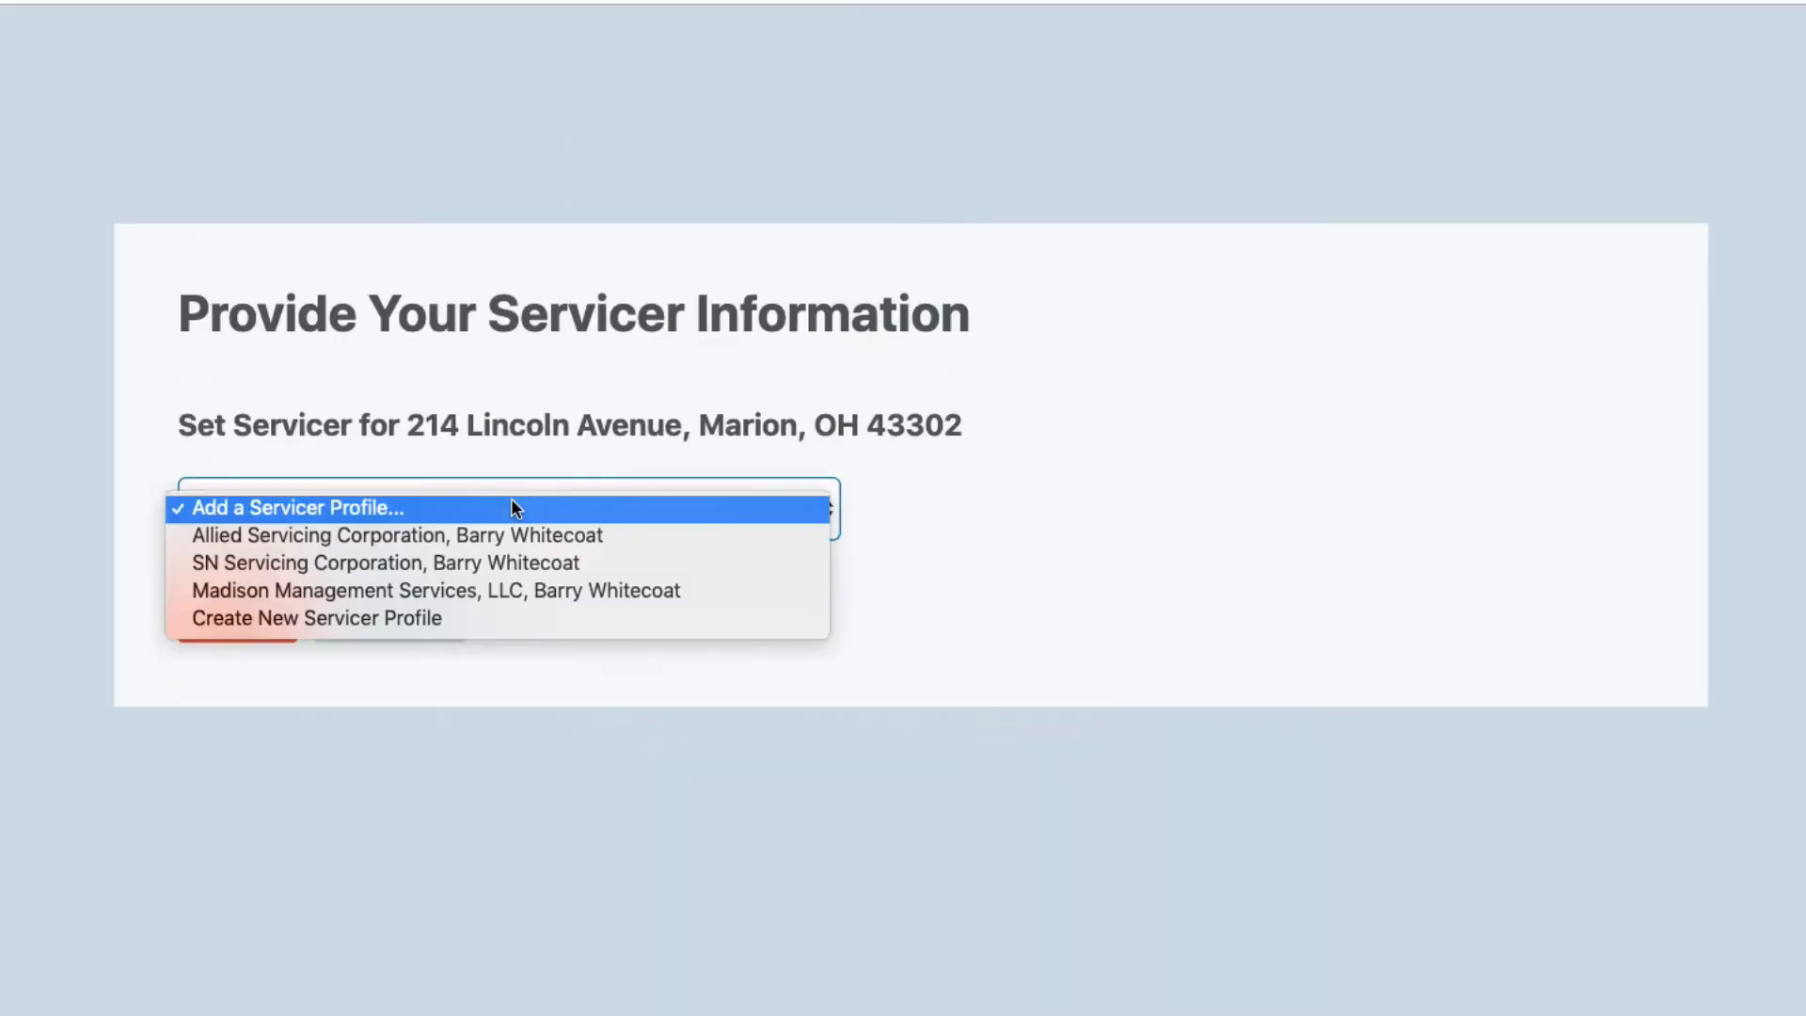
left_click(395, 534)
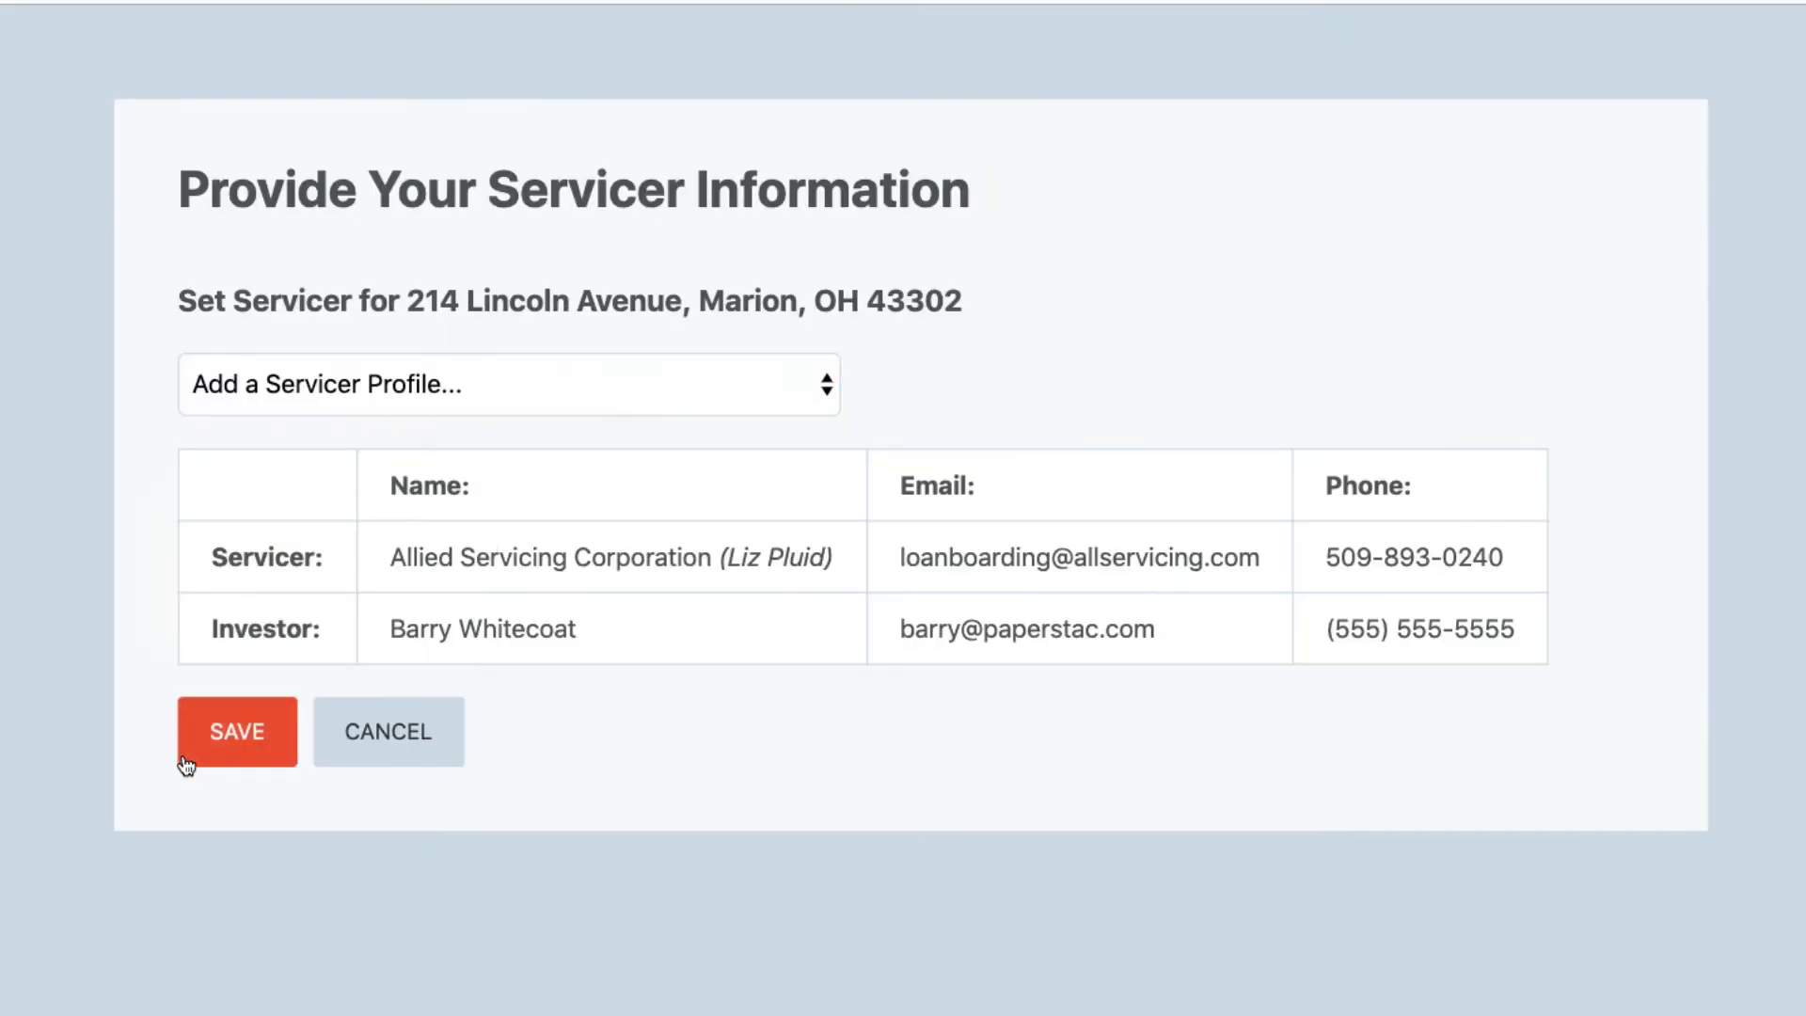
left_click(236, 732)
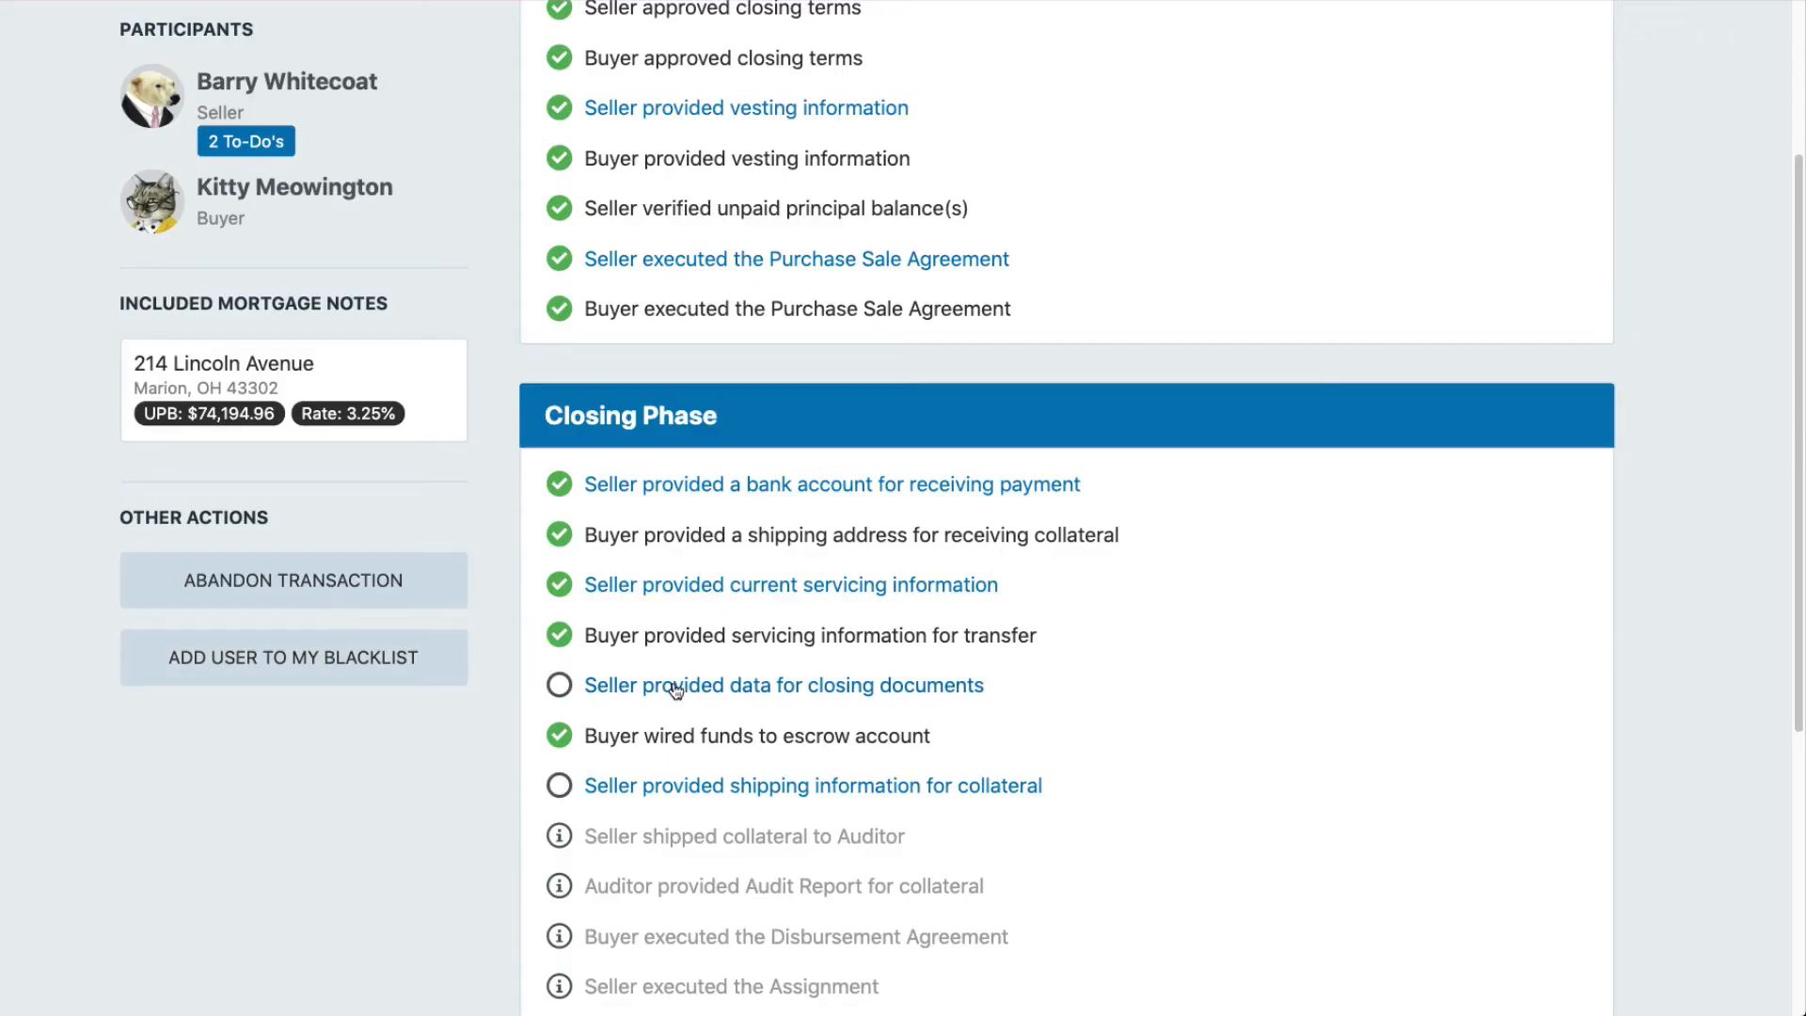
- Open 'Seller provided data for closing documents' and scroll through the prefilled Closing Data form
left_click(781, 683)
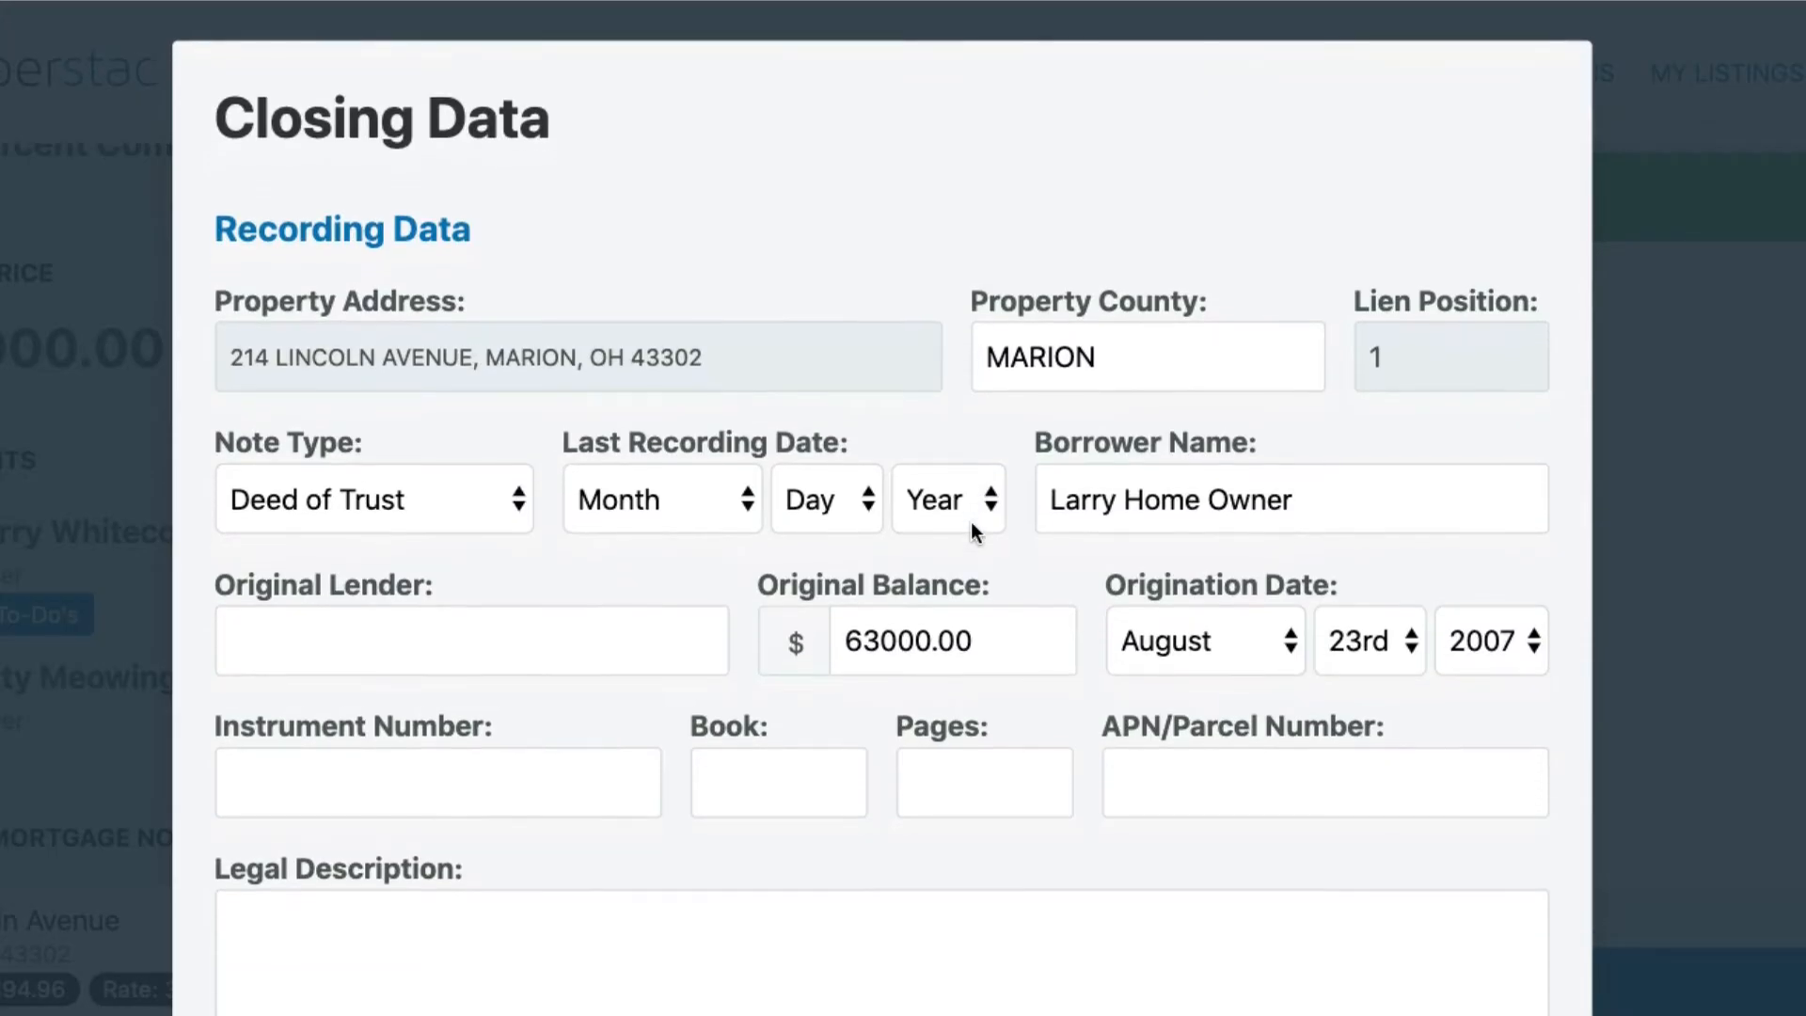
scroll("down", 3)
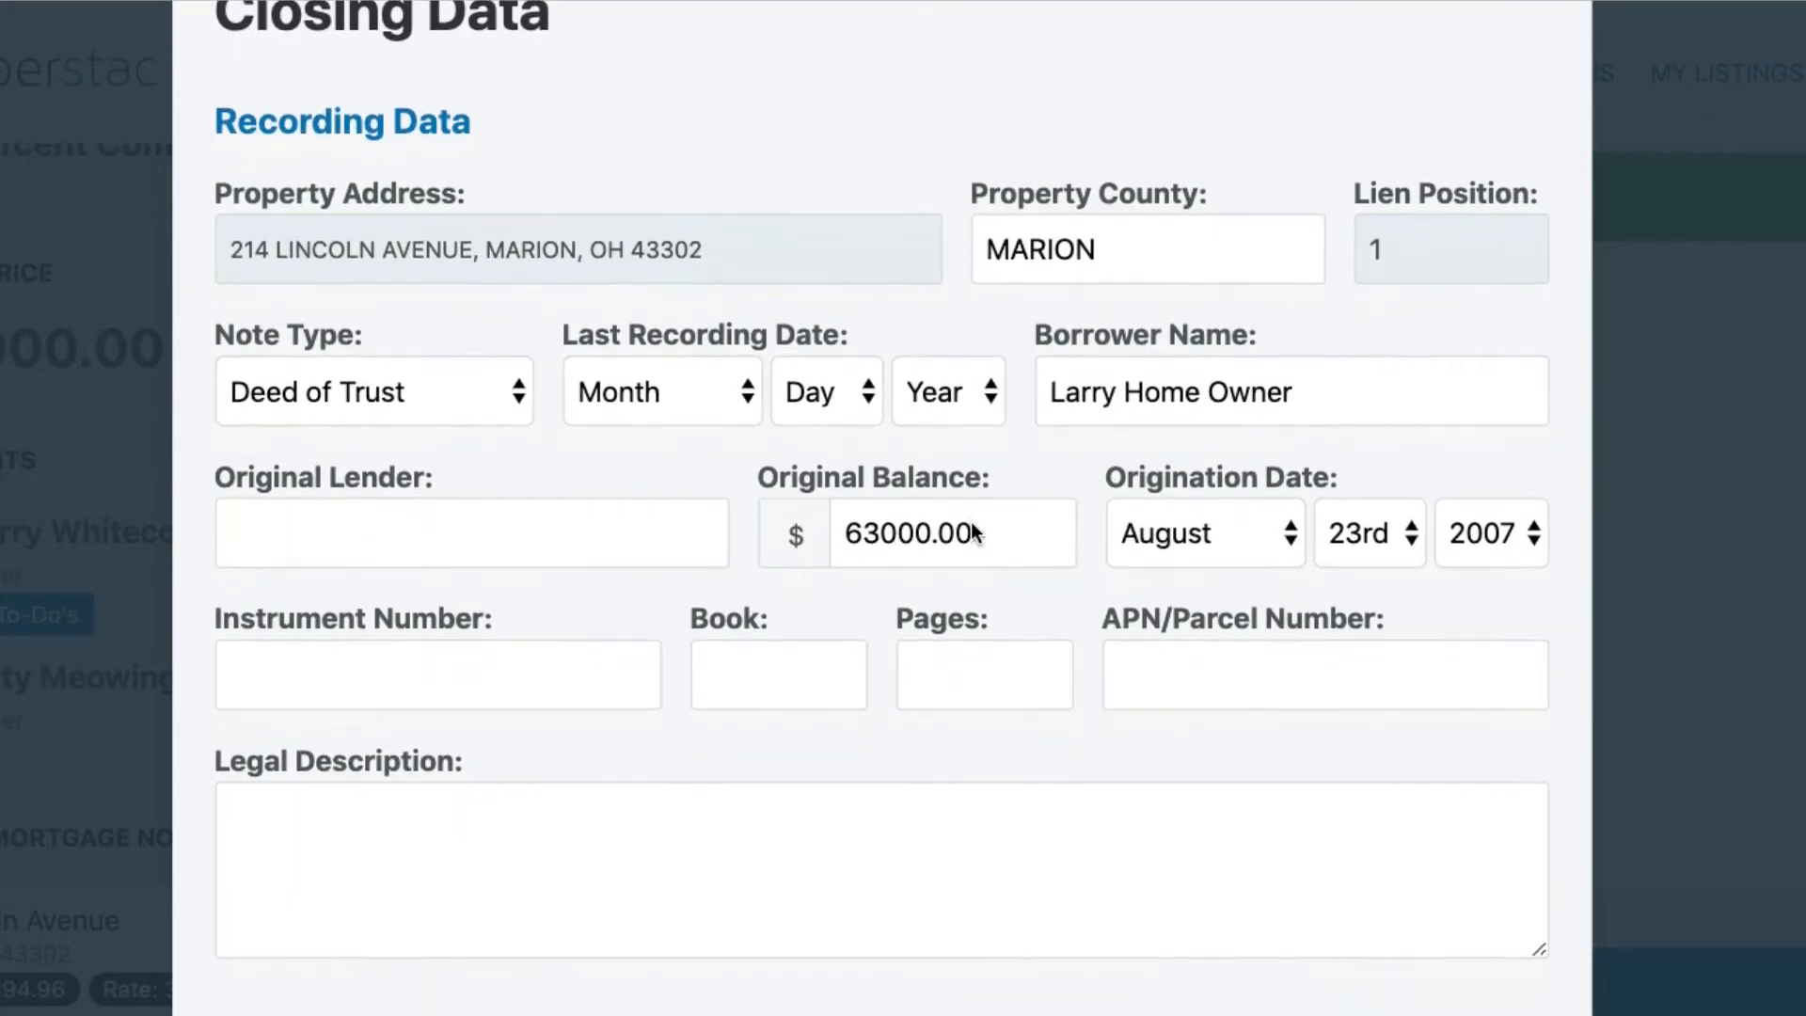
scroll("down", 3)
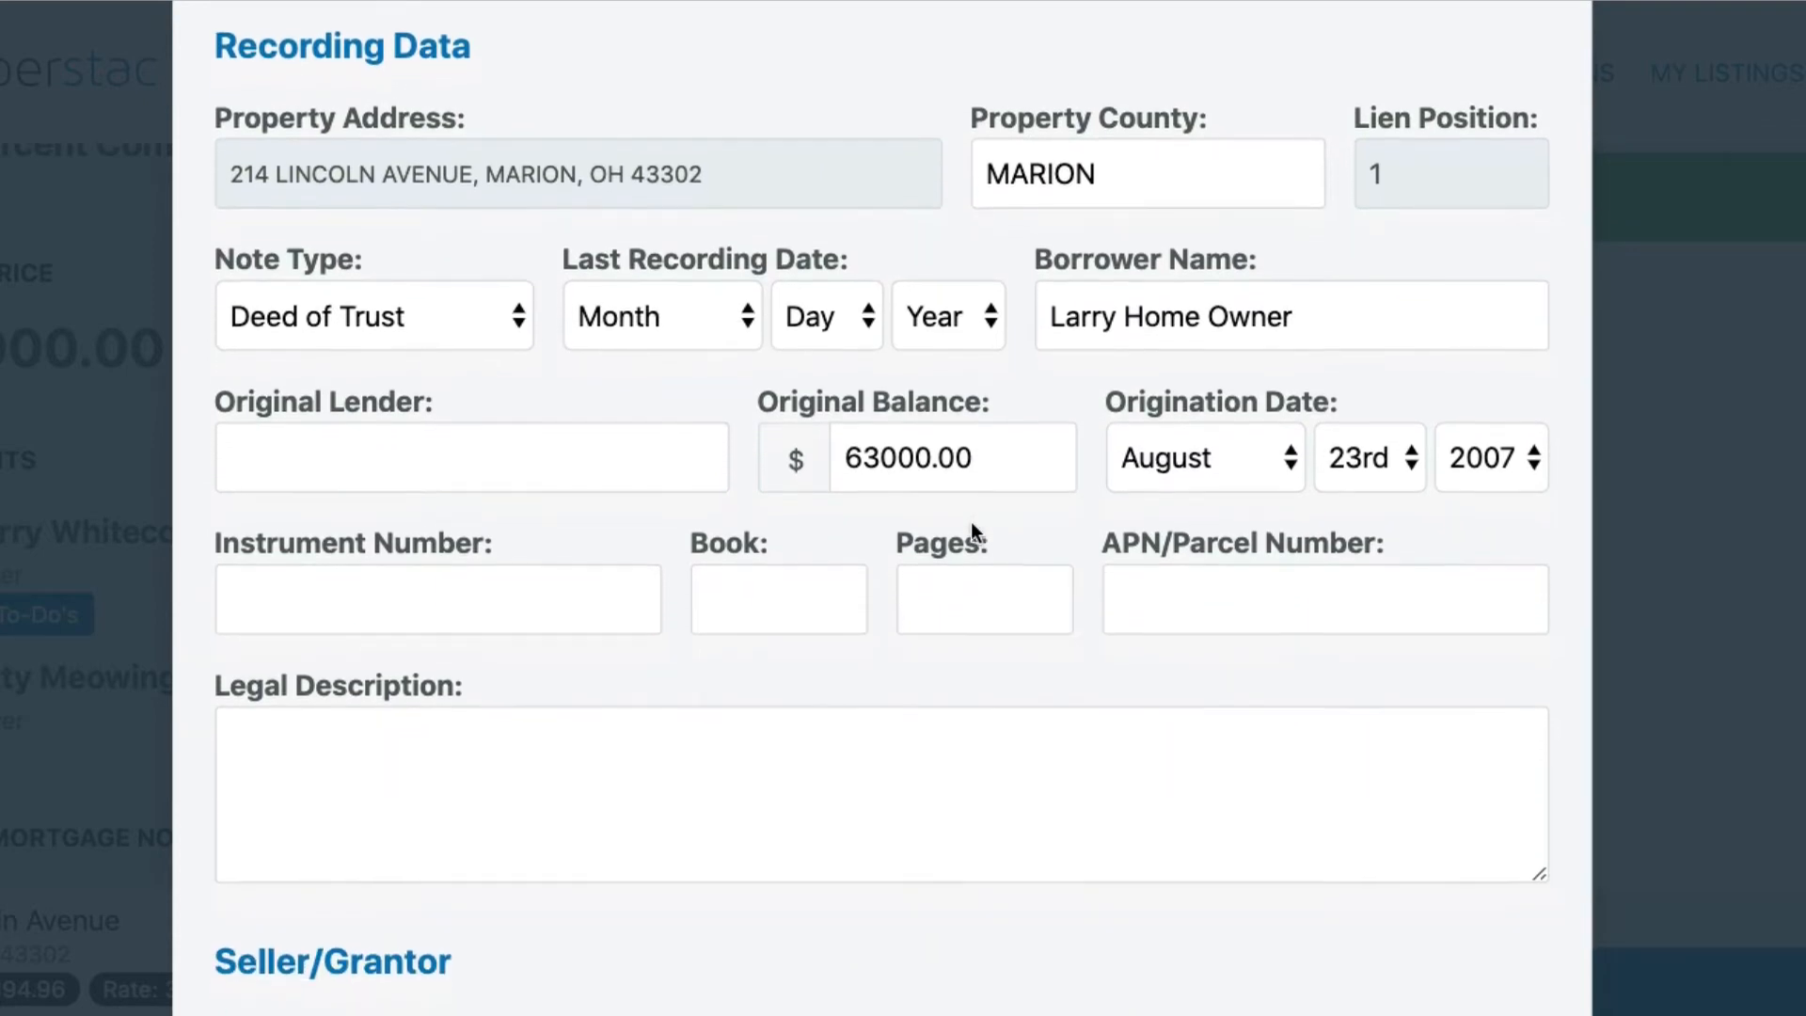
scroll("down", 3)
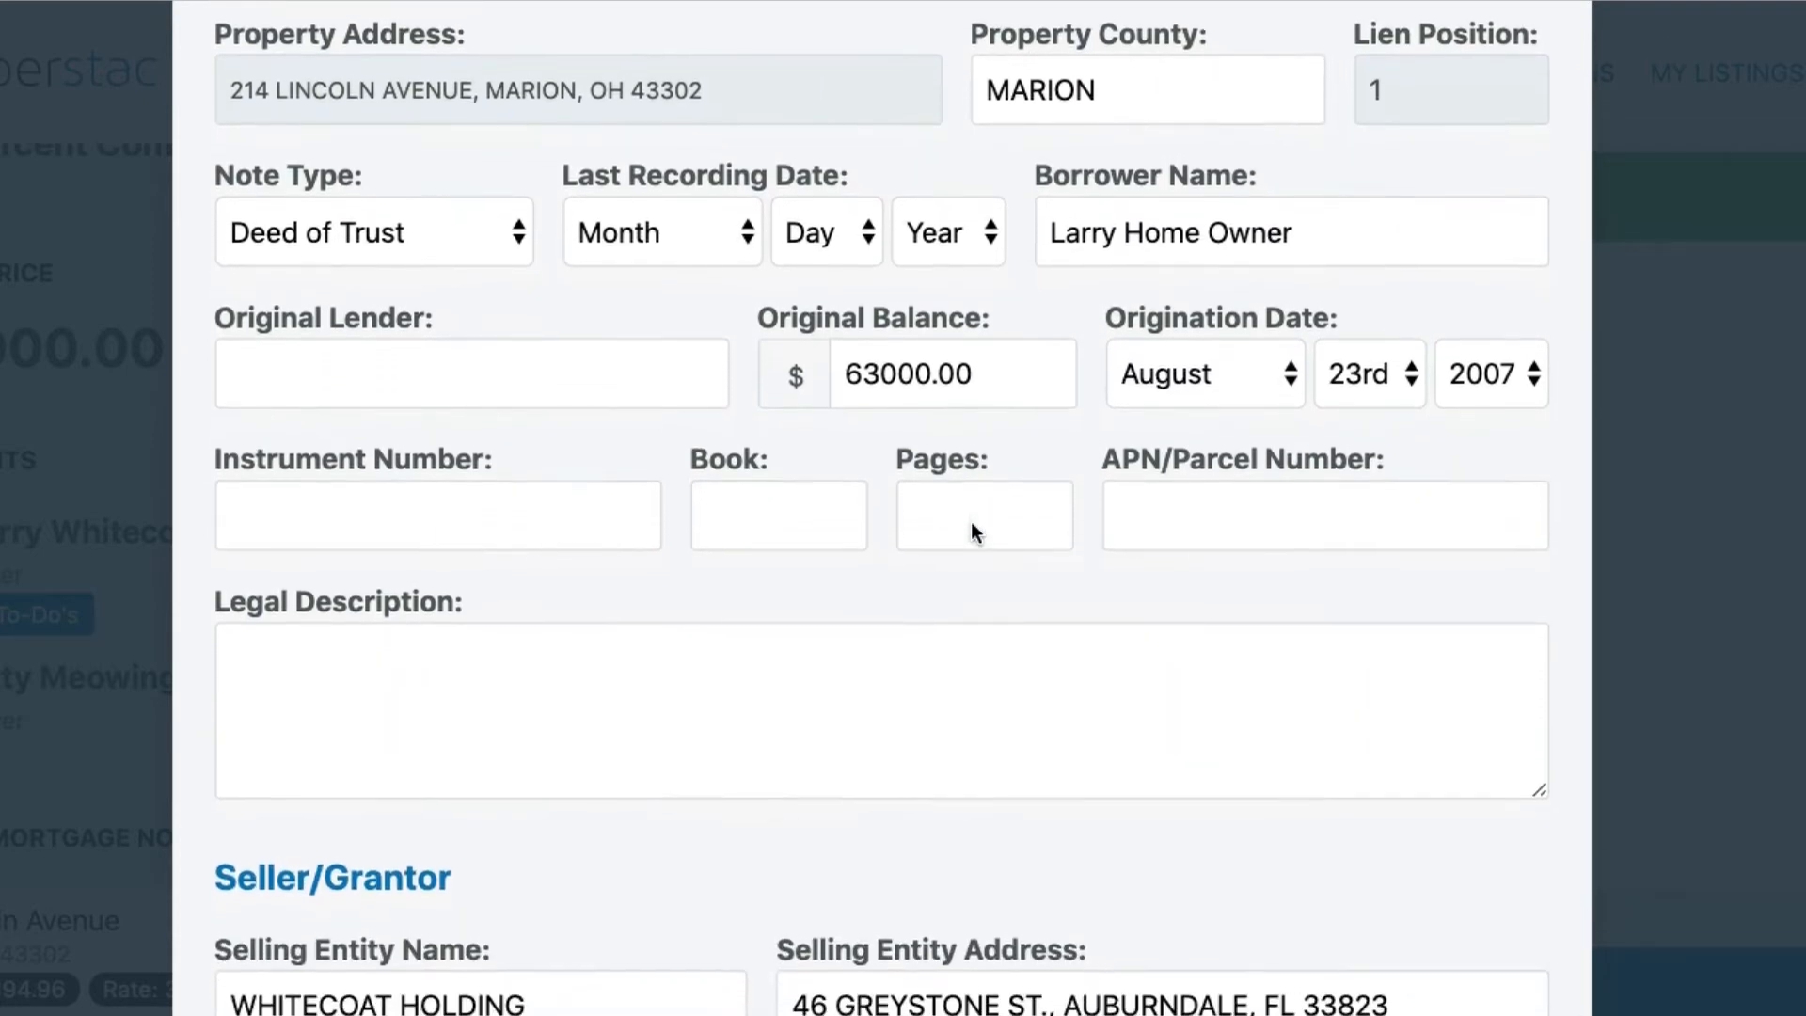
scroll("down", 3)
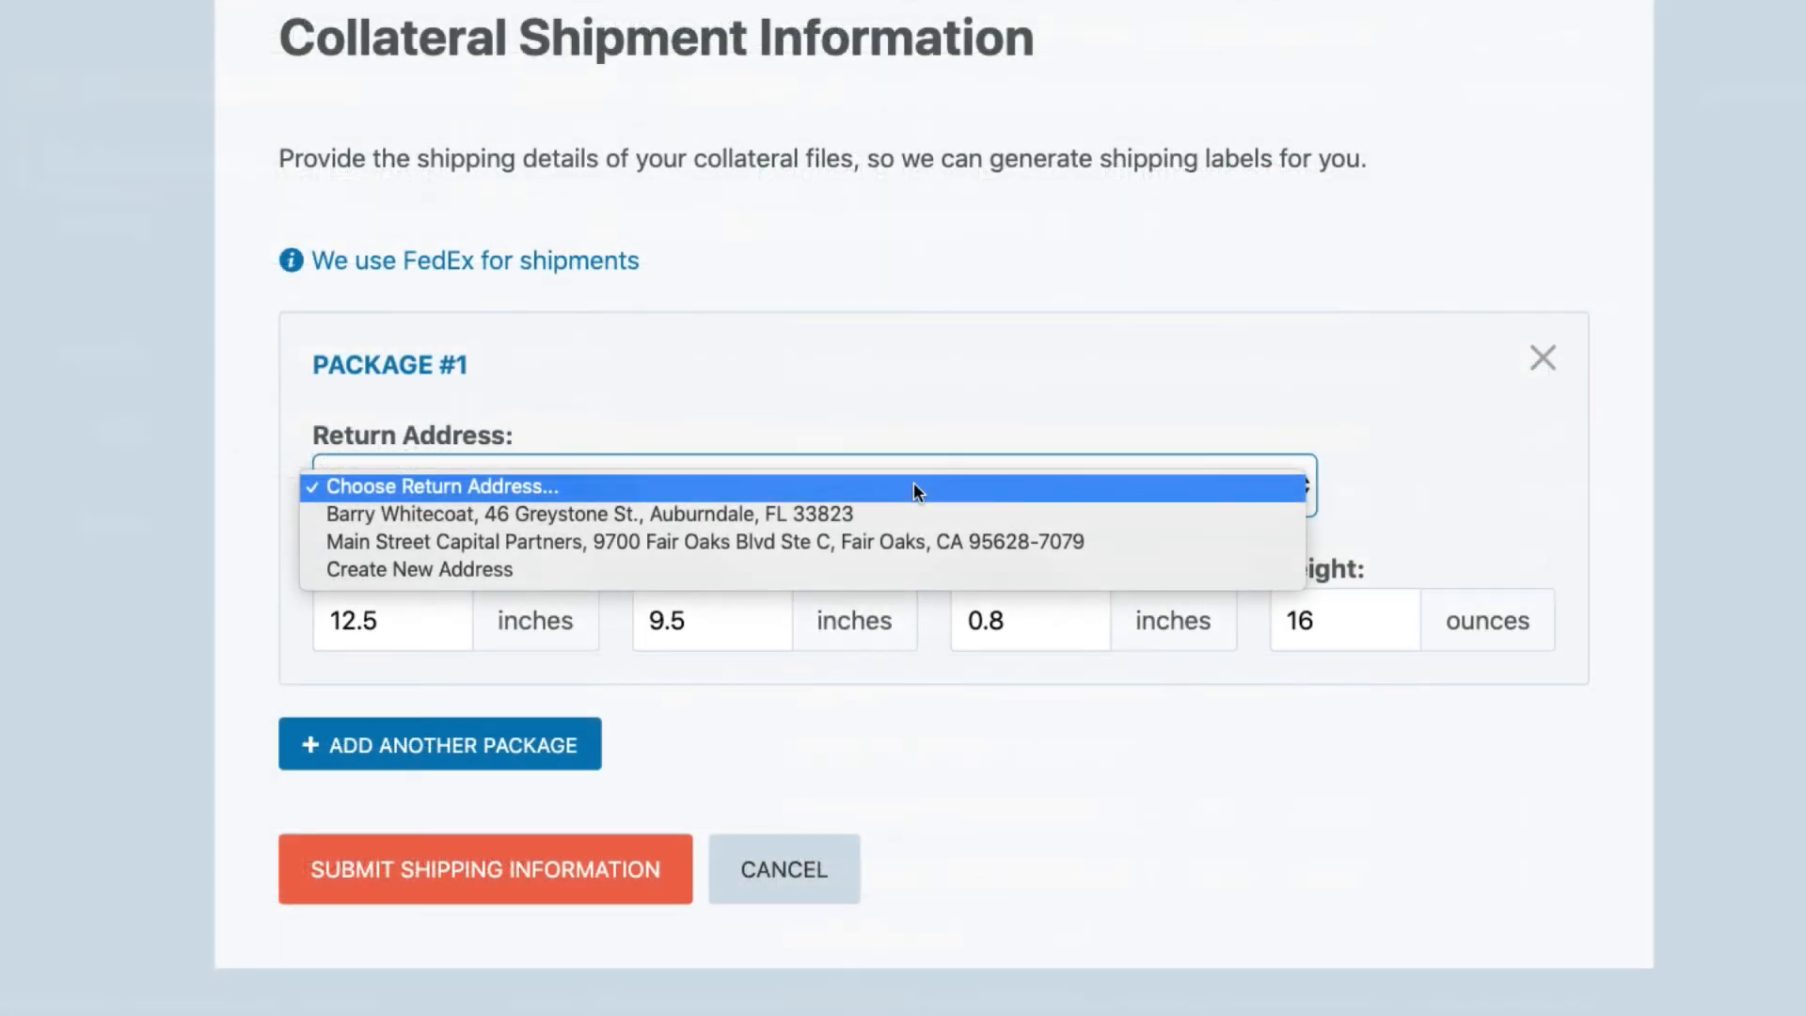
left_click(587, 514)
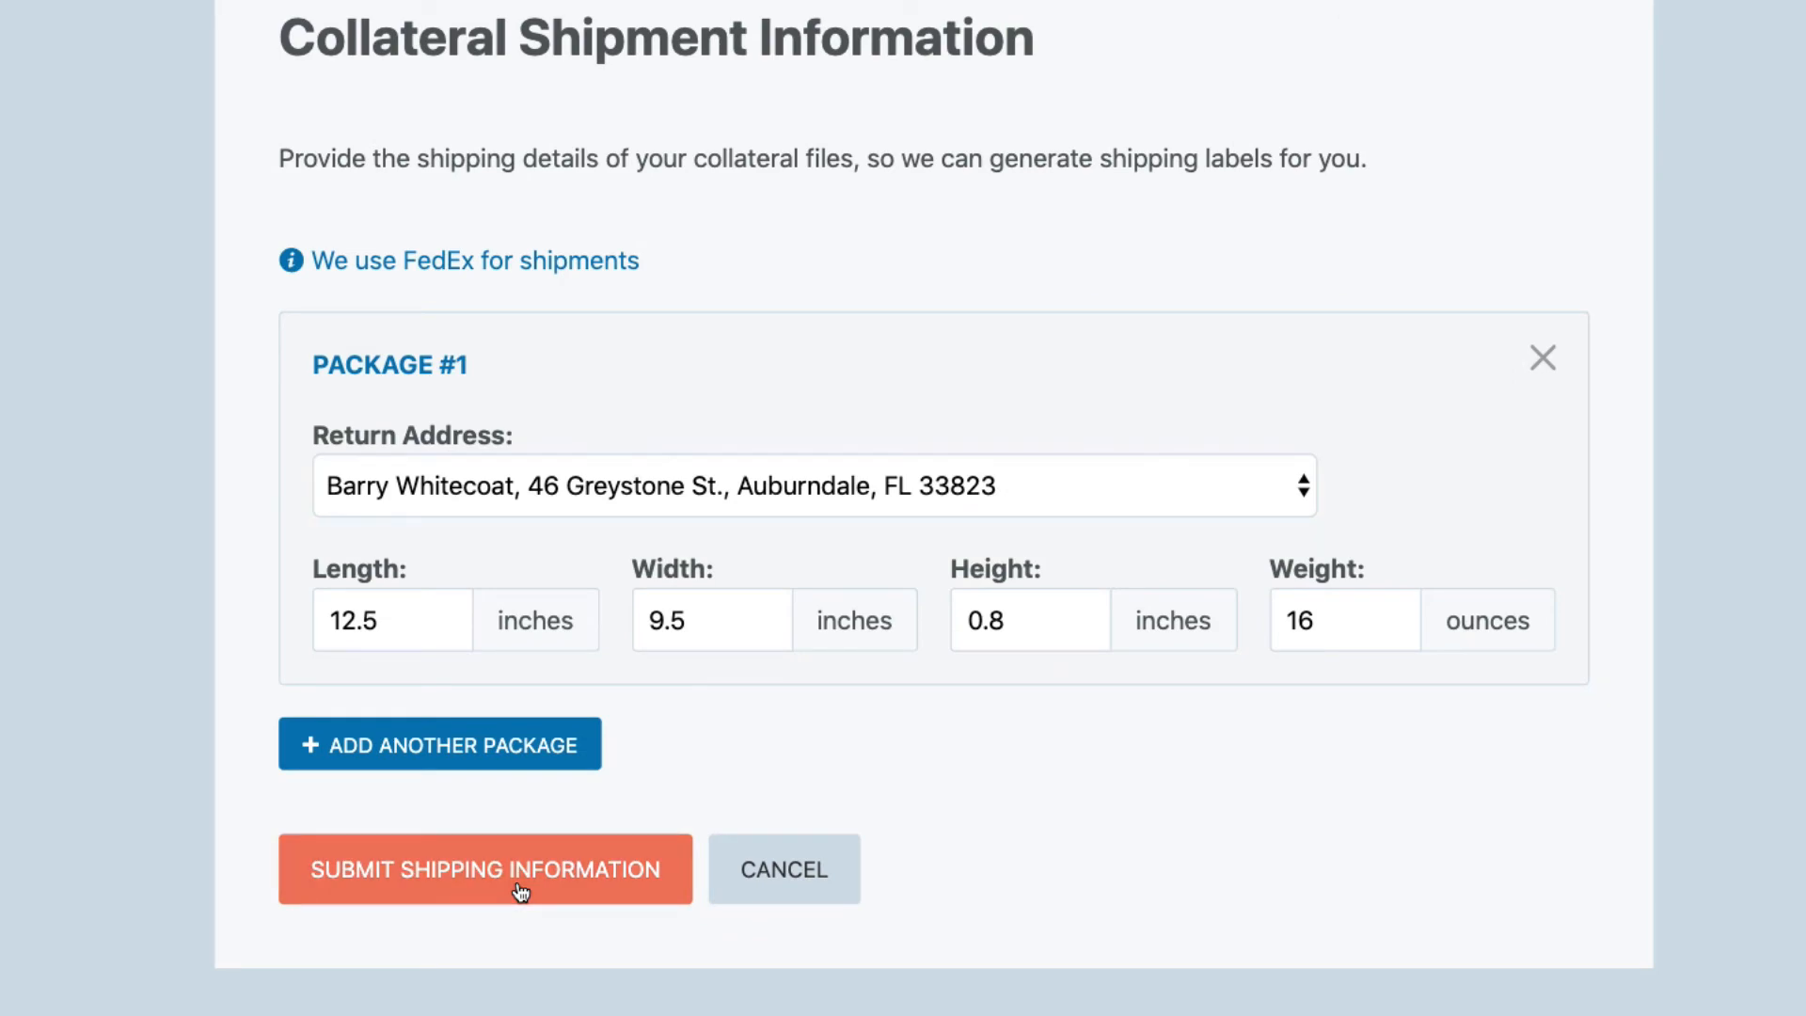
left_click(485, 869)
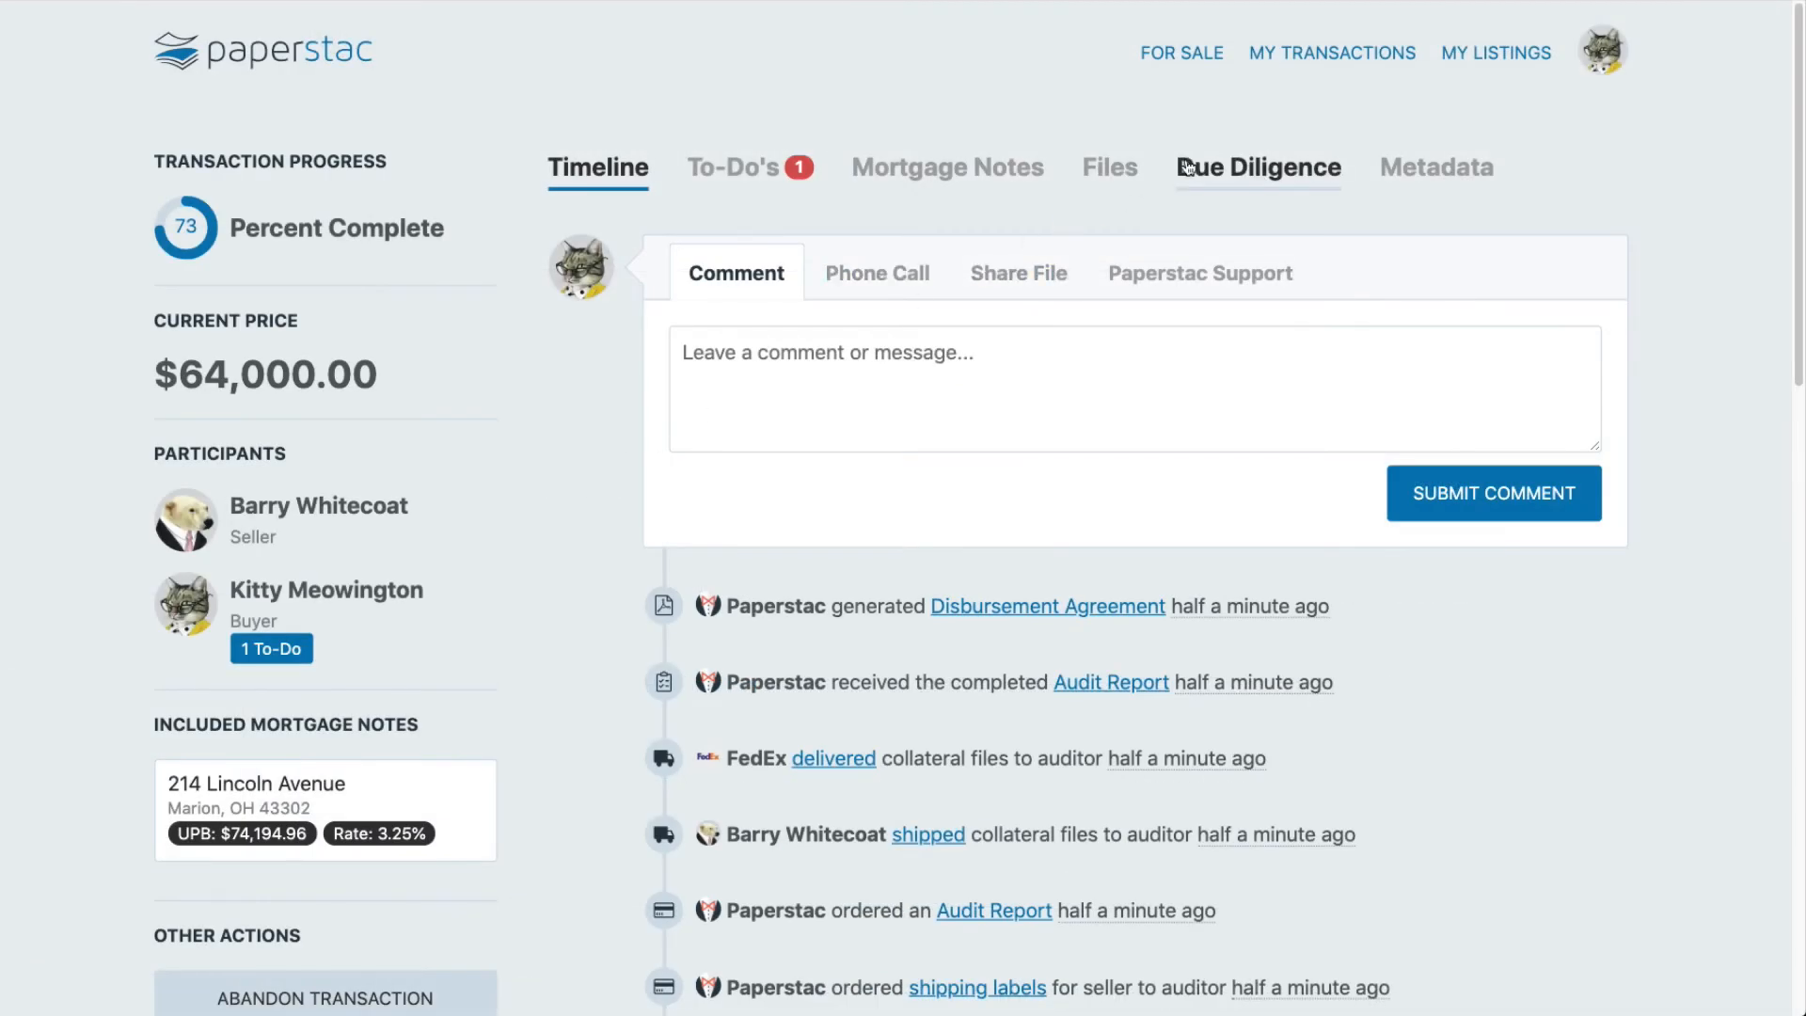
- Scroll through the Collateral Audit Report under the Due Diligence tab
left_click(1257, 167)
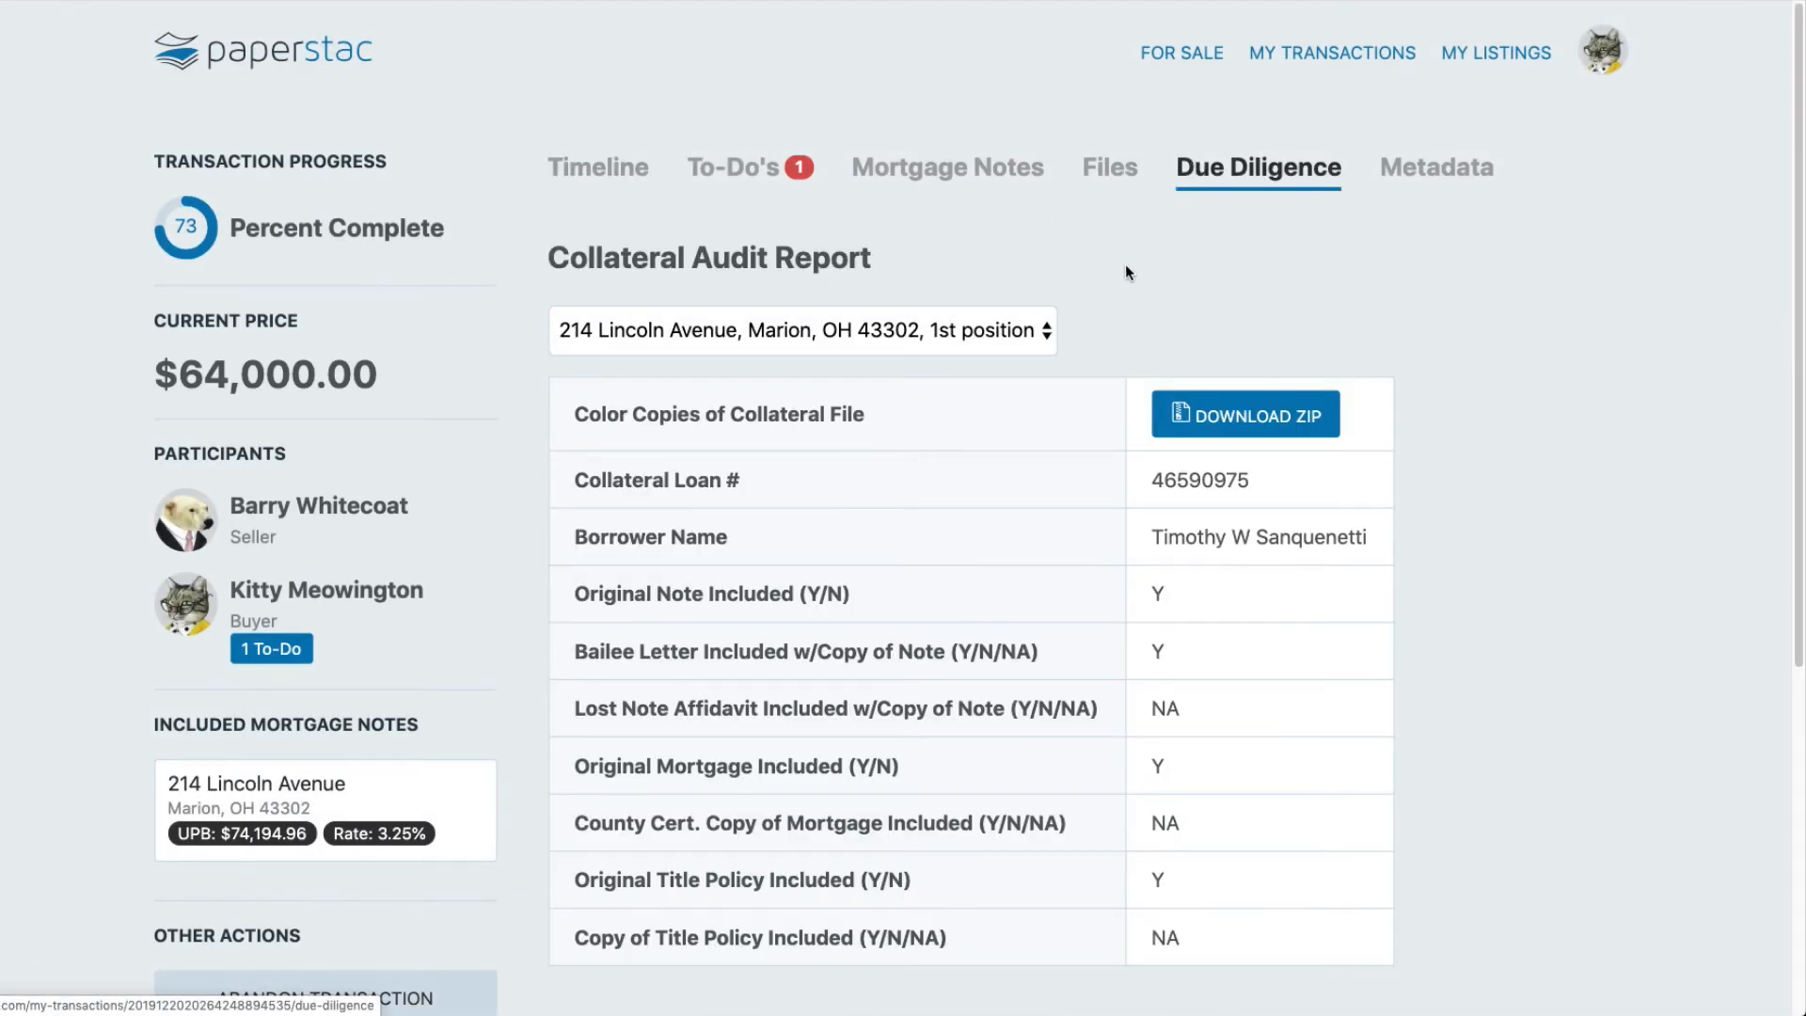
scroll("down", 3)
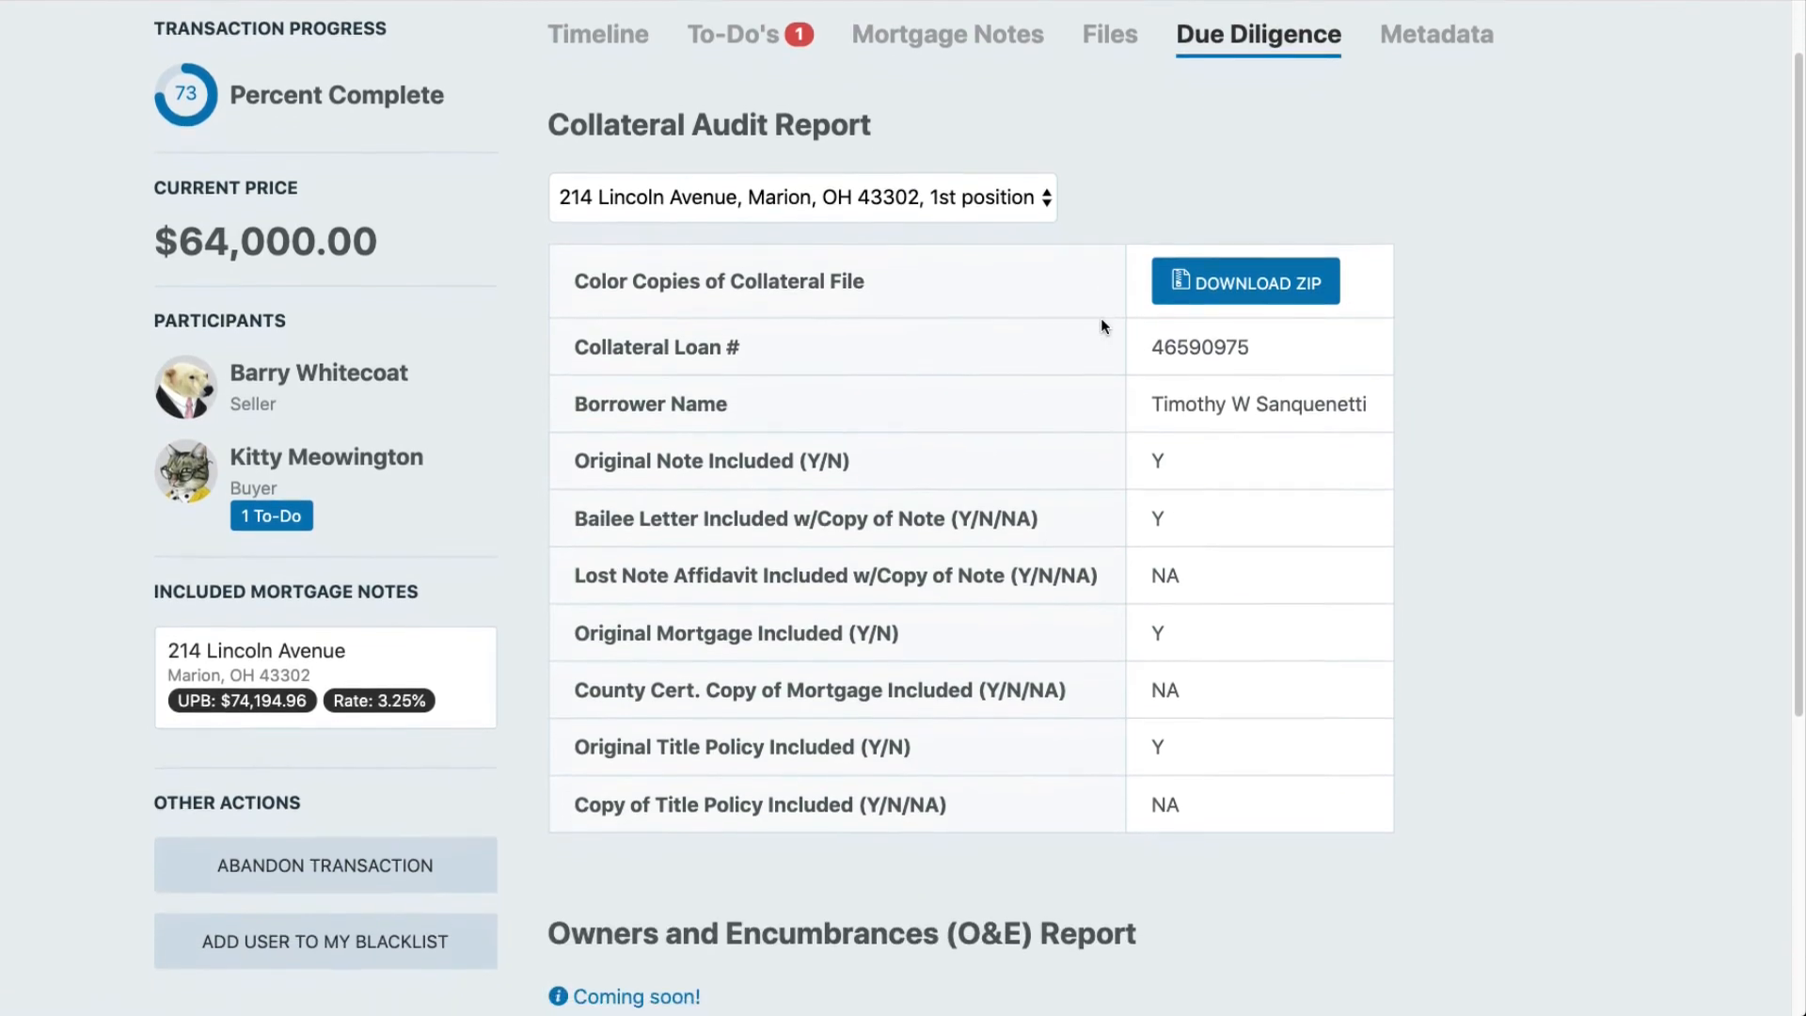
scroll("down", 3)
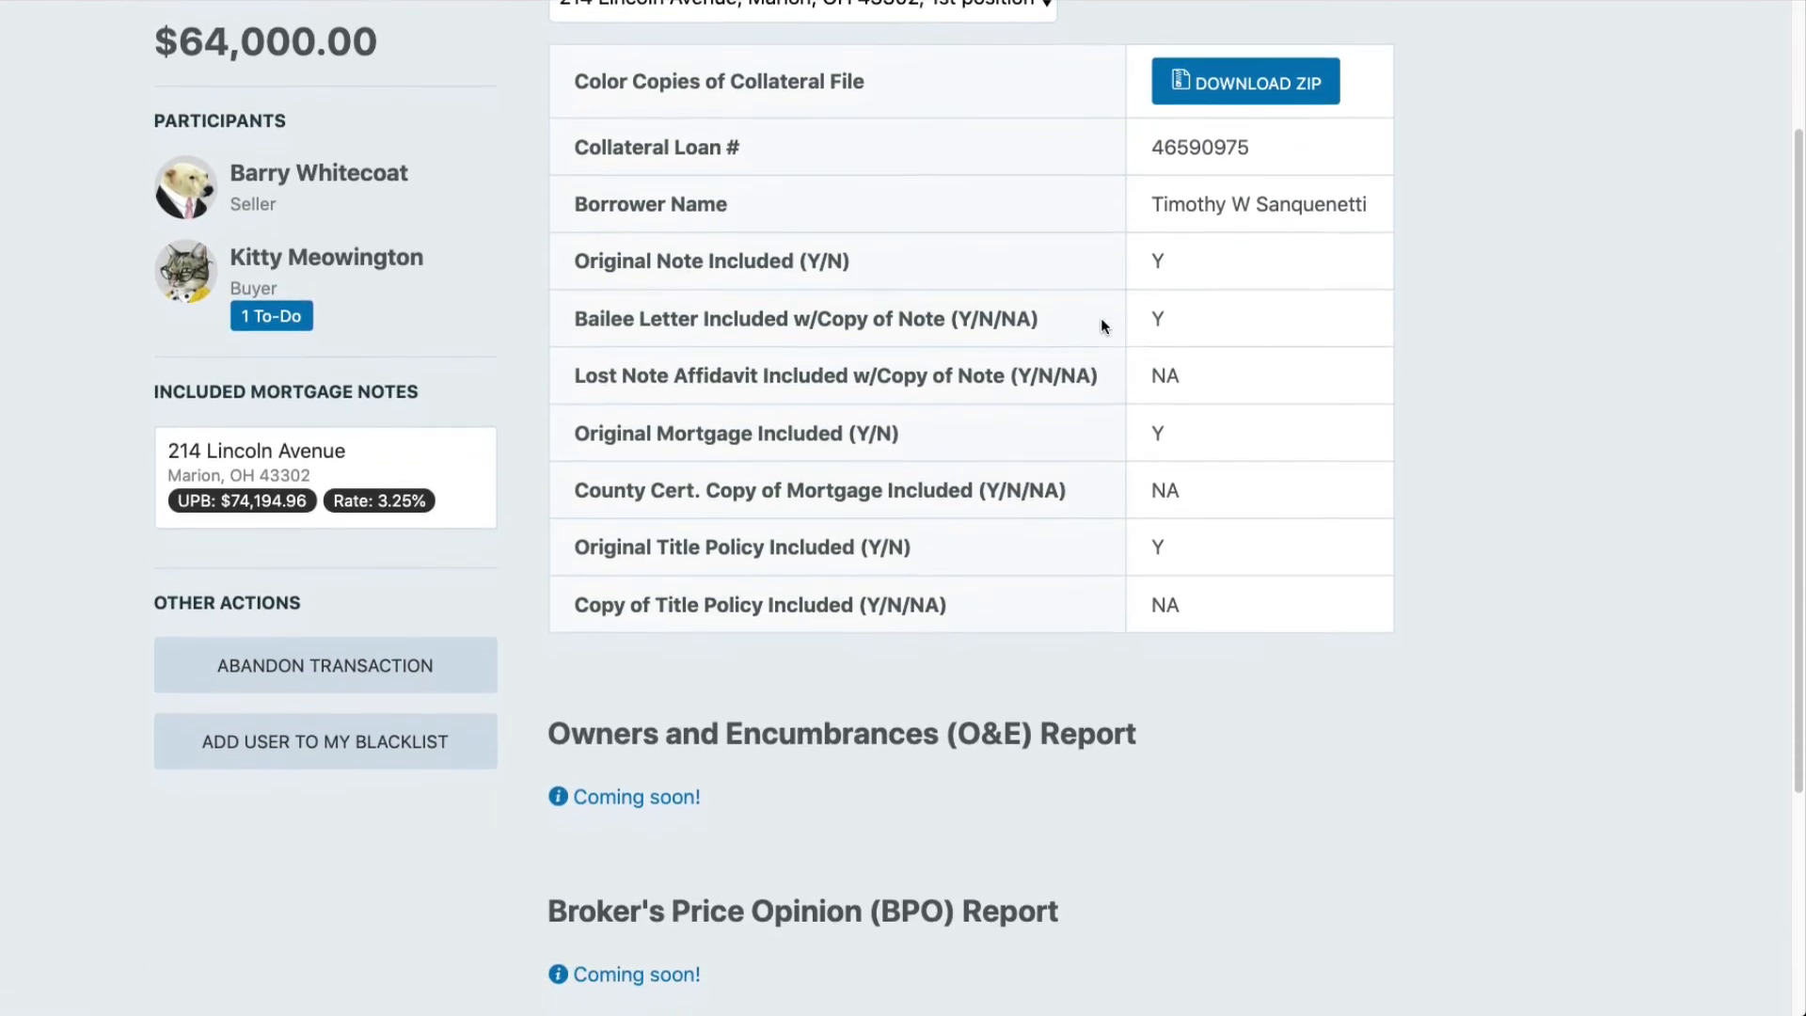
scroll("down", 3)
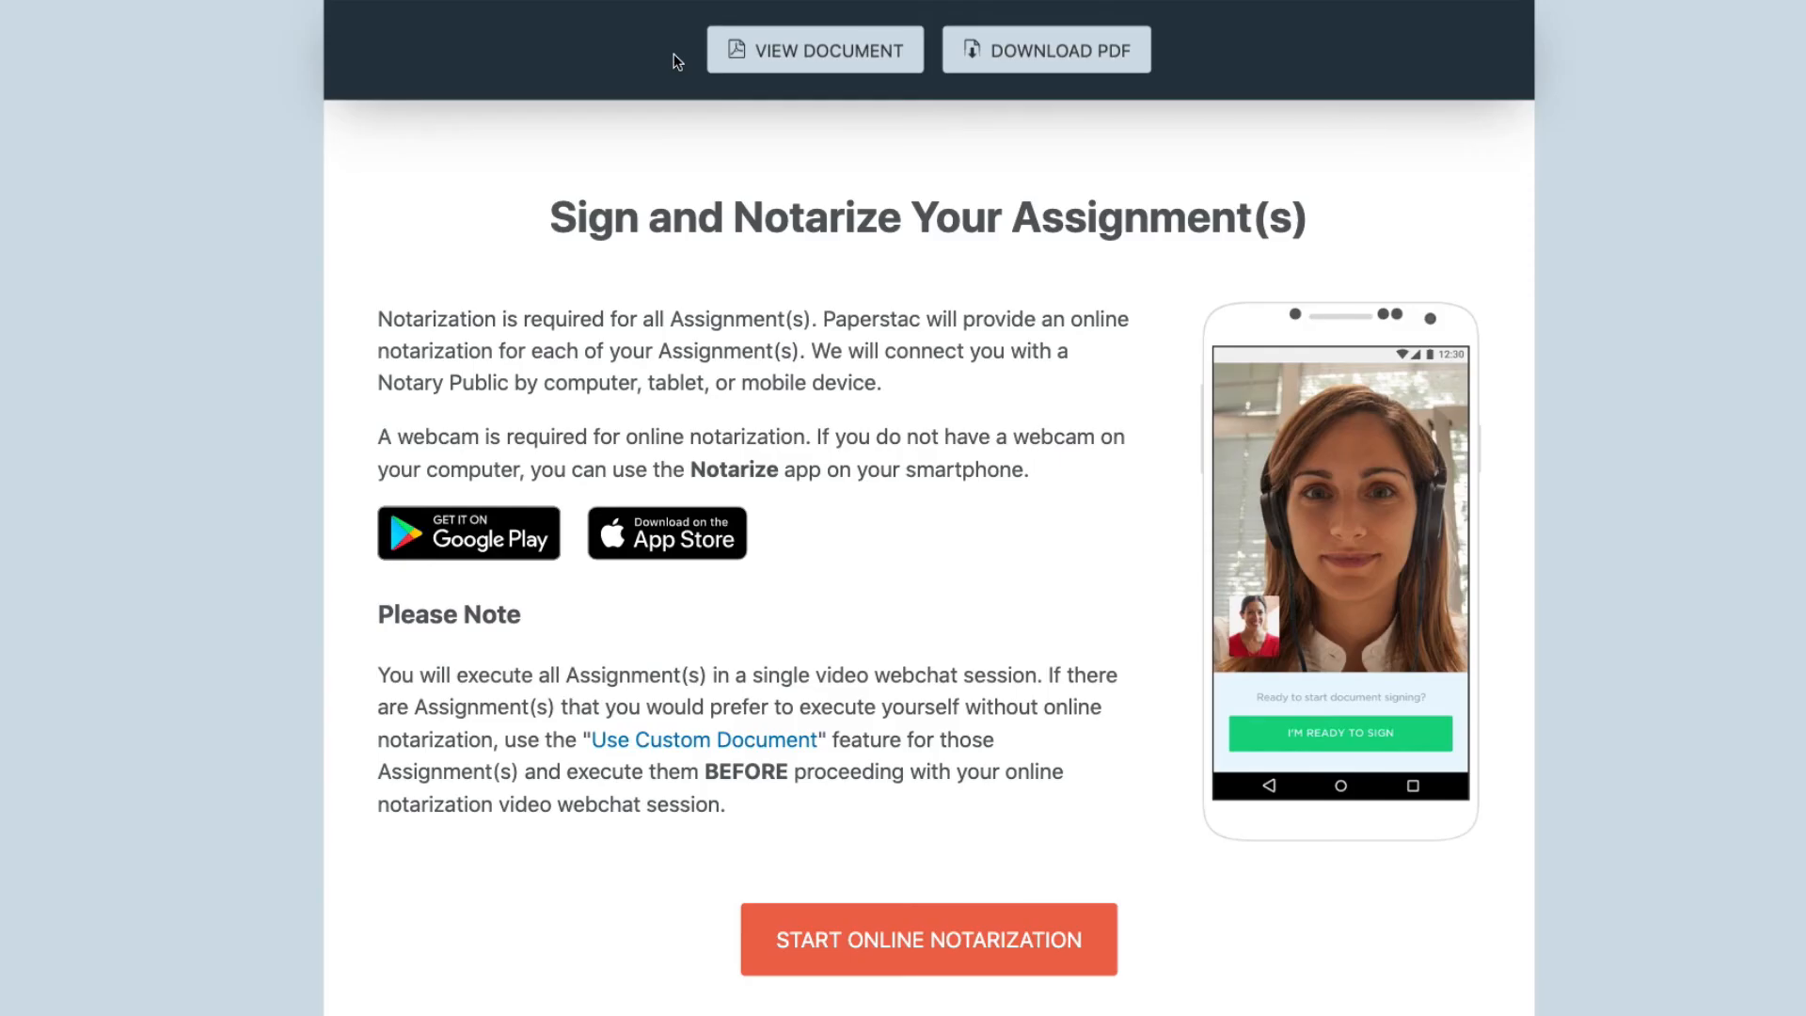
mouse_move(883, 808)
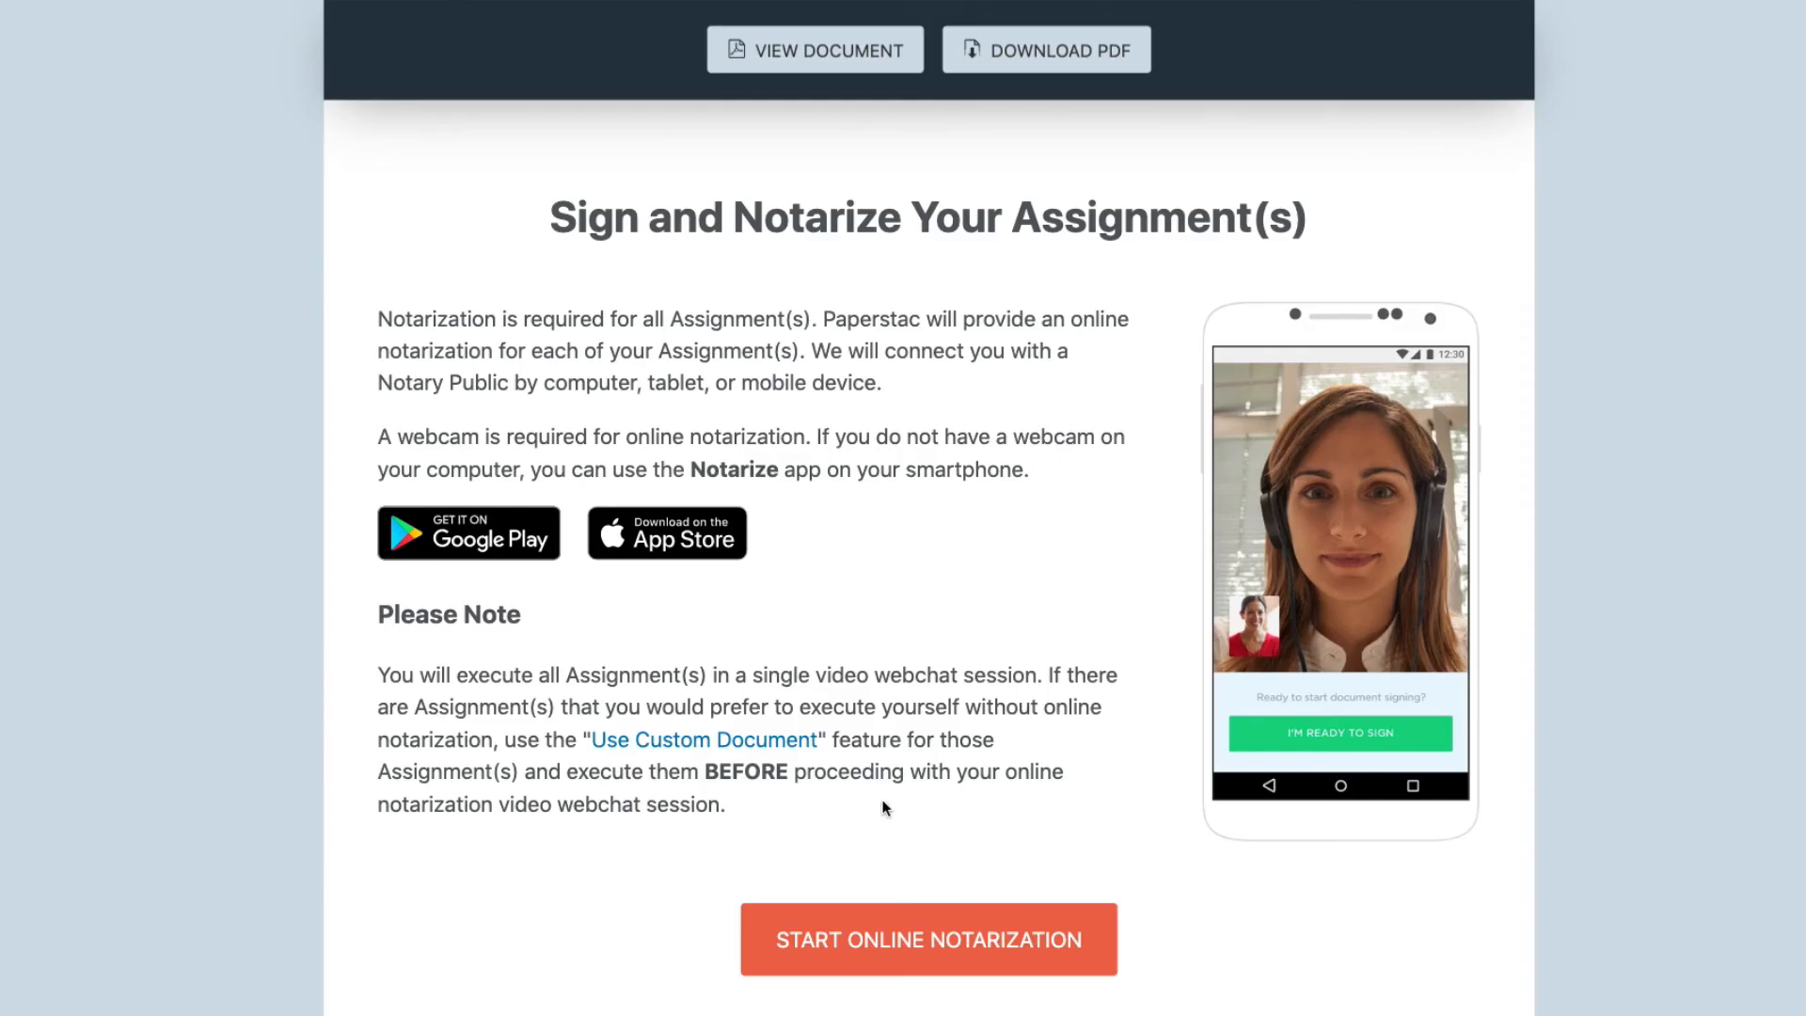
- Finish the online signing and notarization of the assignment
left_click(928, 939)
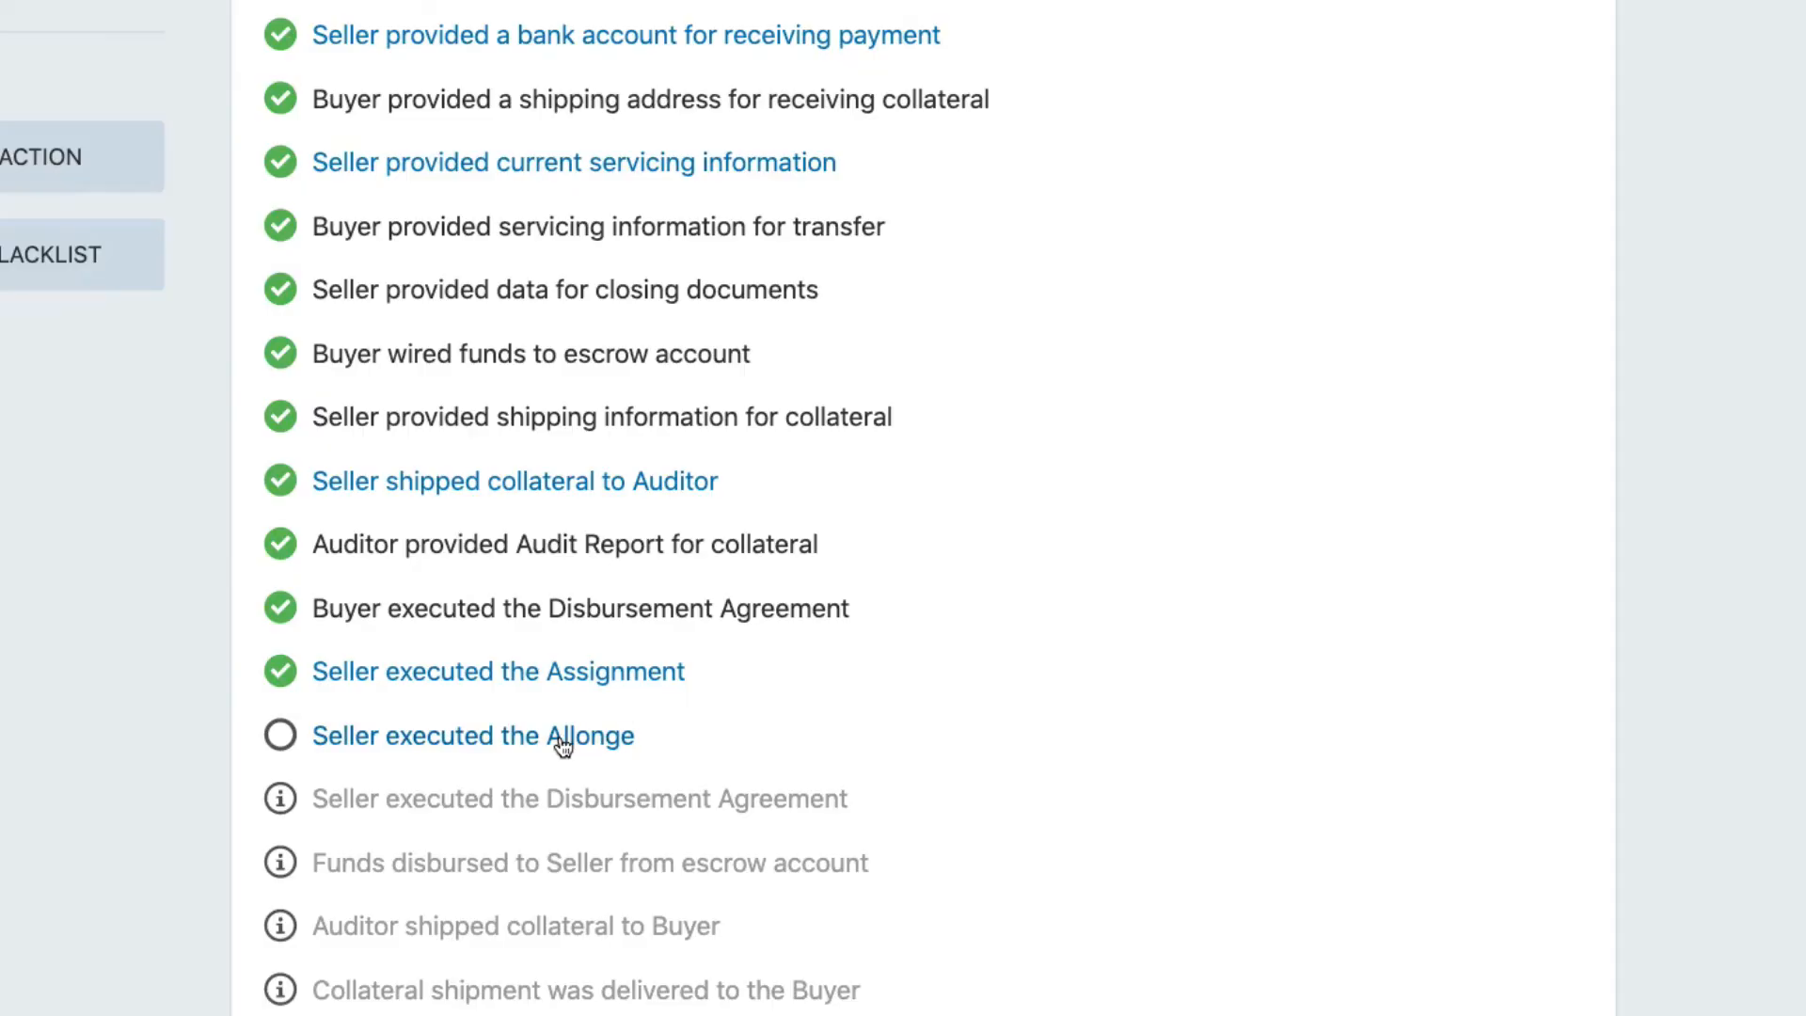
left_click(473, 736)
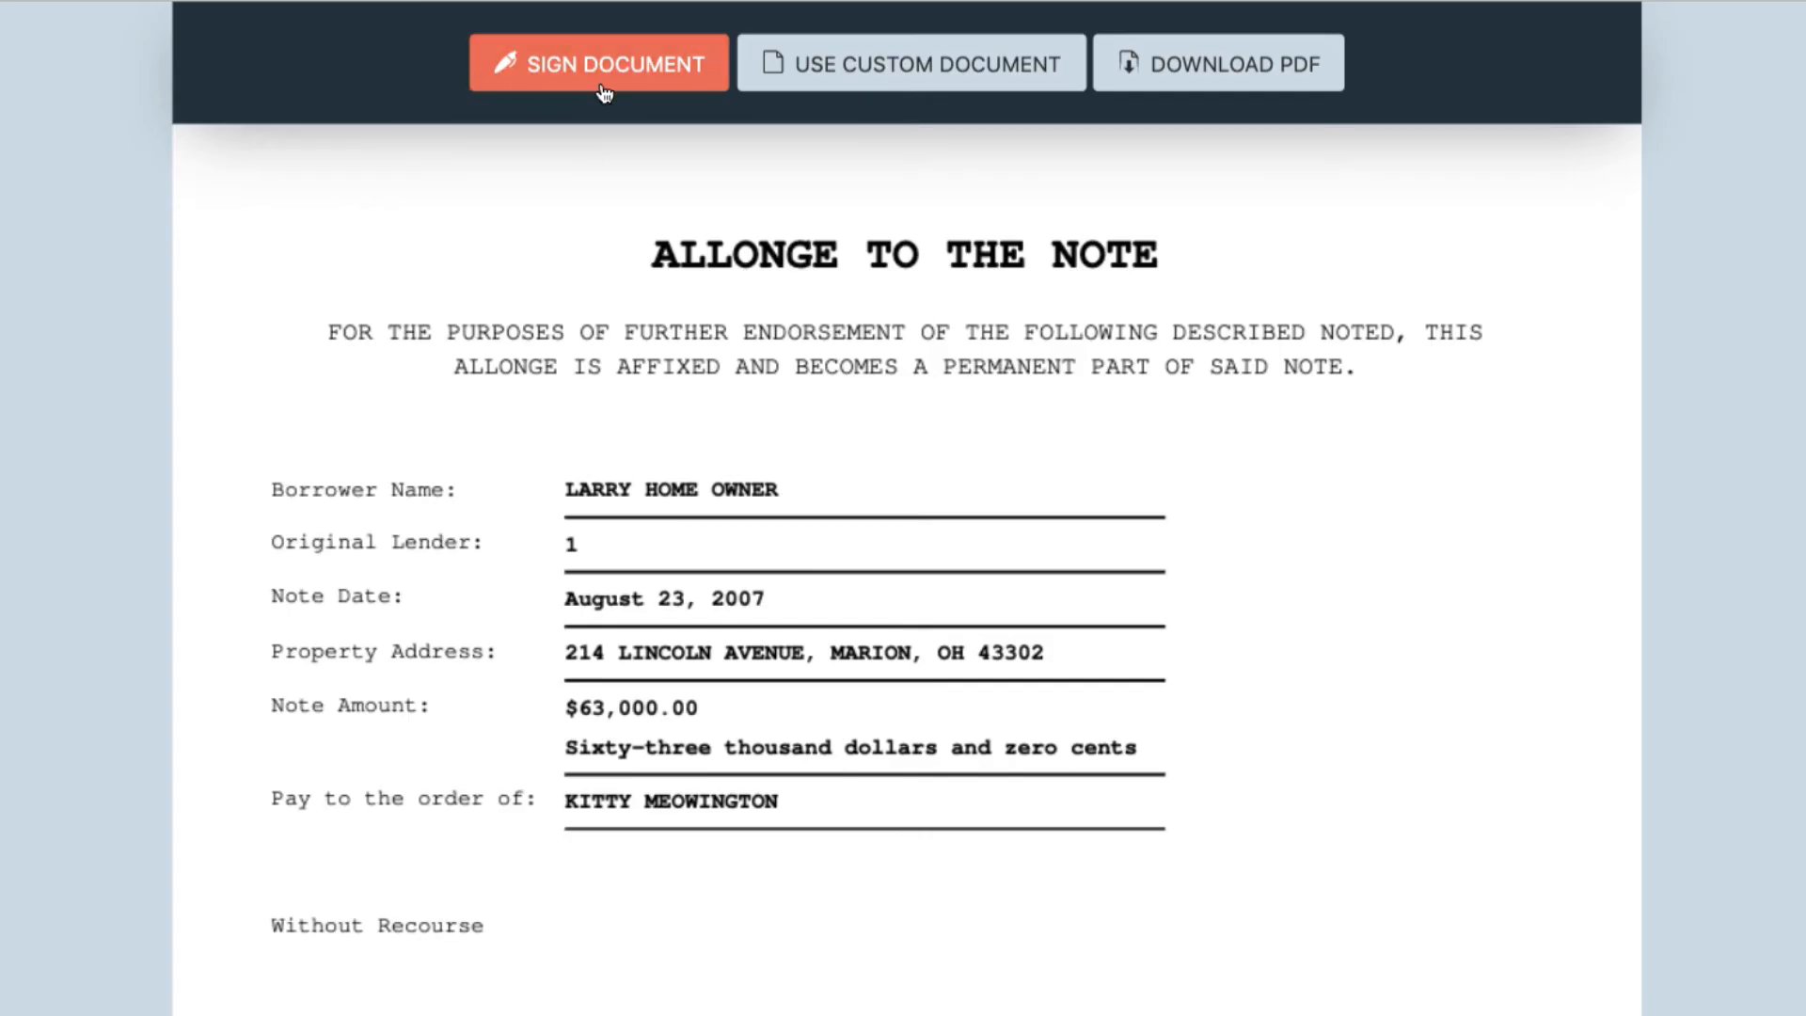
left_click(598, 62)
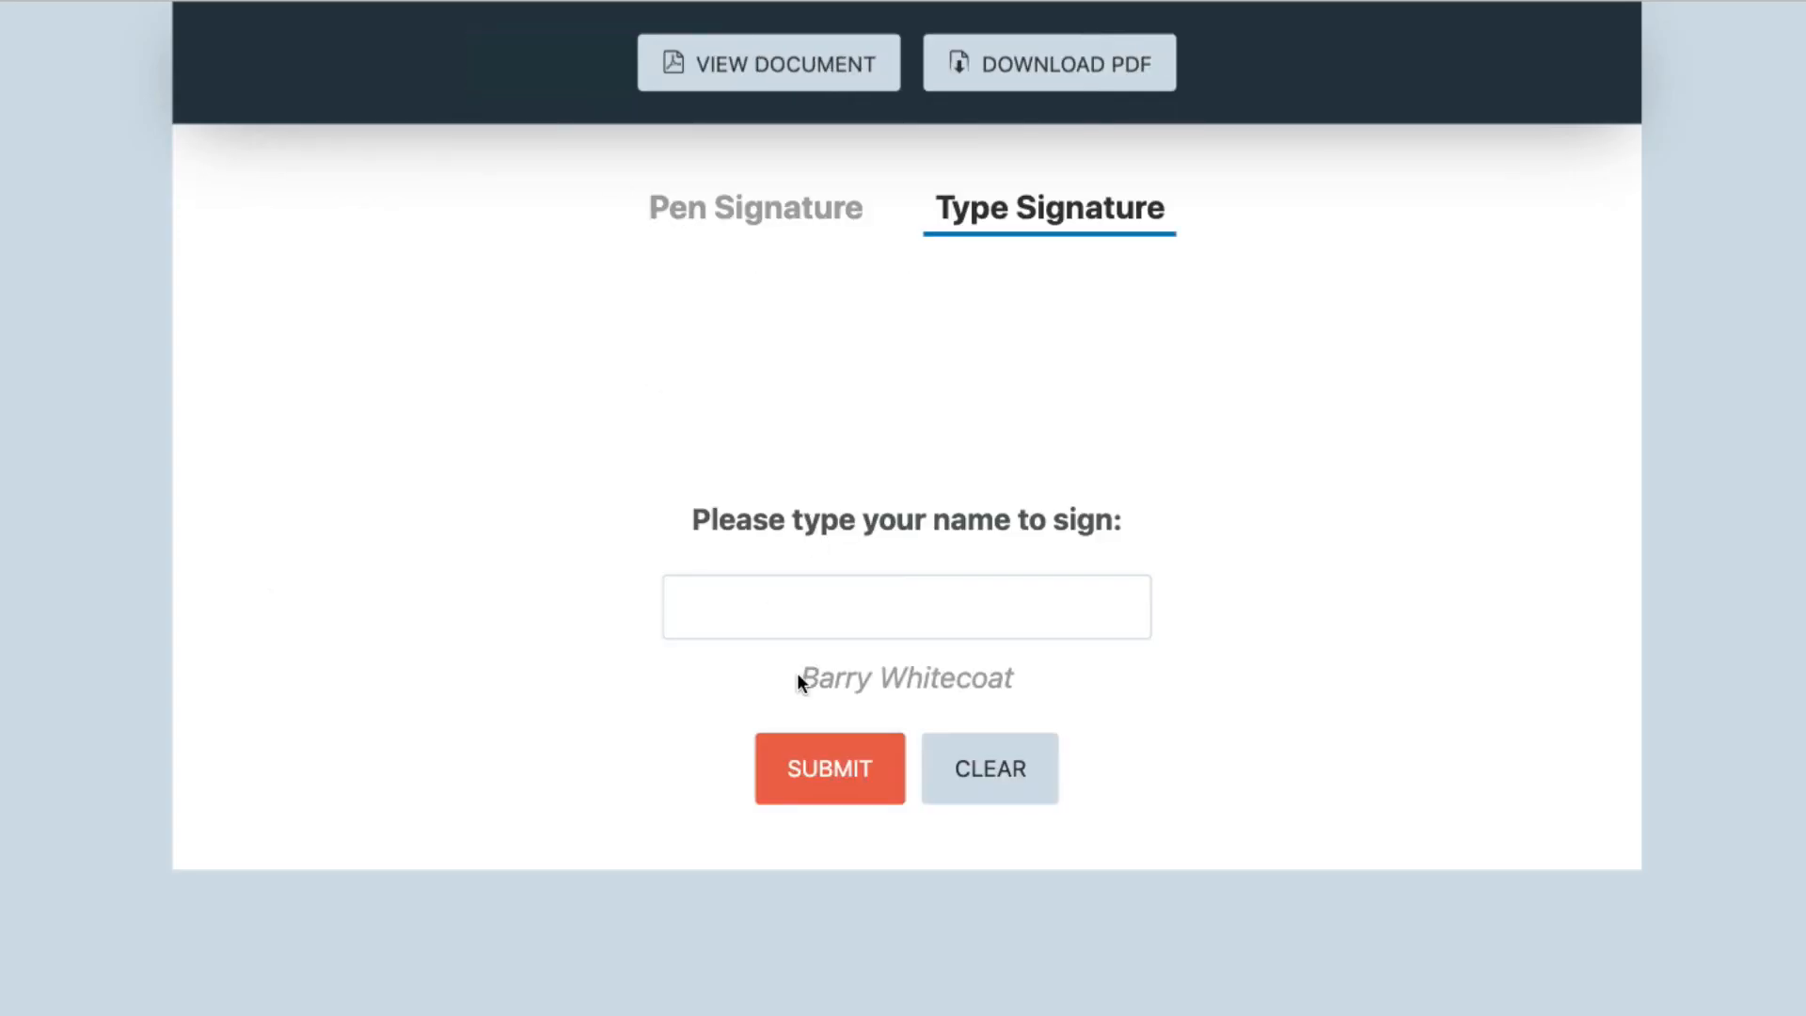
type("Barry Whitecoat")
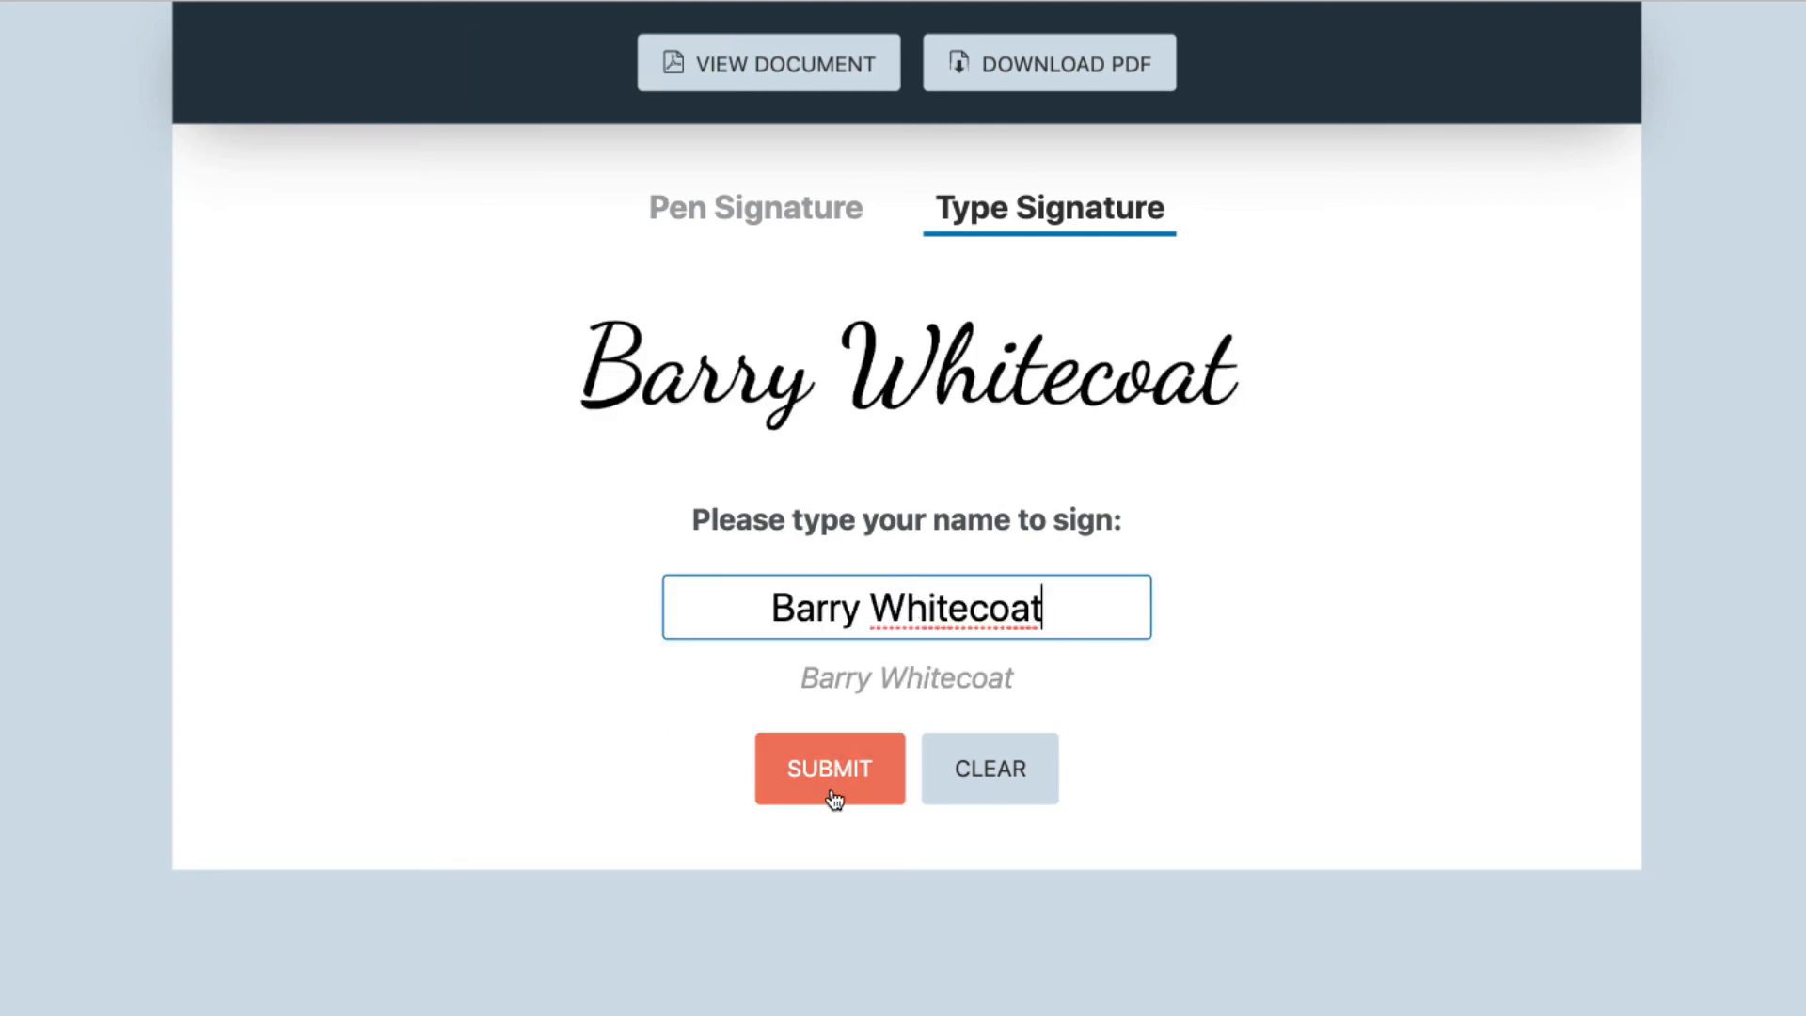
left_click(827, 769)
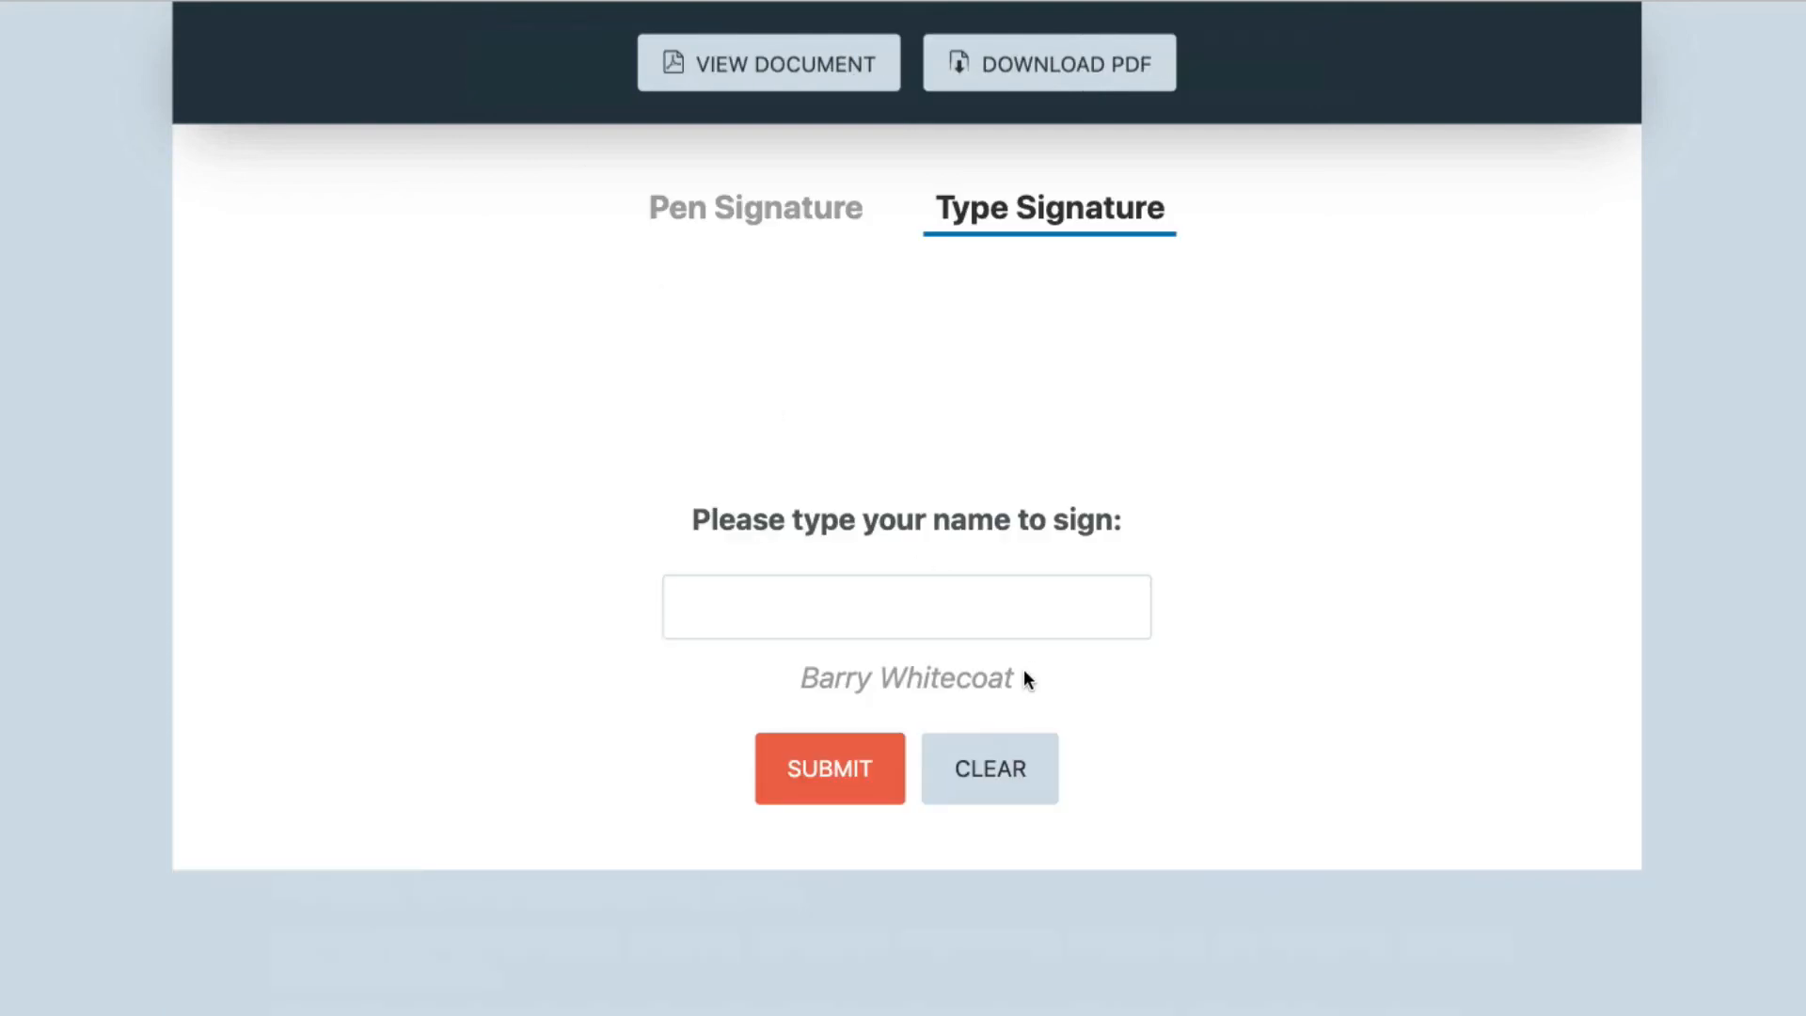
type("Barry Whitecoat")
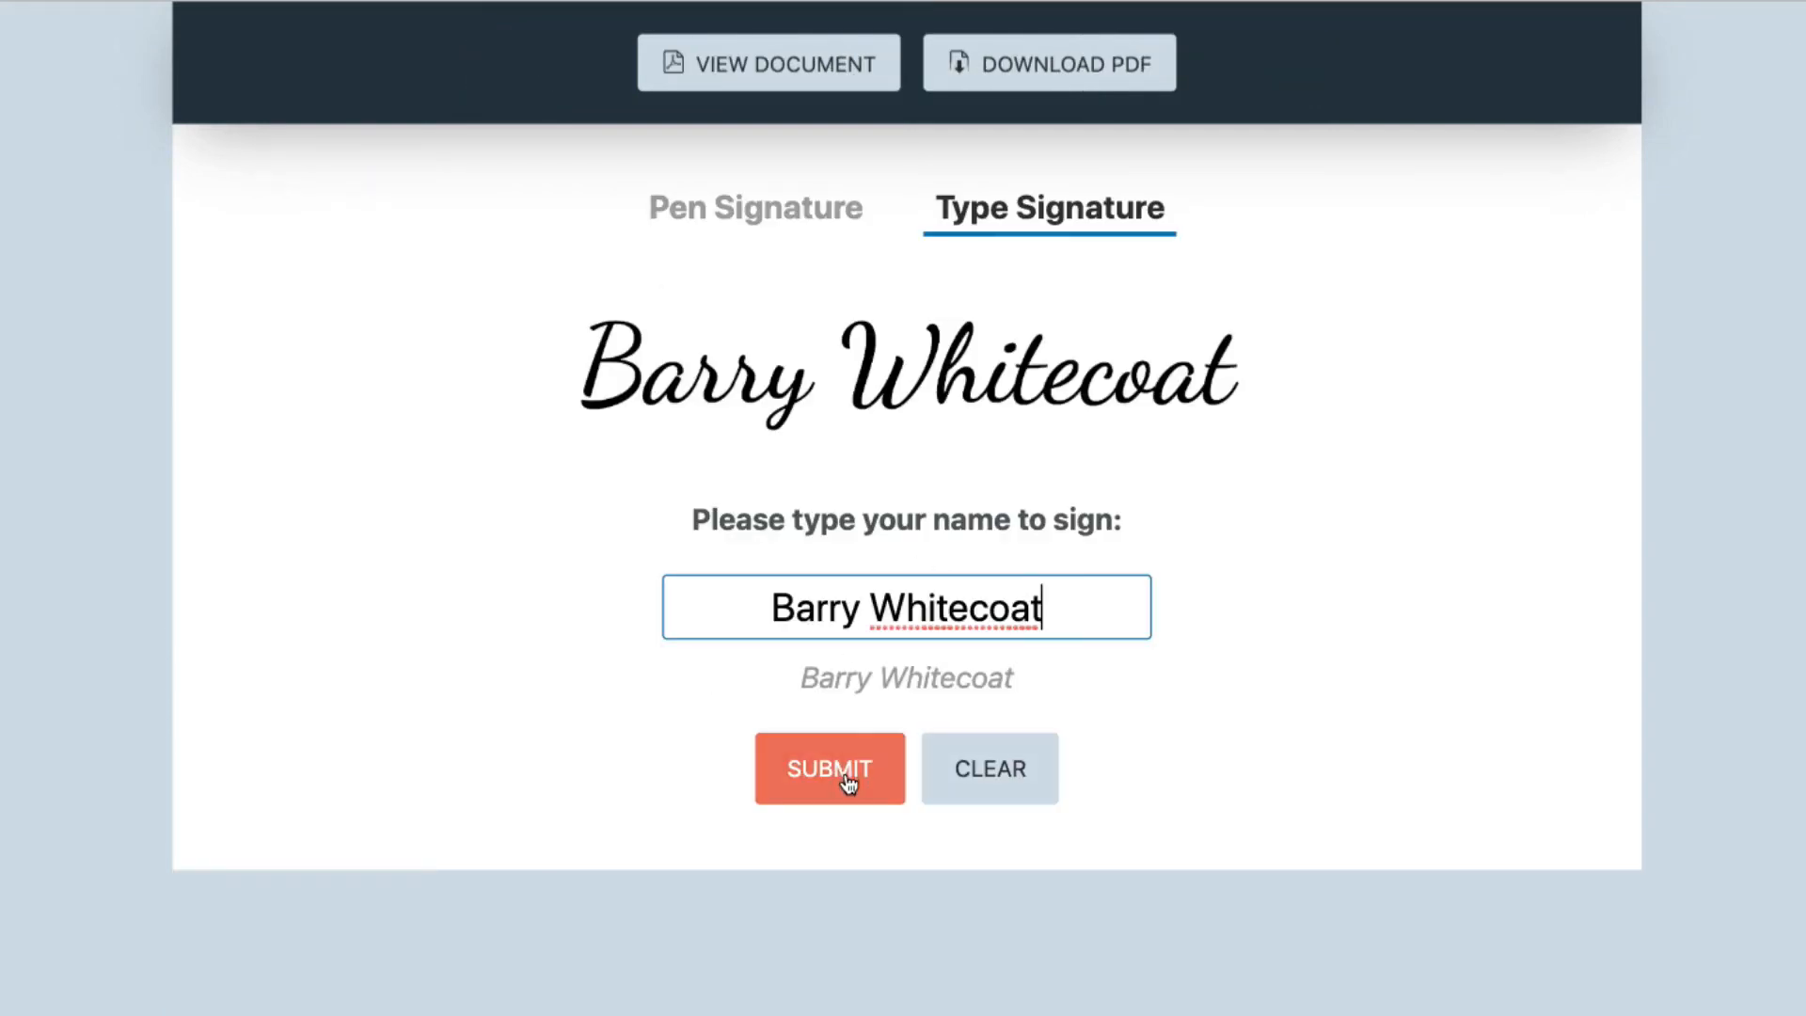
left_click(830, 768)
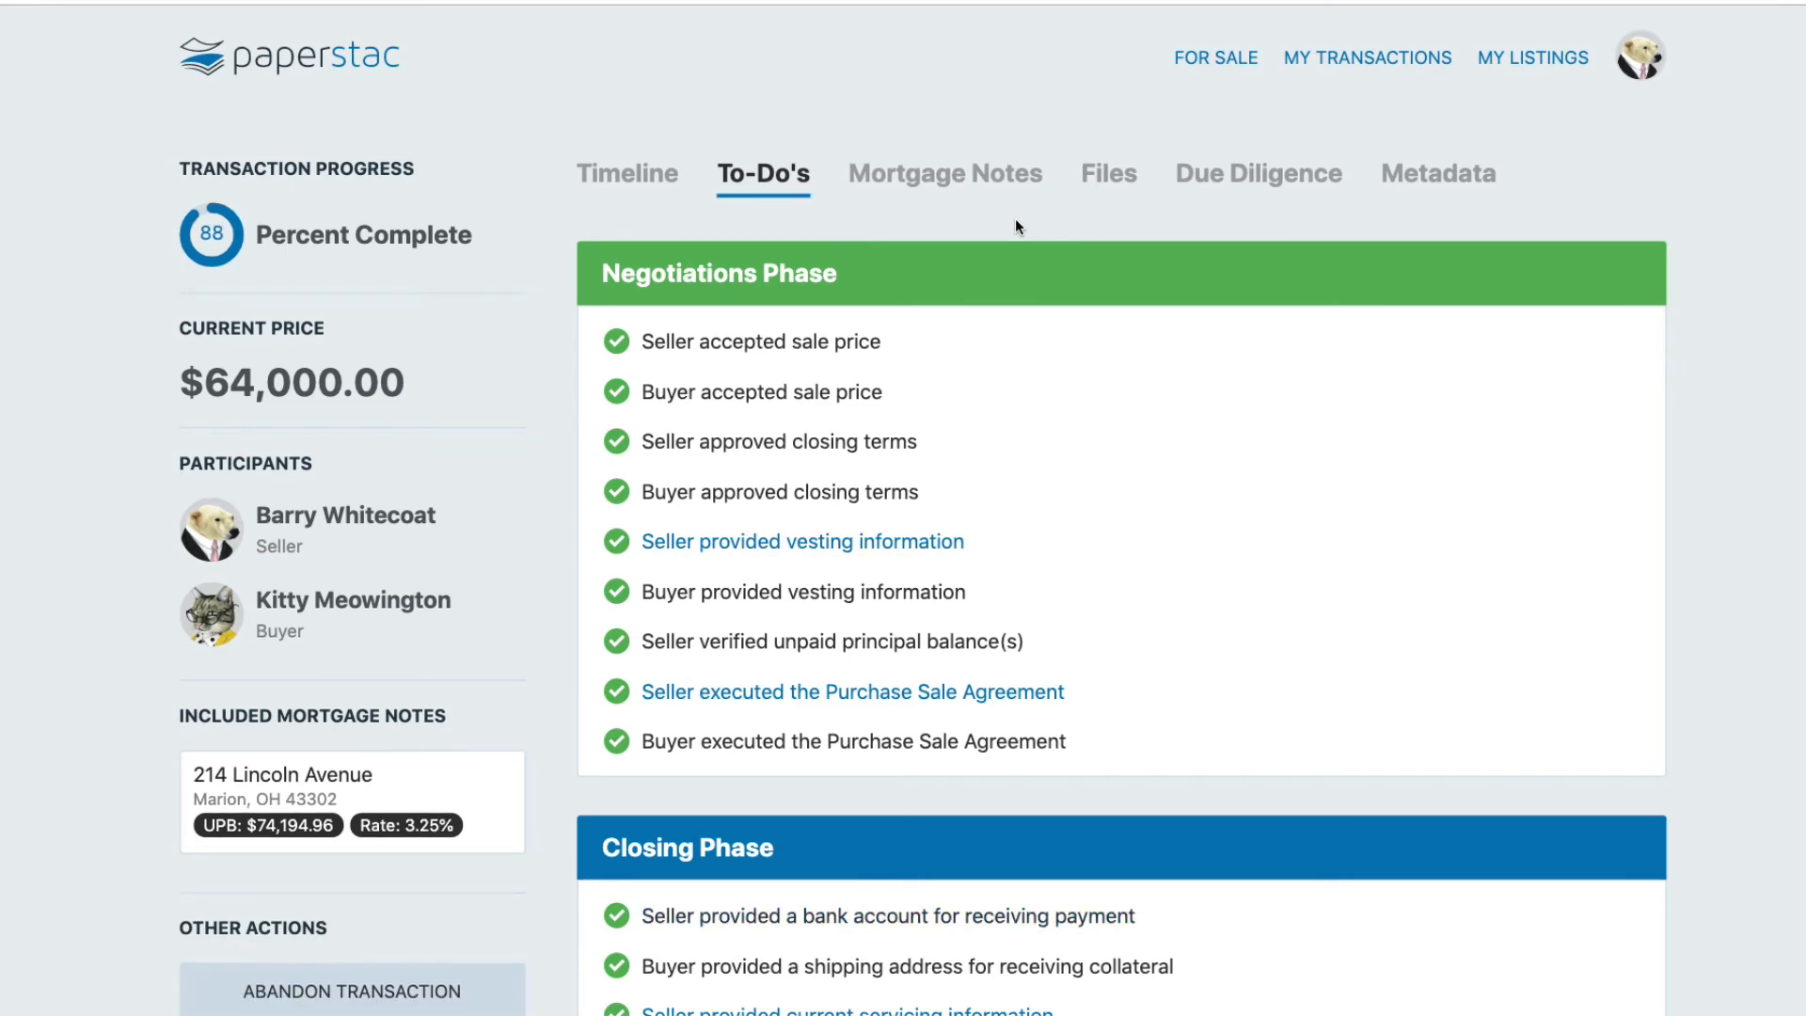
- Check the signed files, then tick Complete under Show Status in My Transactions
left_click(1107, 171)
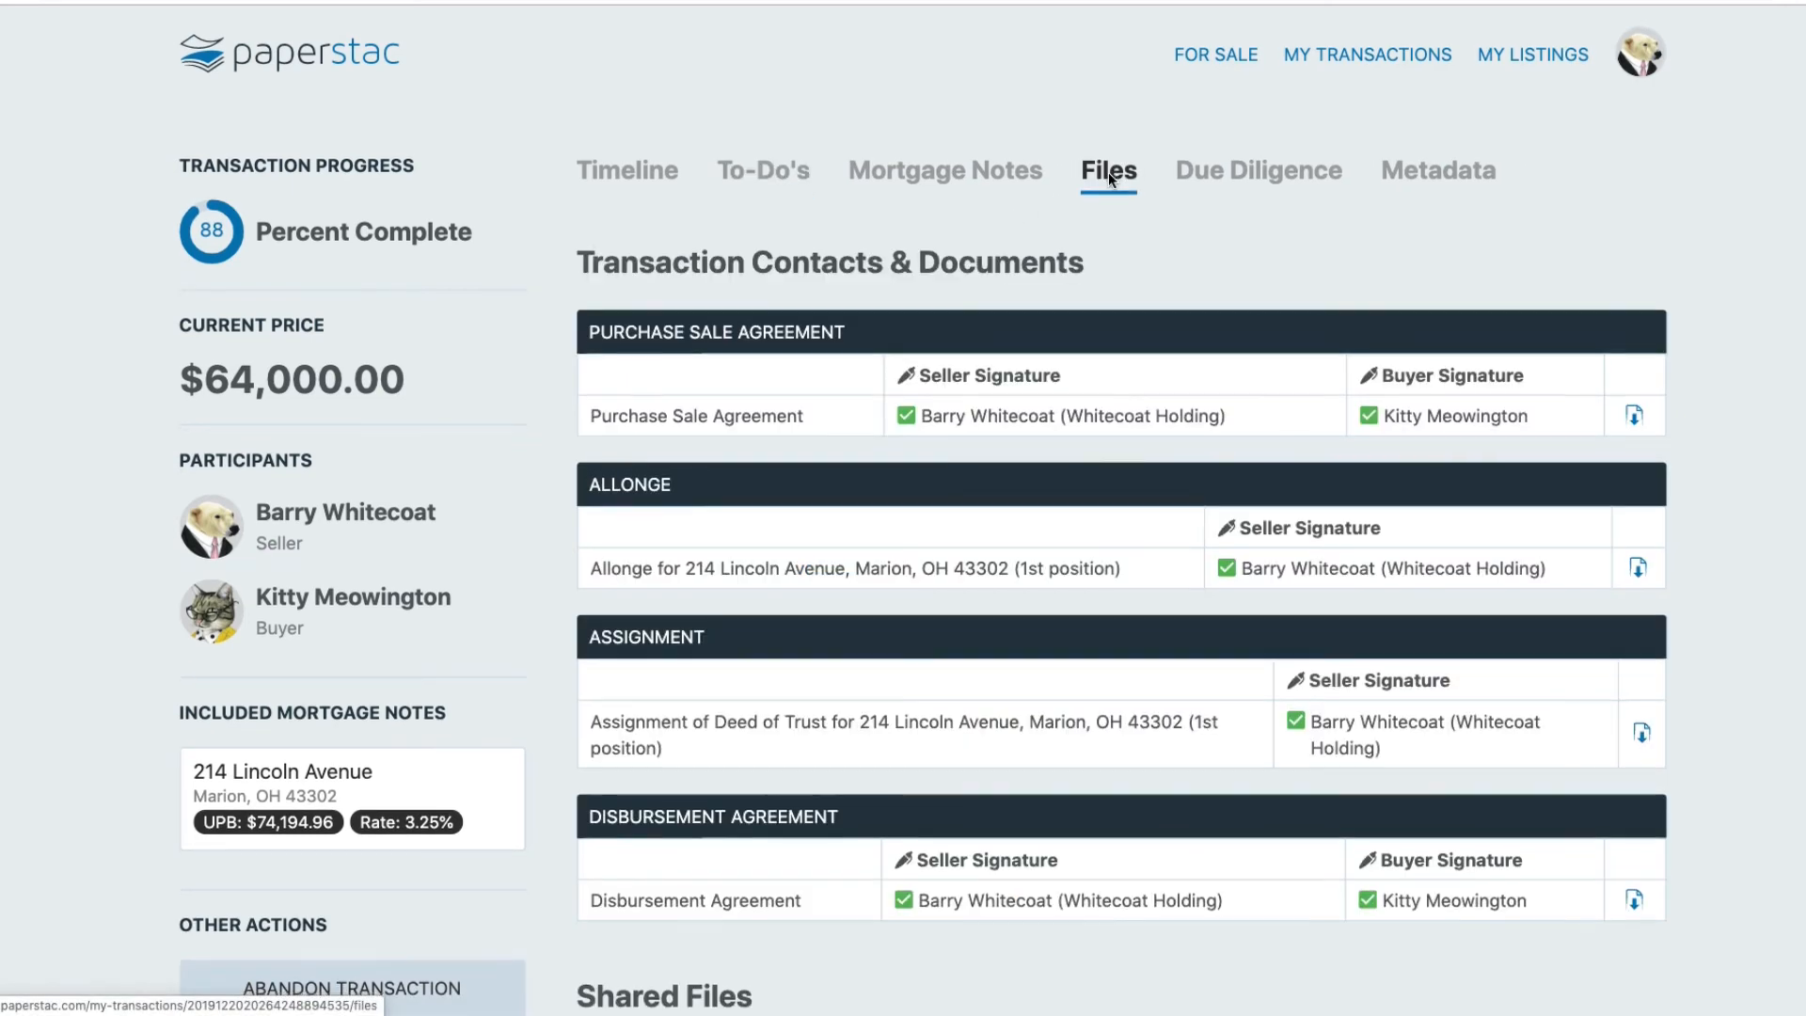
left_click(1367, 55)
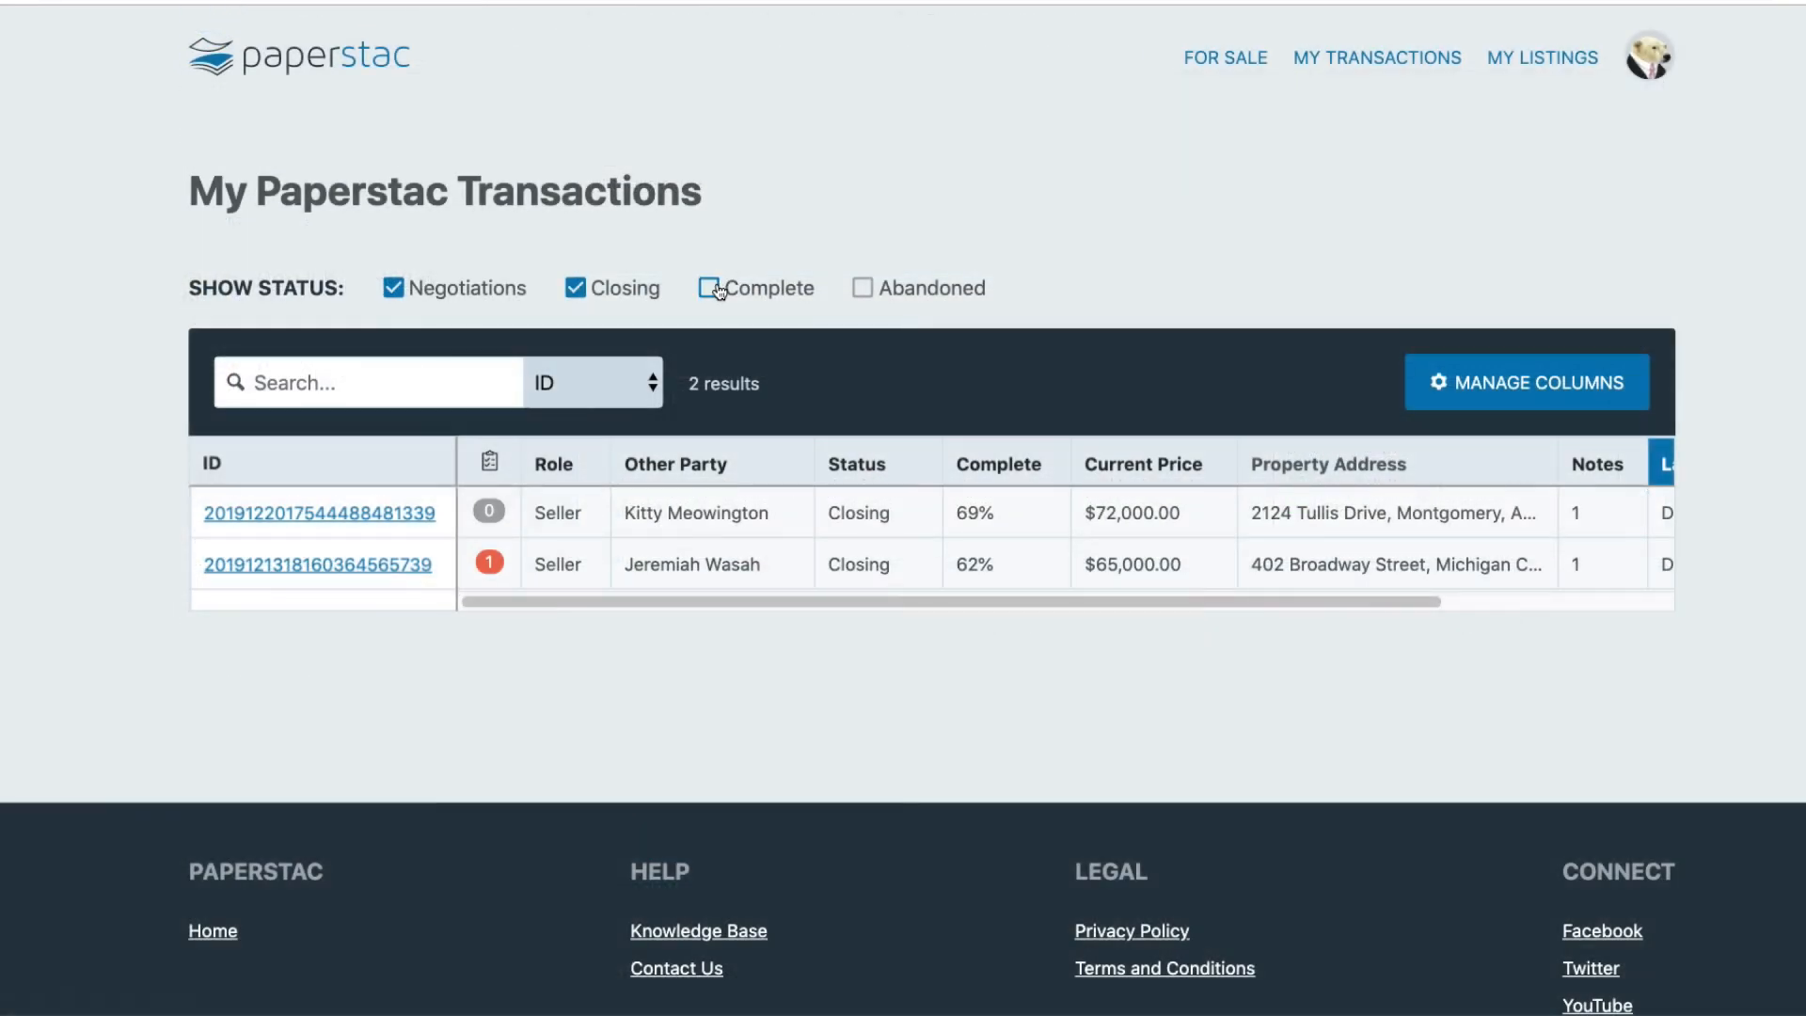
left_click(704, 286)
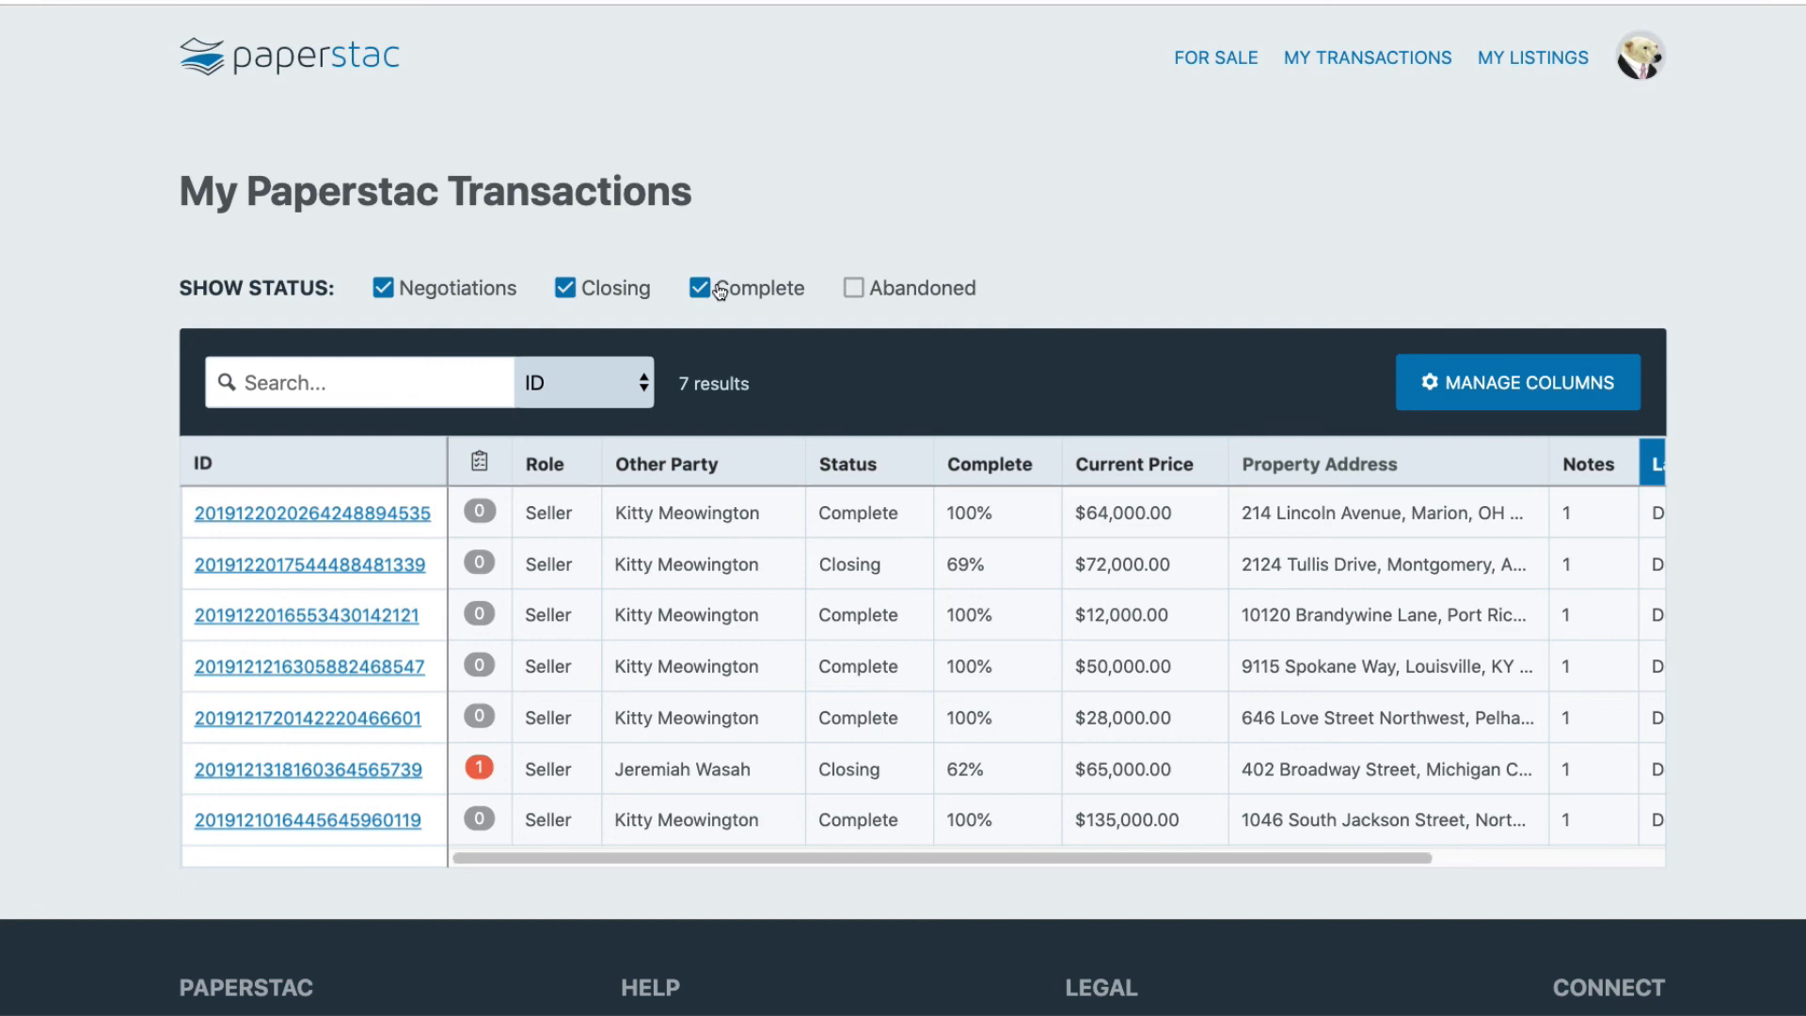
left_click(698, 287)
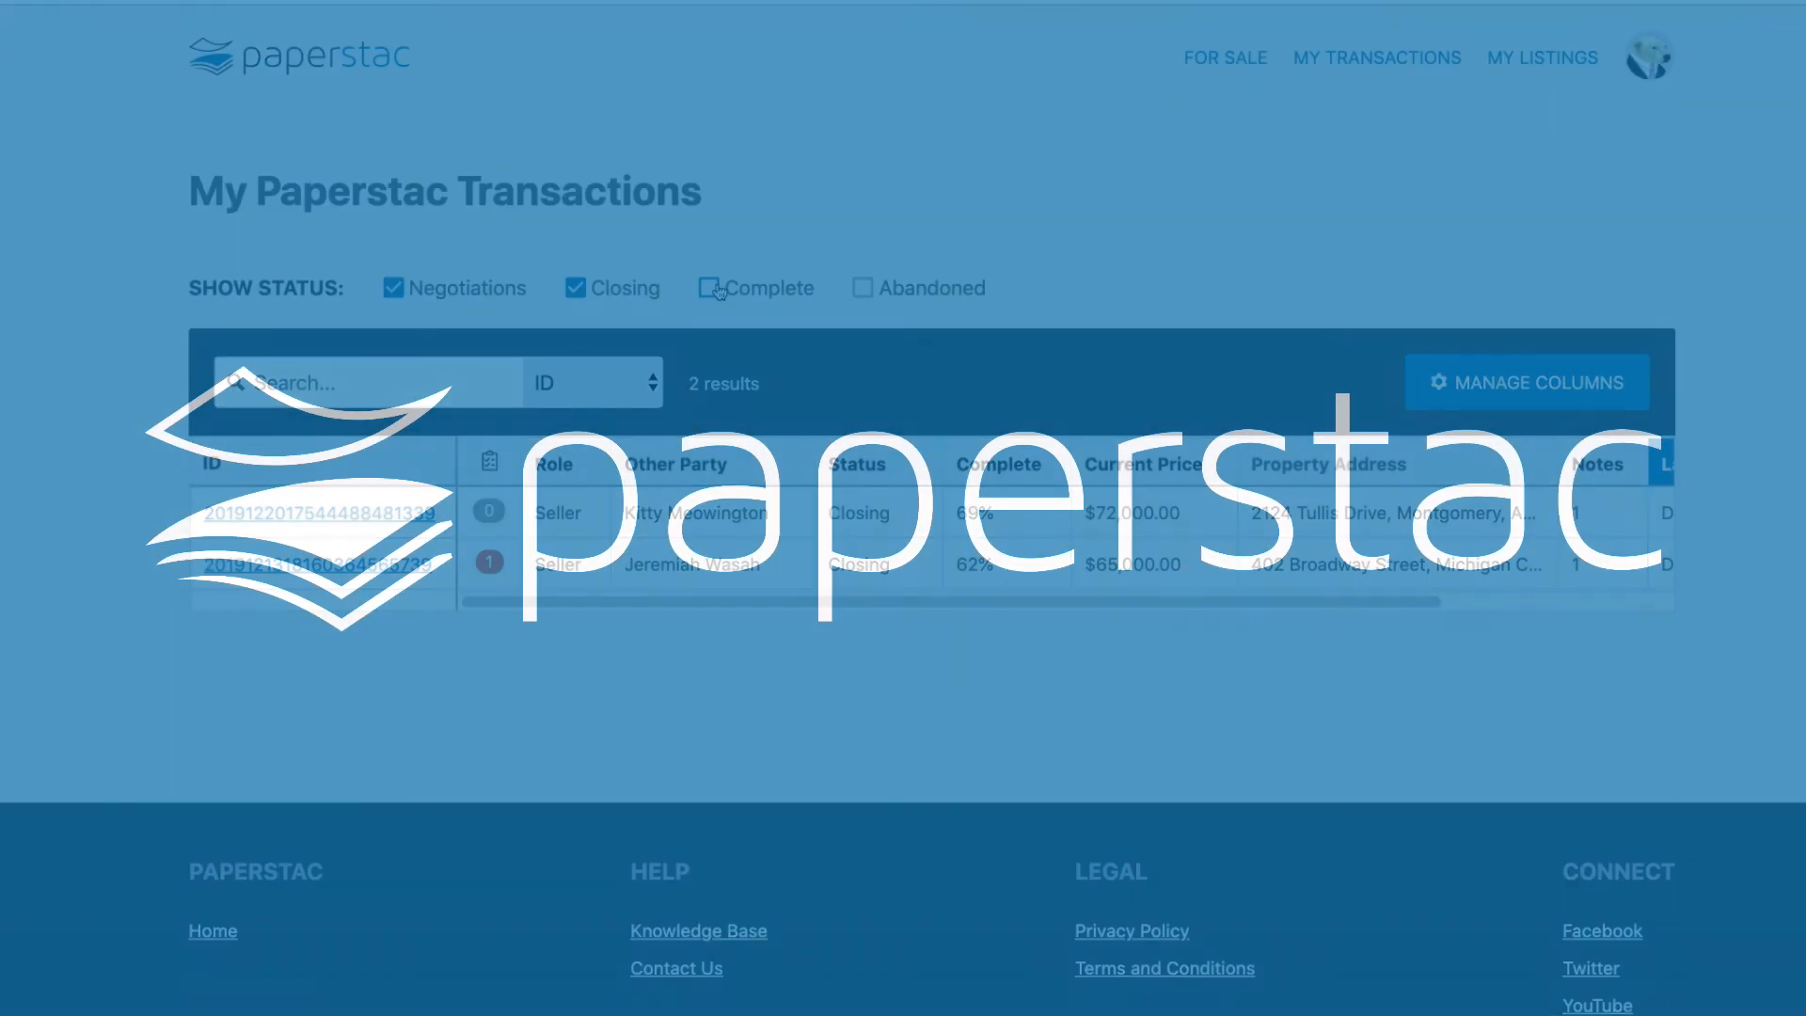